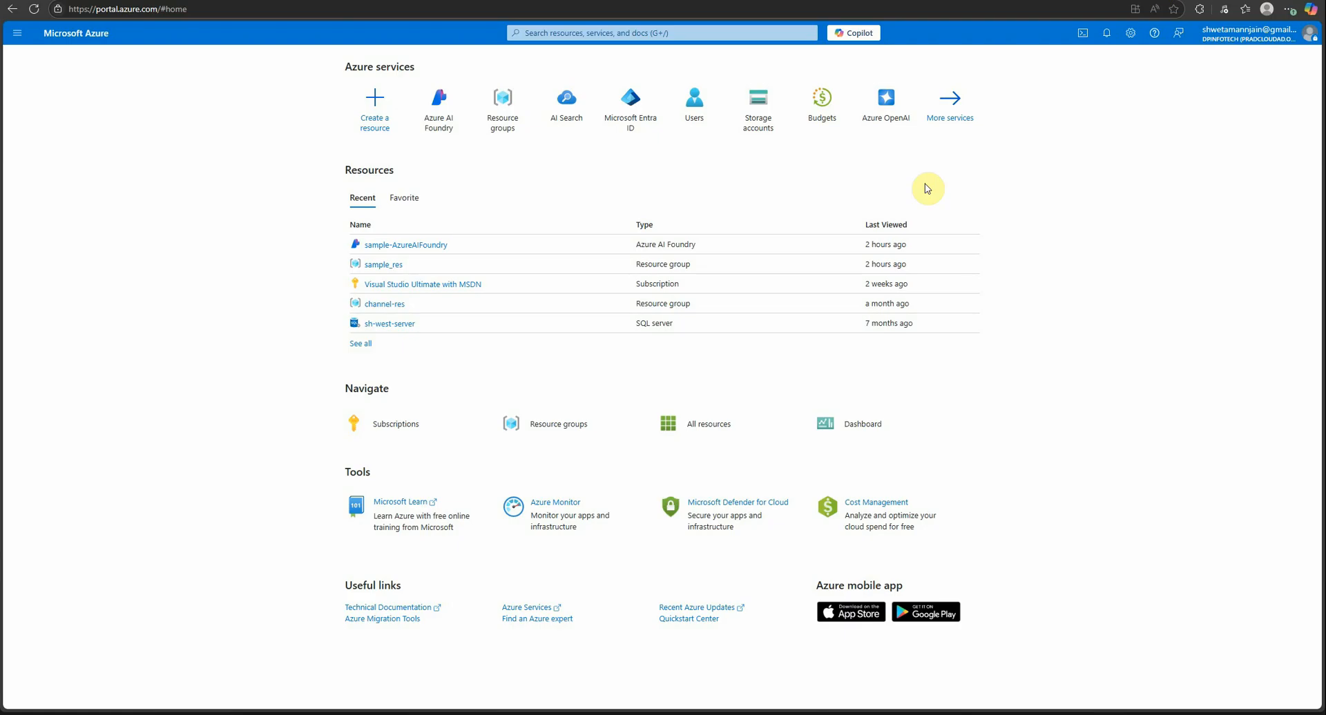
pyautogui.moveTo(1108, 184)
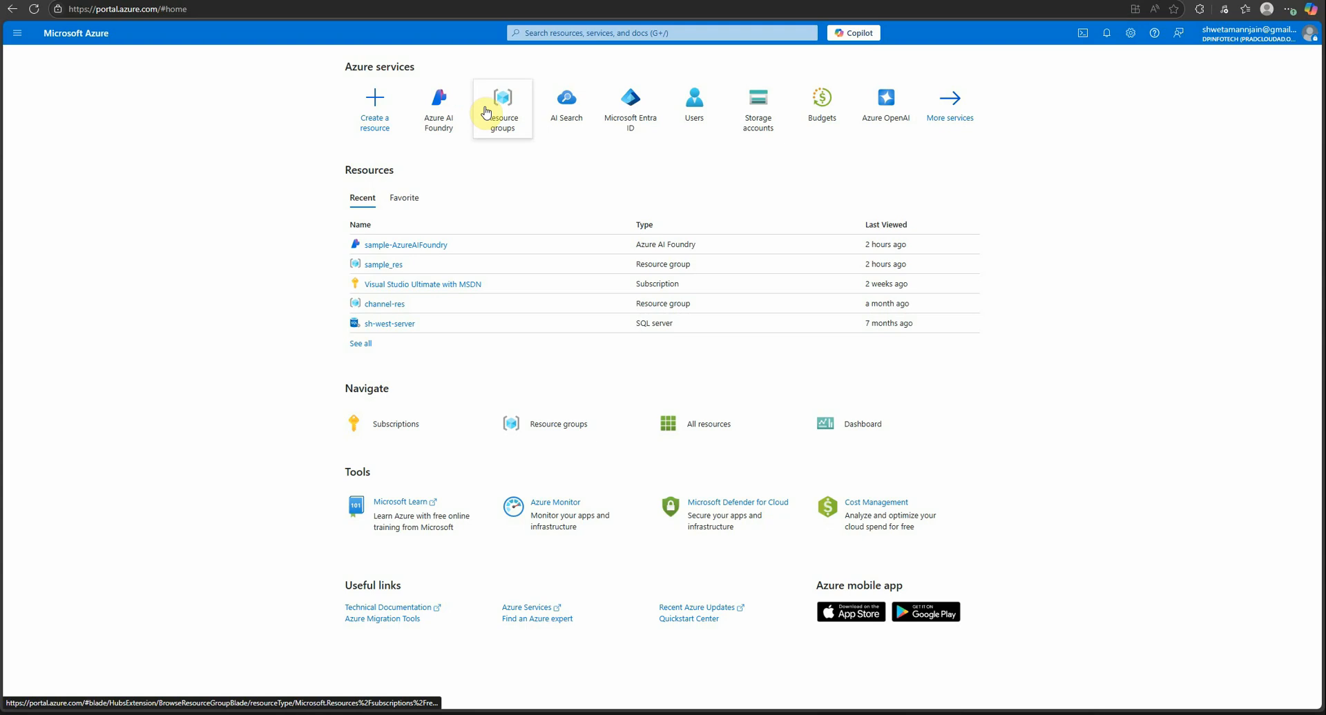
# - Open the sample_res resource group and search the portal for 'azure ai'
pyautogui.click(502, 108)
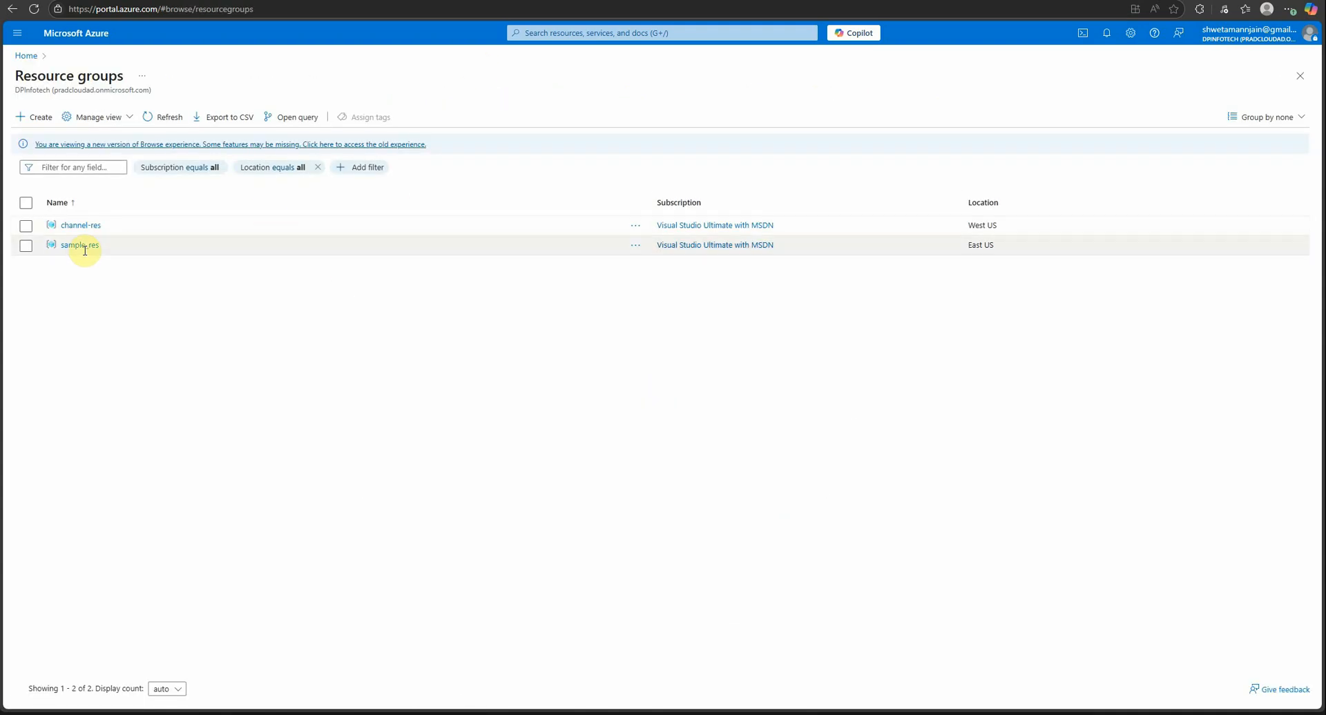
pyautogui.moveTo(79, 245)
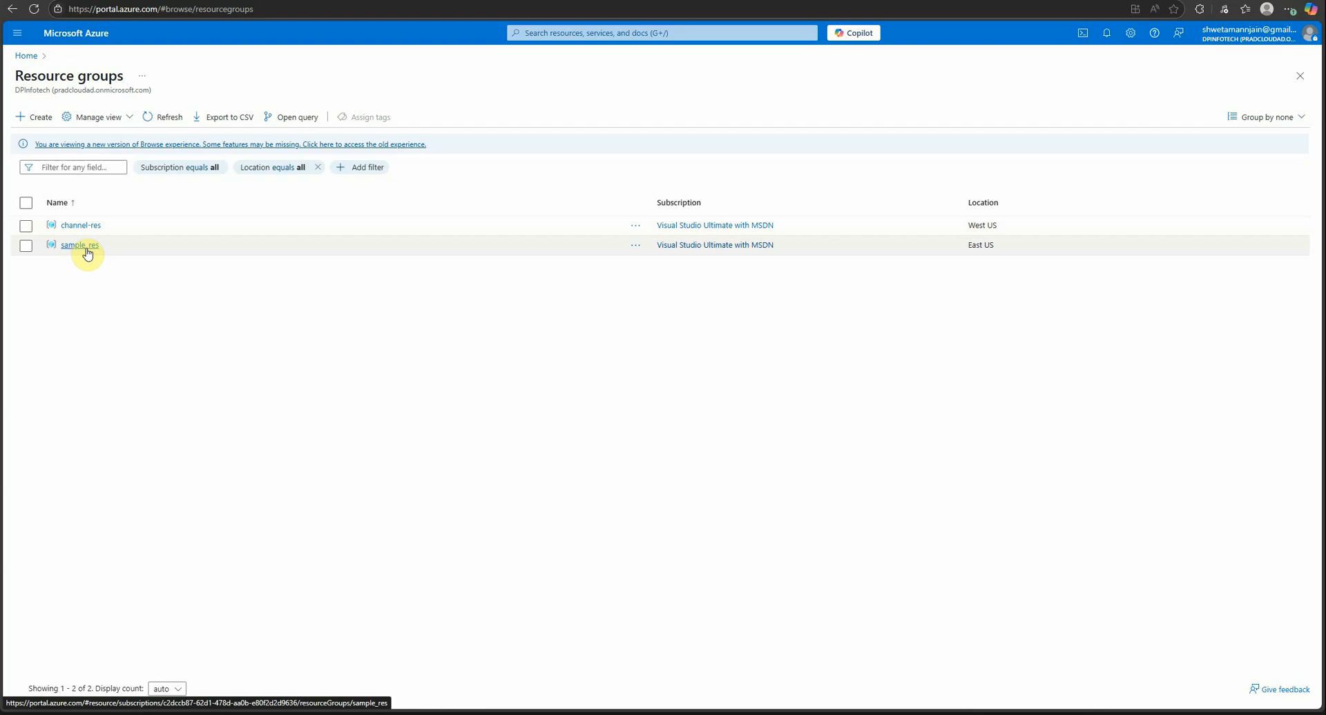
pyautogui.click(79, 245)
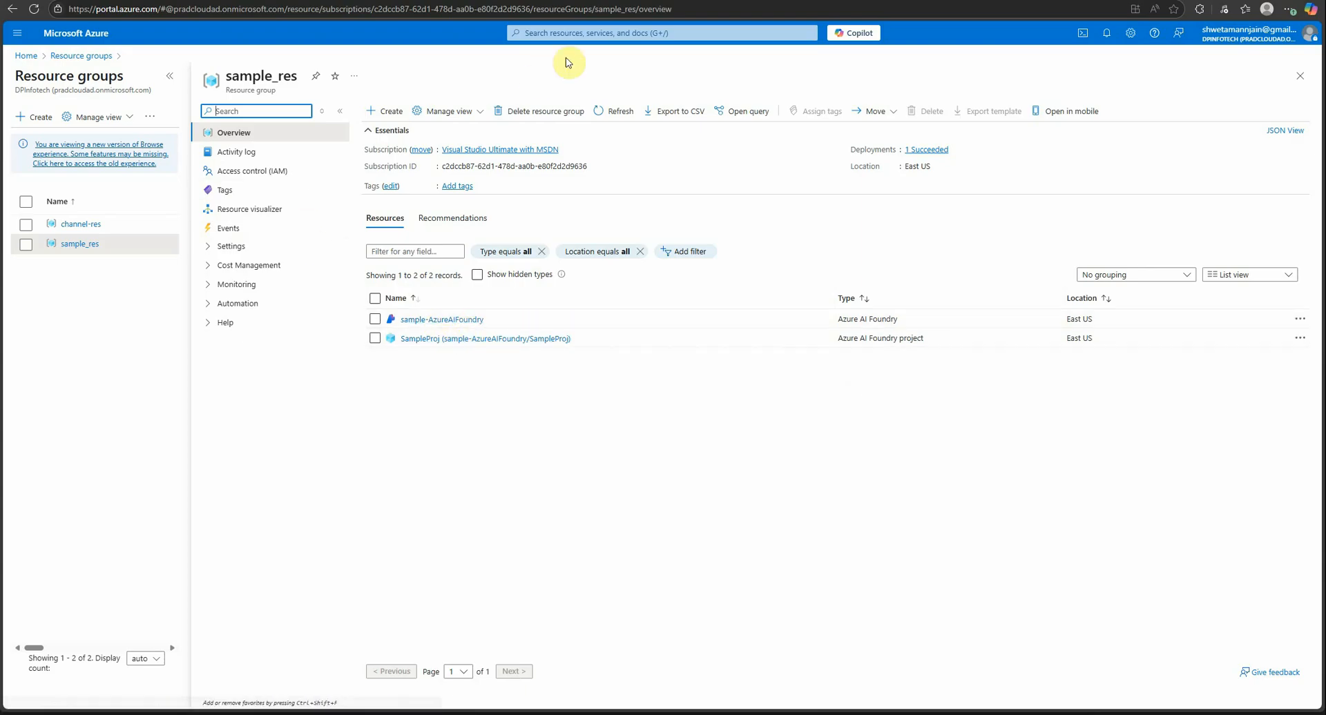
pyautogui.write('azuure ai')
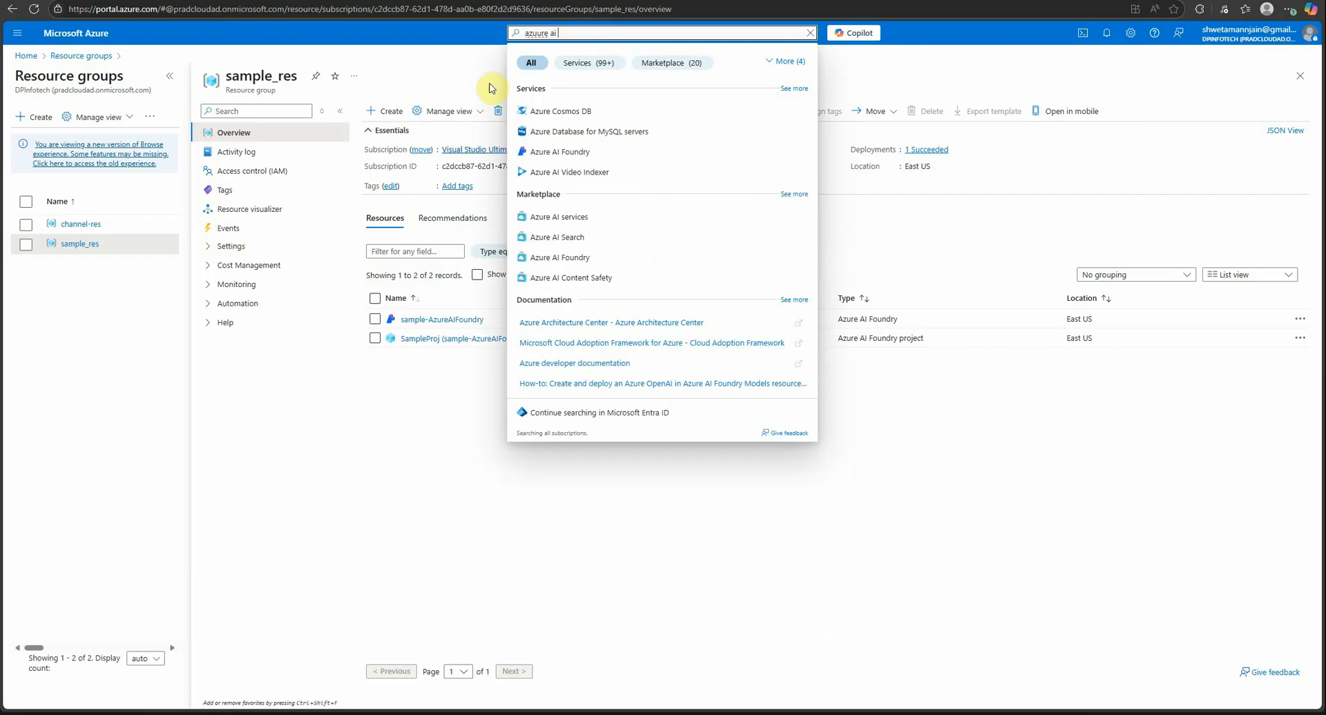
# - Pick Azure AI Foundry from the search results and begin creating a new Foundry resource
pyautogui.click(559, 152)
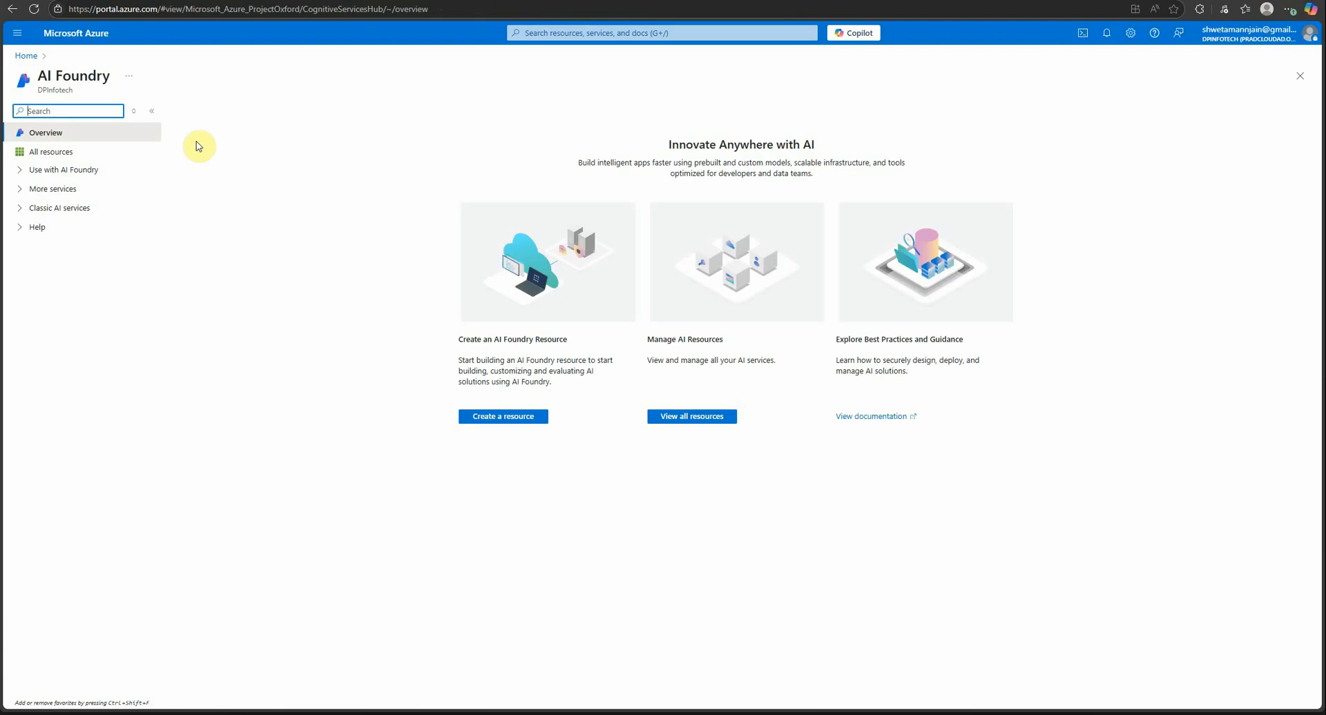
pyautogui.moveTo(503, 416)
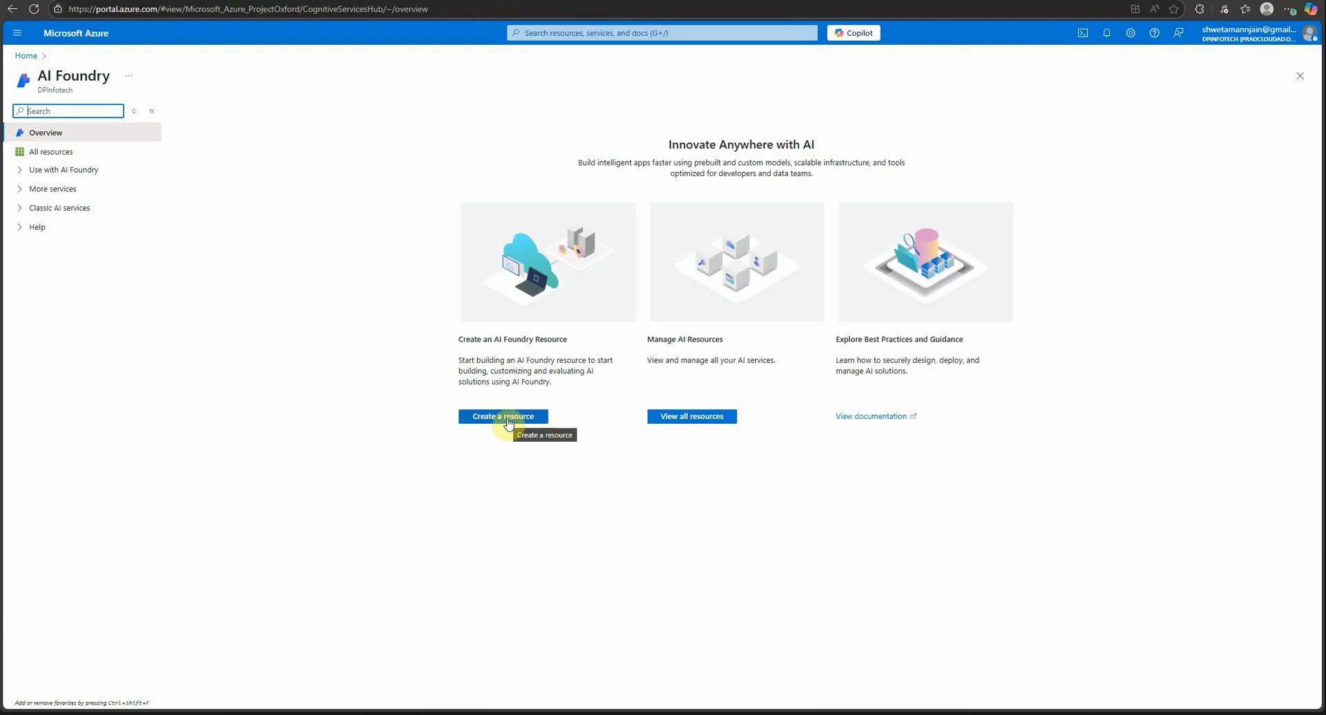
pyautogui.click(503, 415)
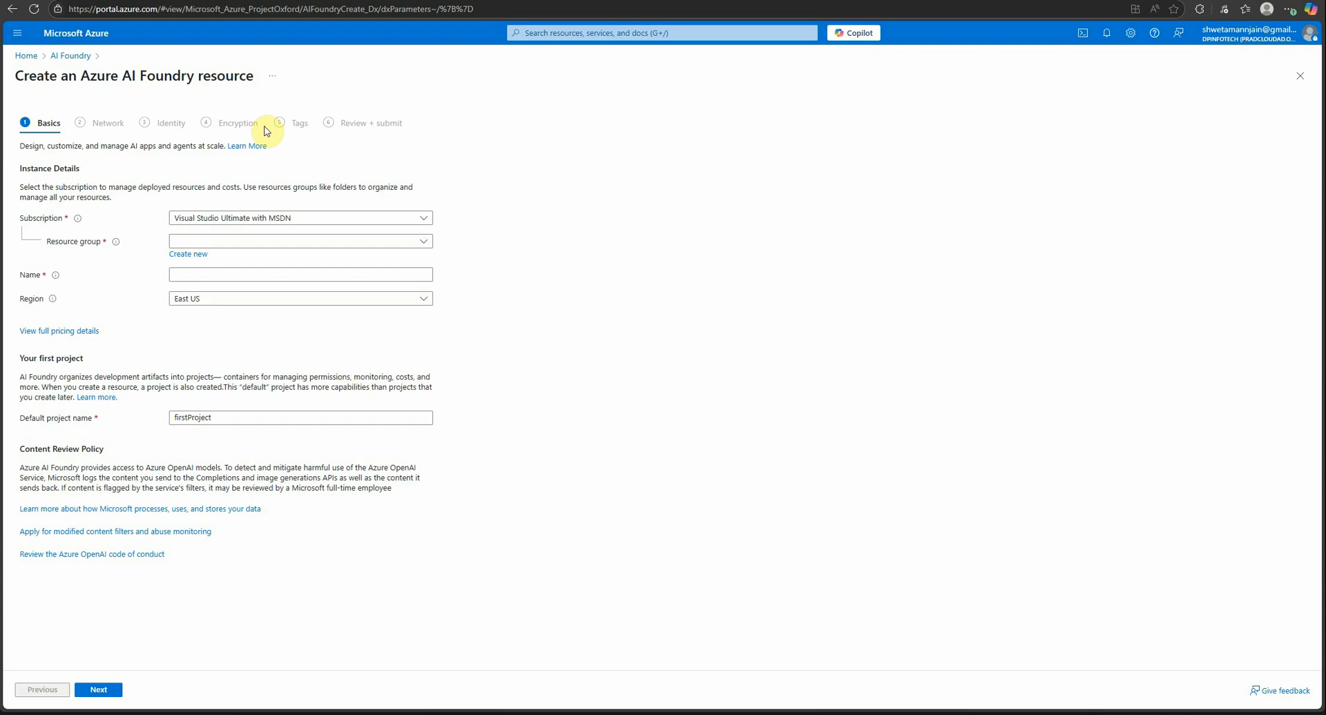
pyautogui.moveTo(25, 56)
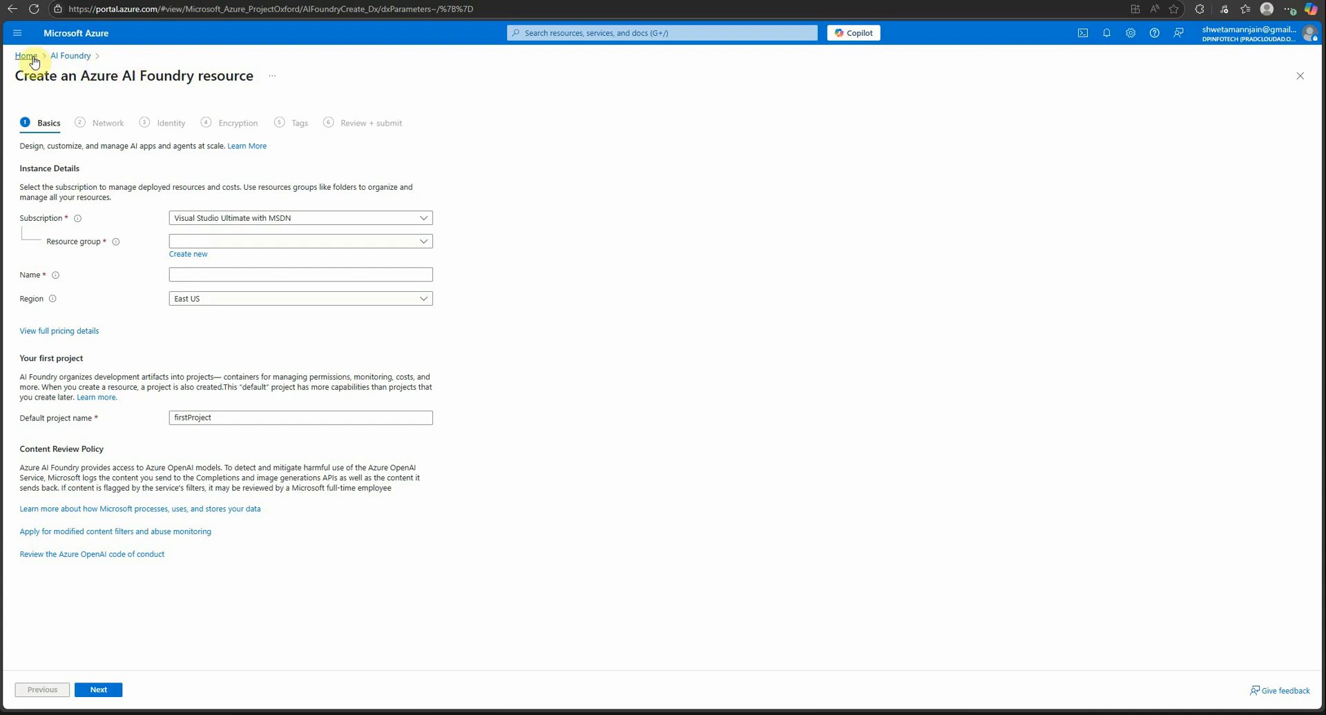
# - Go home, open sample-AzureAIFoundry in sample_res, and launch its Azure AI Foundry portal
pyautogui.click(26, 56)
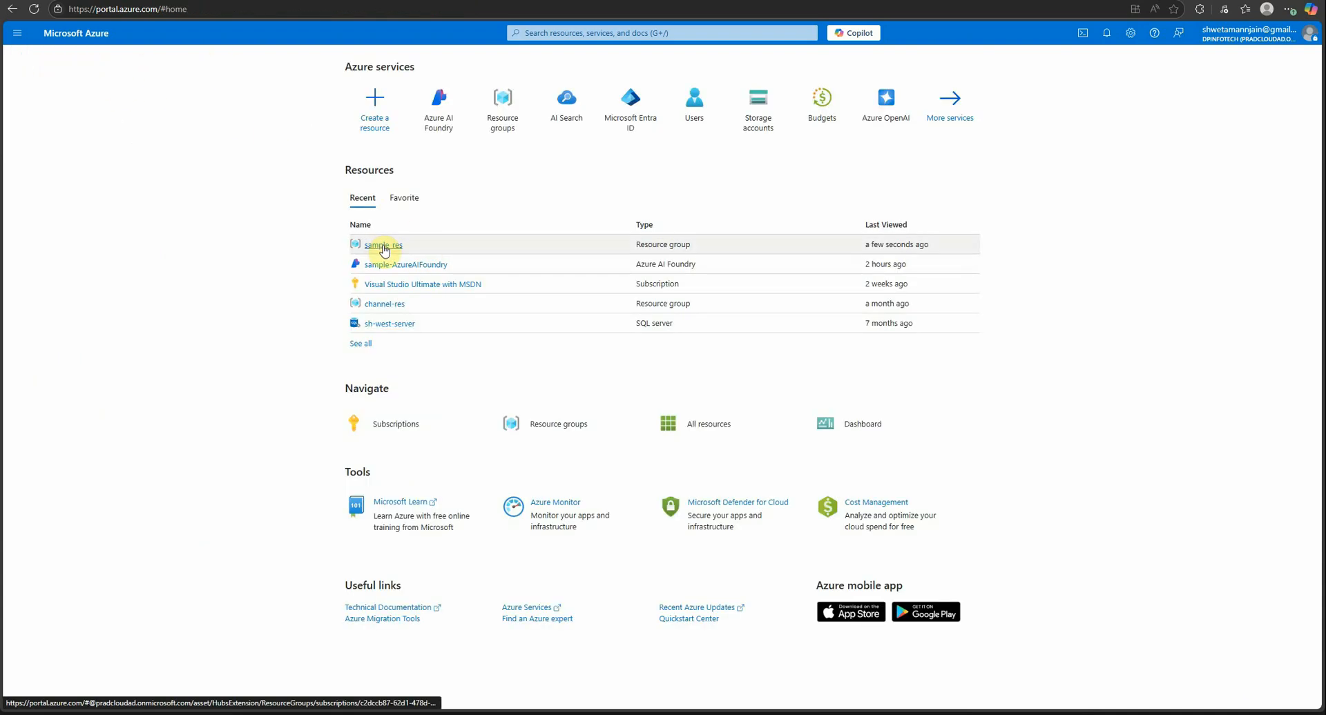
pyautogui.click(381, 244)
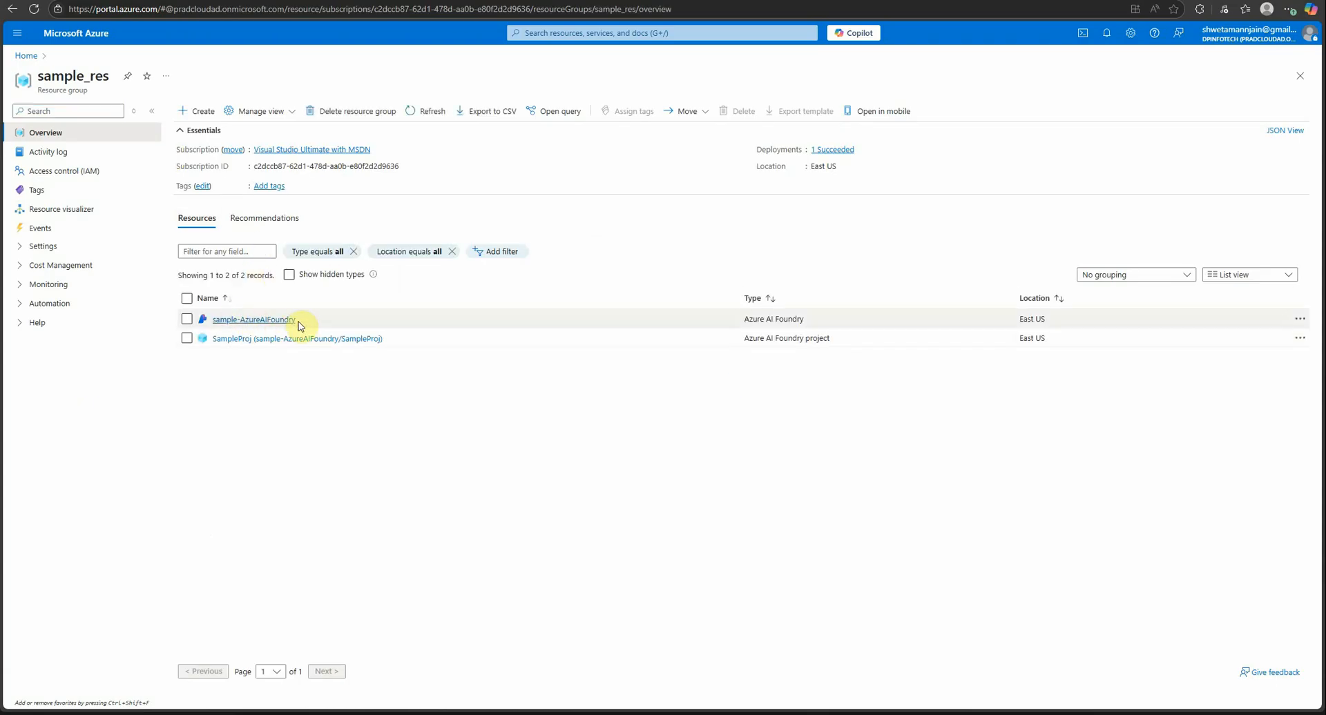
pyautogui.click(253, 319)
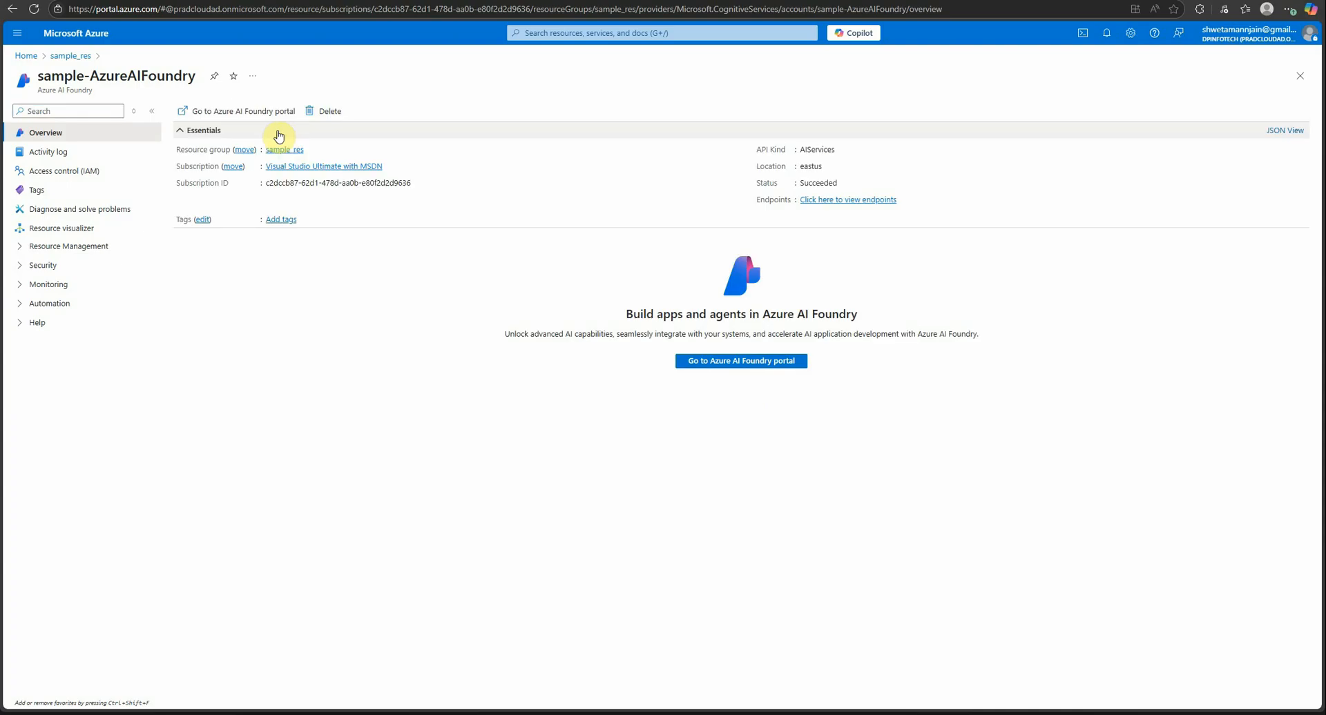
pyautogui.click(740, 361)
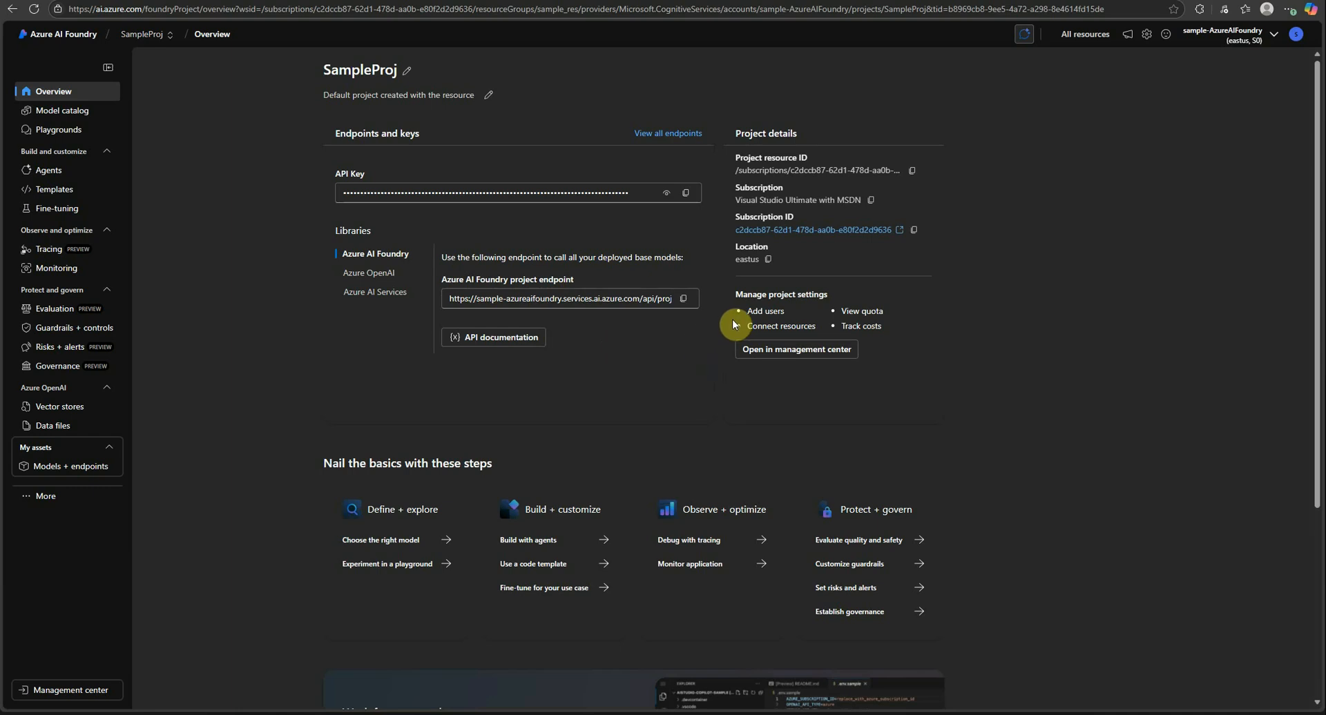
pyautogui.moveTo(996, 304)
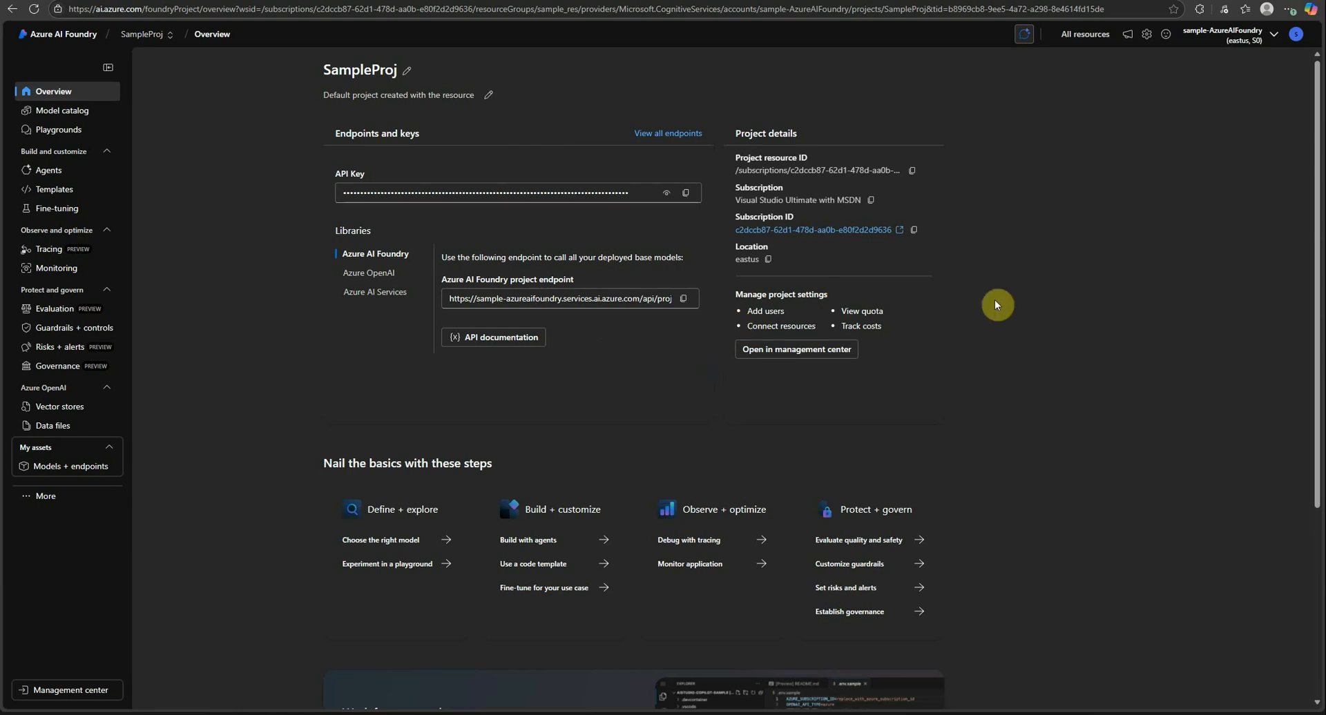
pyautogui.moveTo(290, 116)
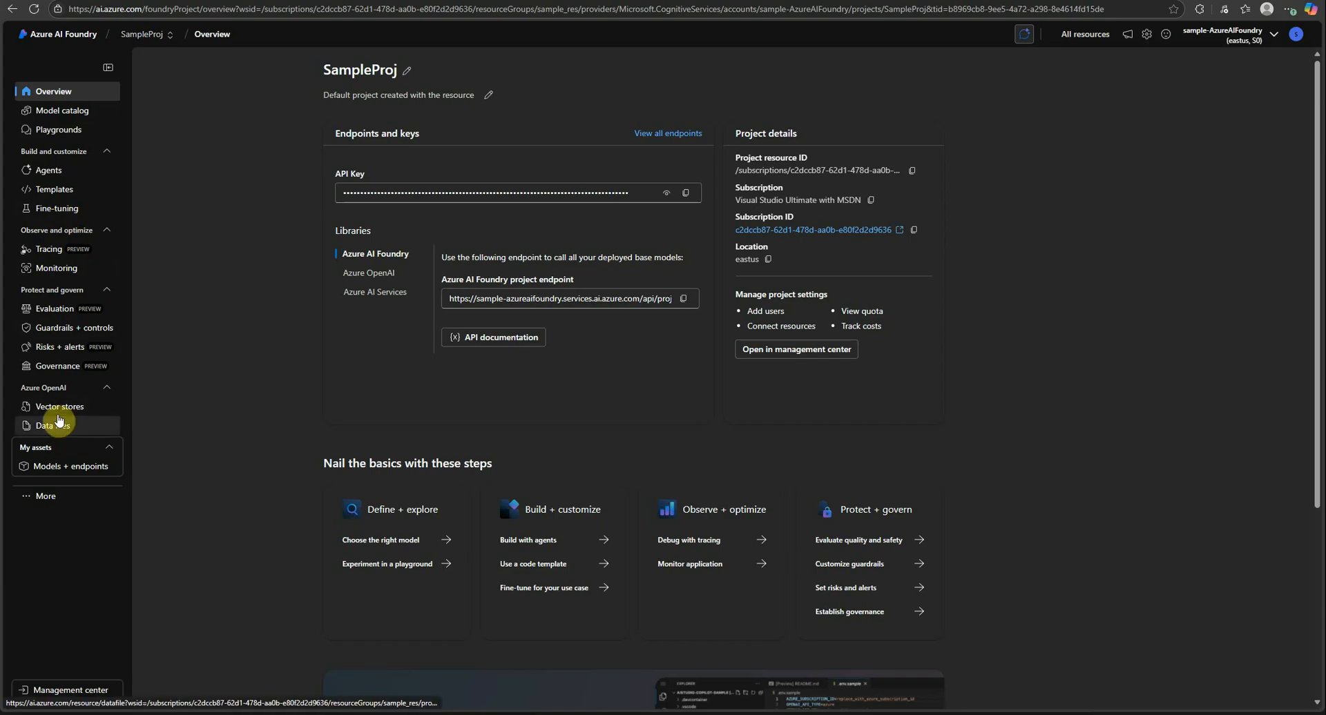
pyautogui.moveTo(69, 466)
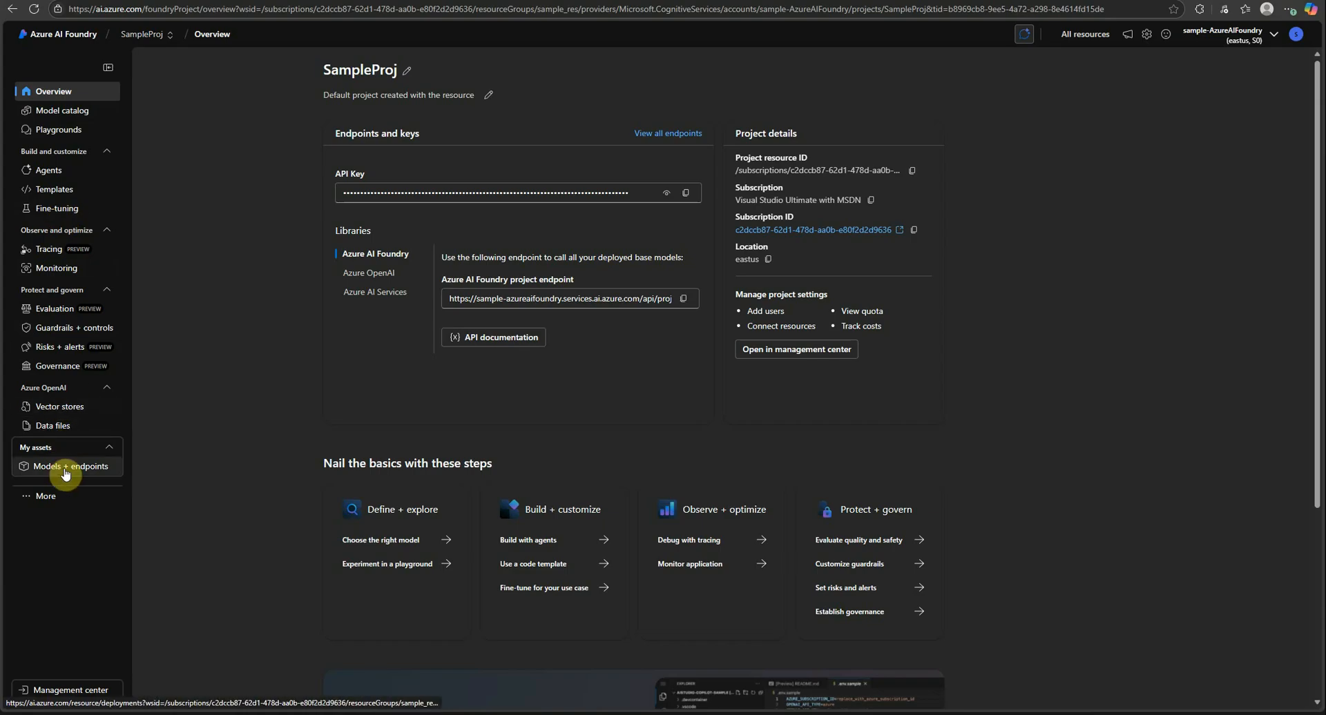
# - Check that gpt-4o-mini is deployed under Models + endpoints, cancelling the base model picker
pyautogui.click(69, 469)
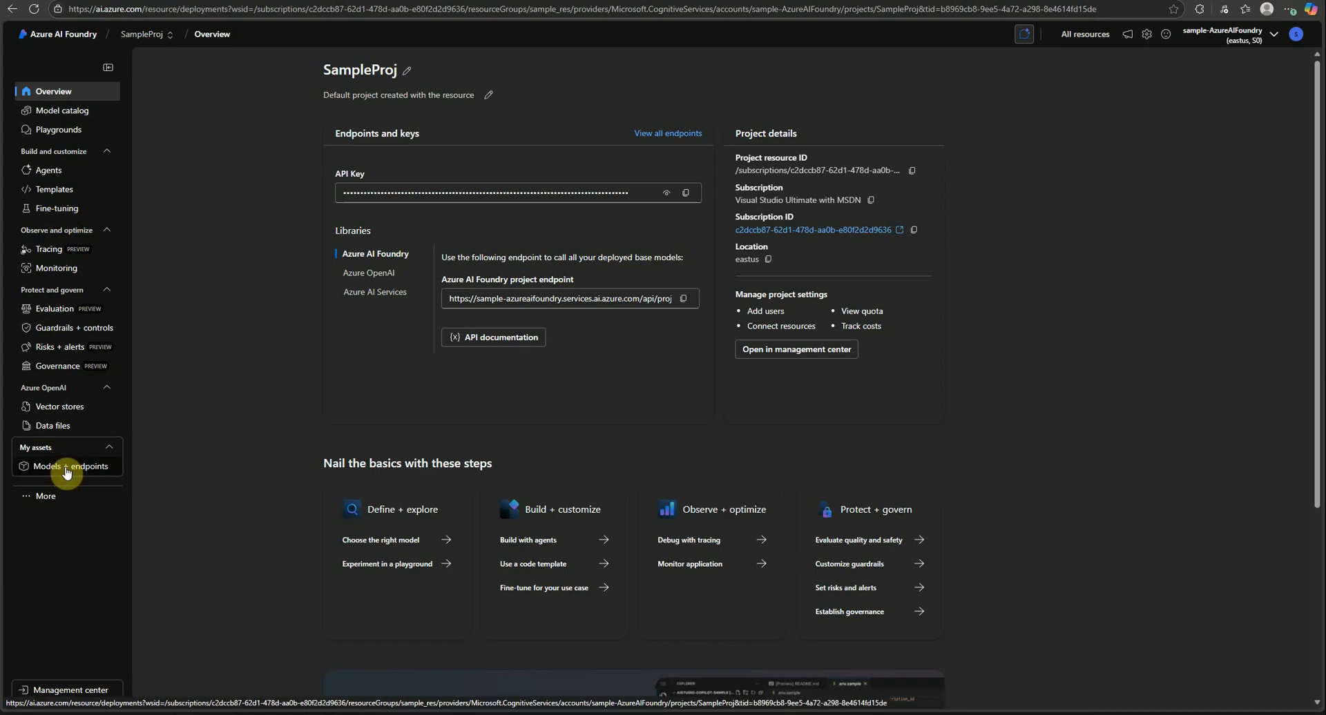
pyautogui.click(68, 466)
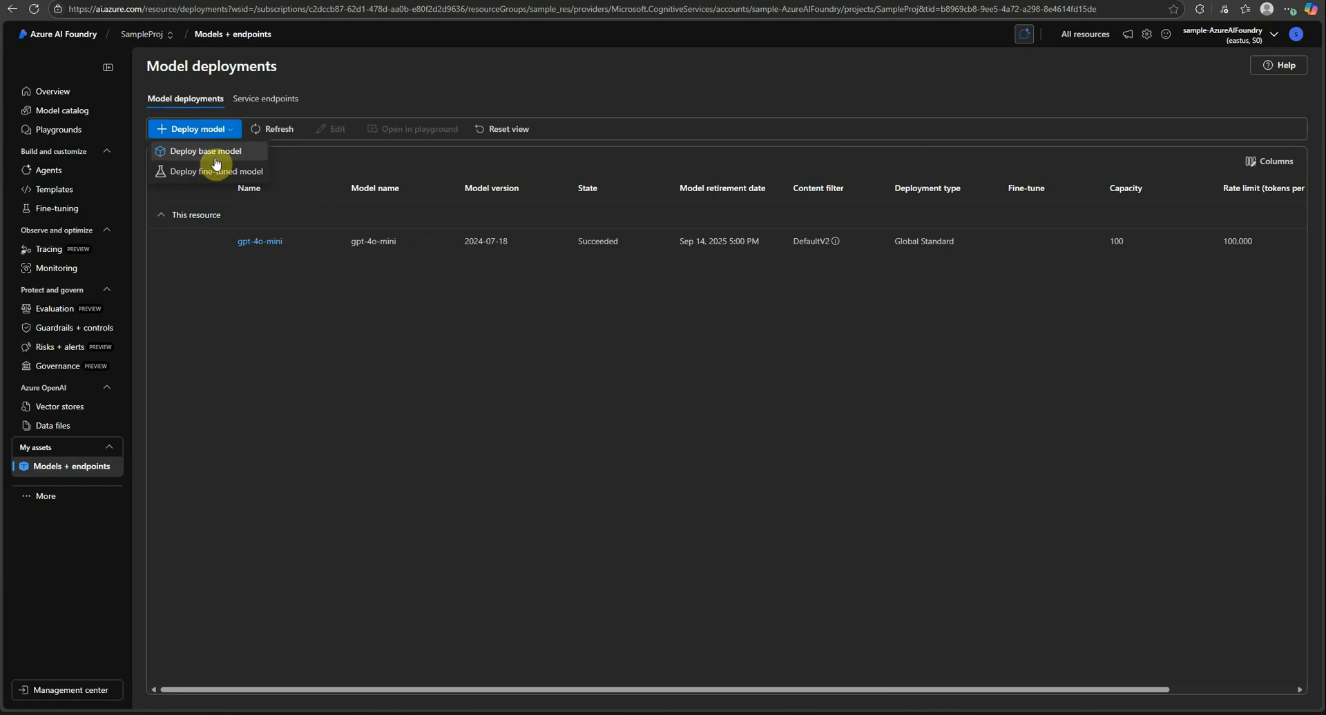
pyautogui.click(205, 151)
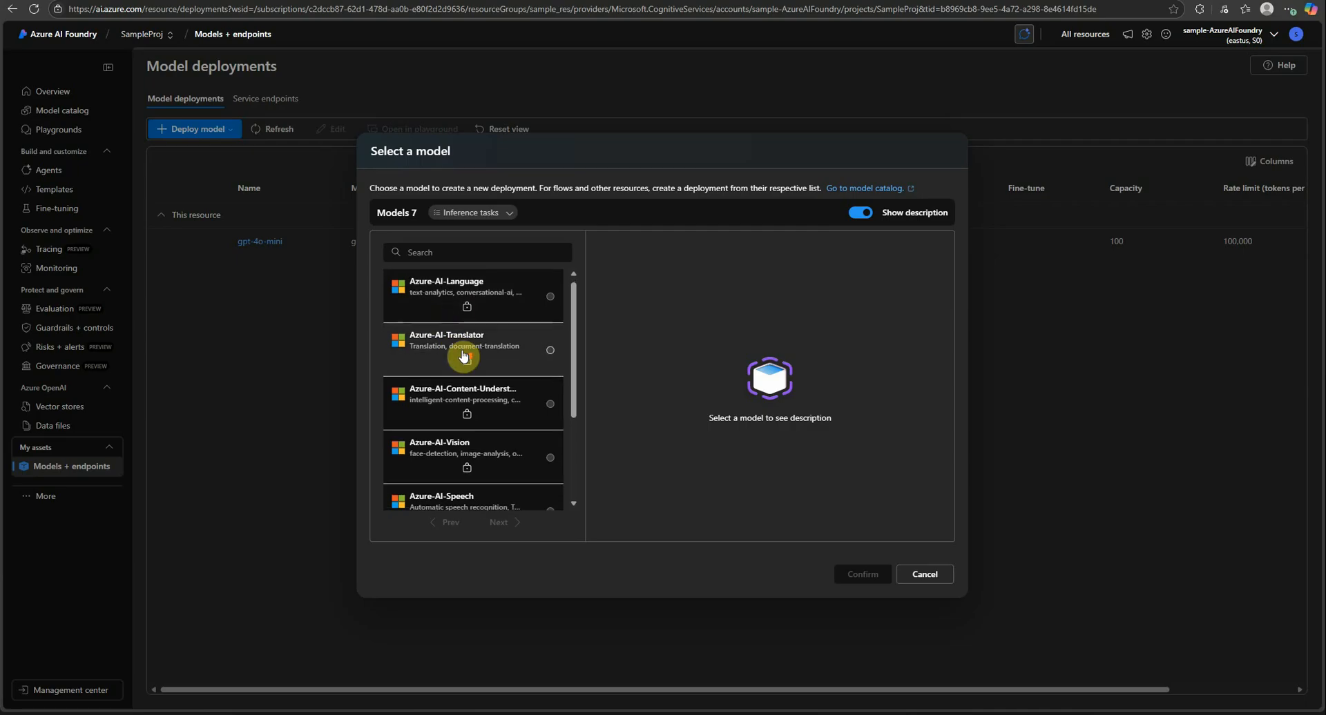
pyautogui.scroll(-3)
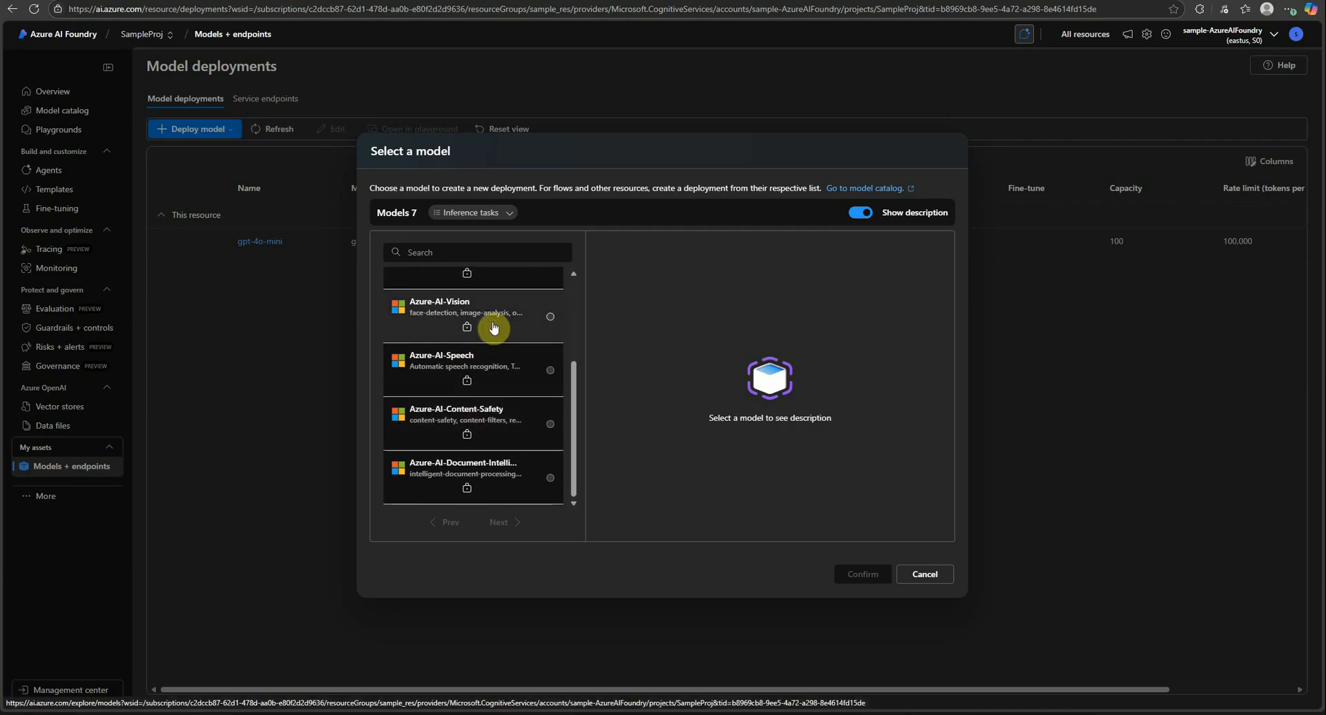
pyautogui.click(923, 574)
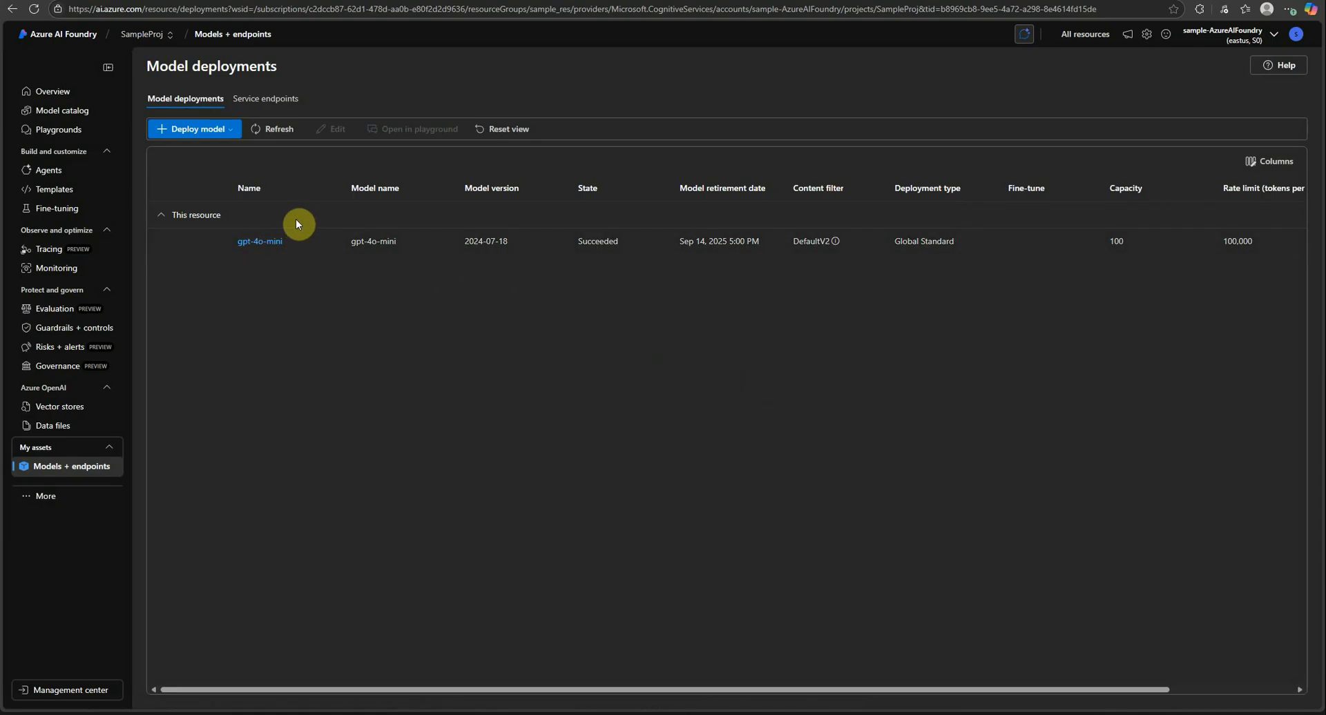
pyautogui.moveTo(359, 355)
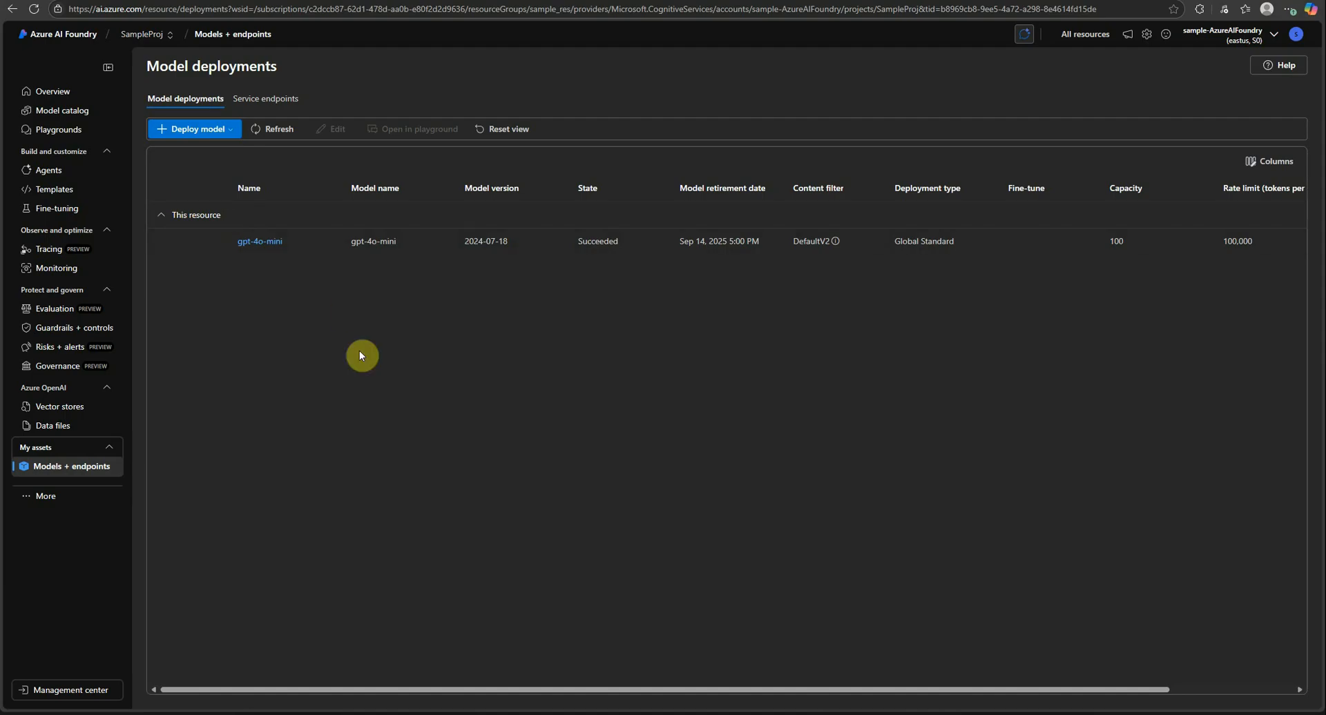
pyautogui.moveTo(49, 170)
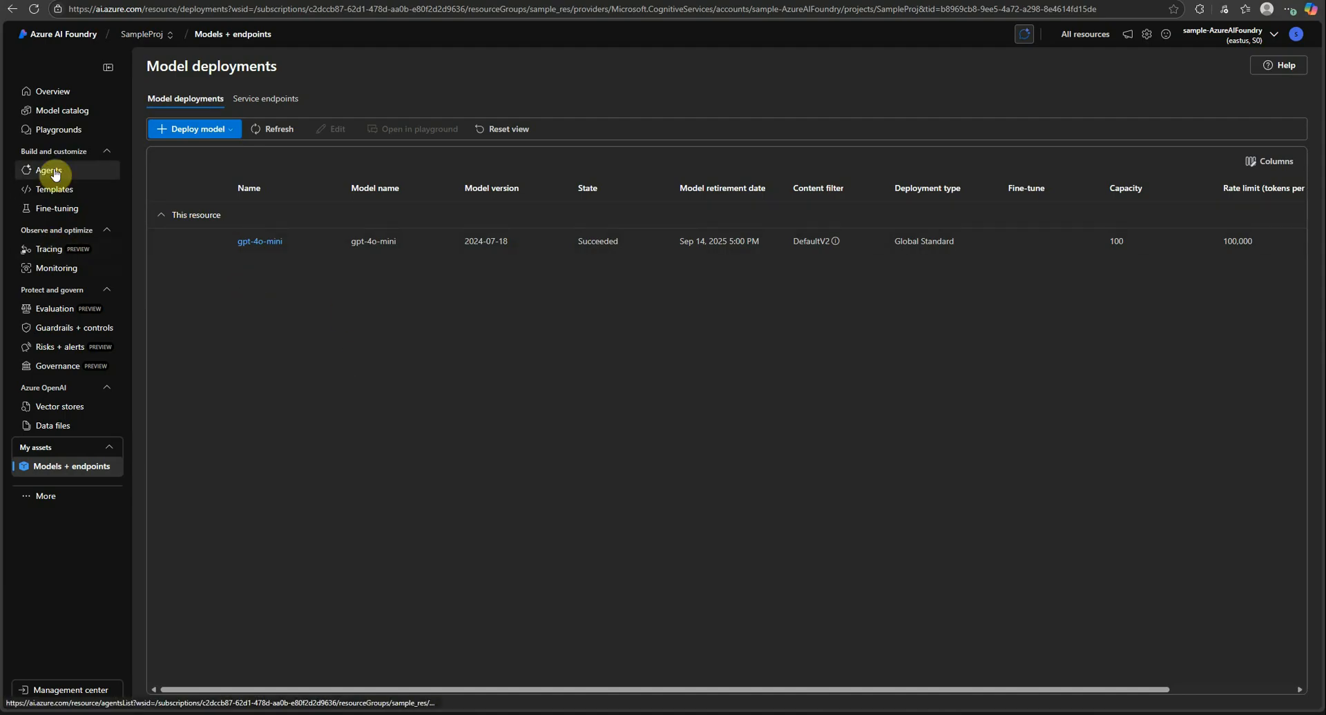
# - Create Agent311 on gpt-4o-mini, scroll its setup, and cancel the Add action dialog
pyautogui.click(48, 170)
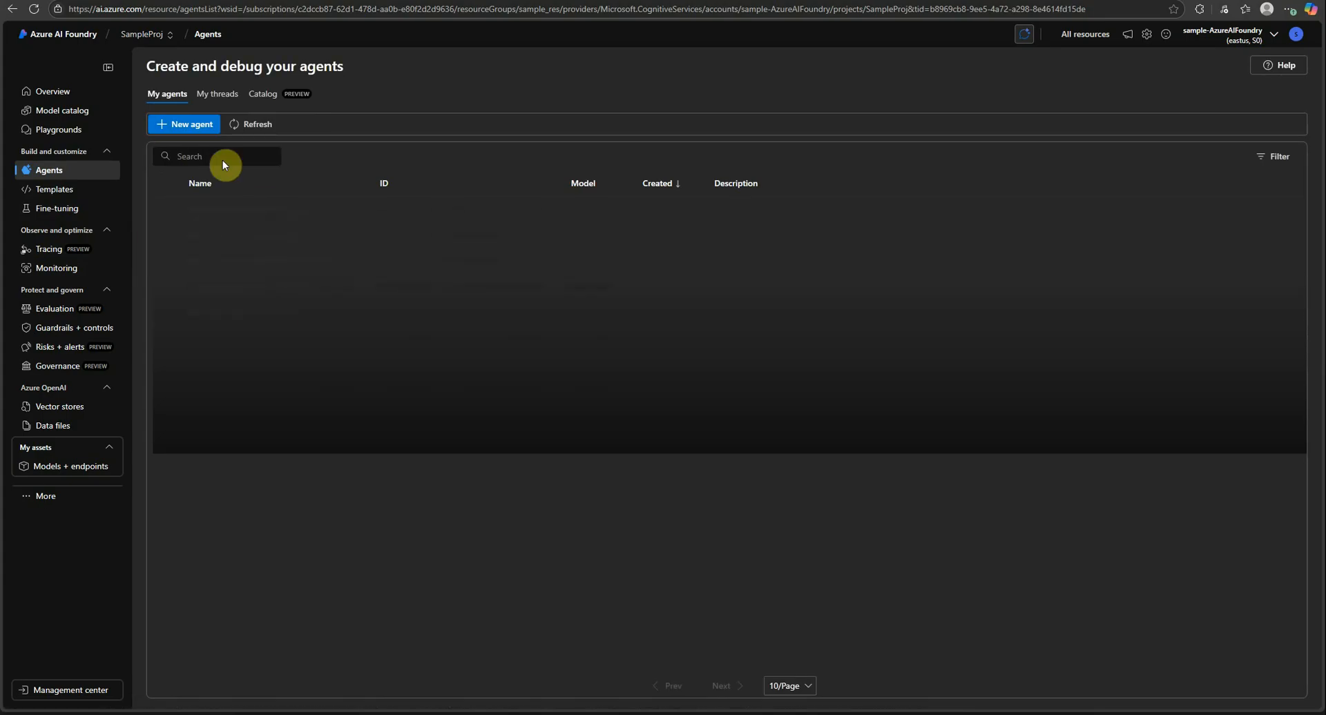
pyautogui.click(256, 124)
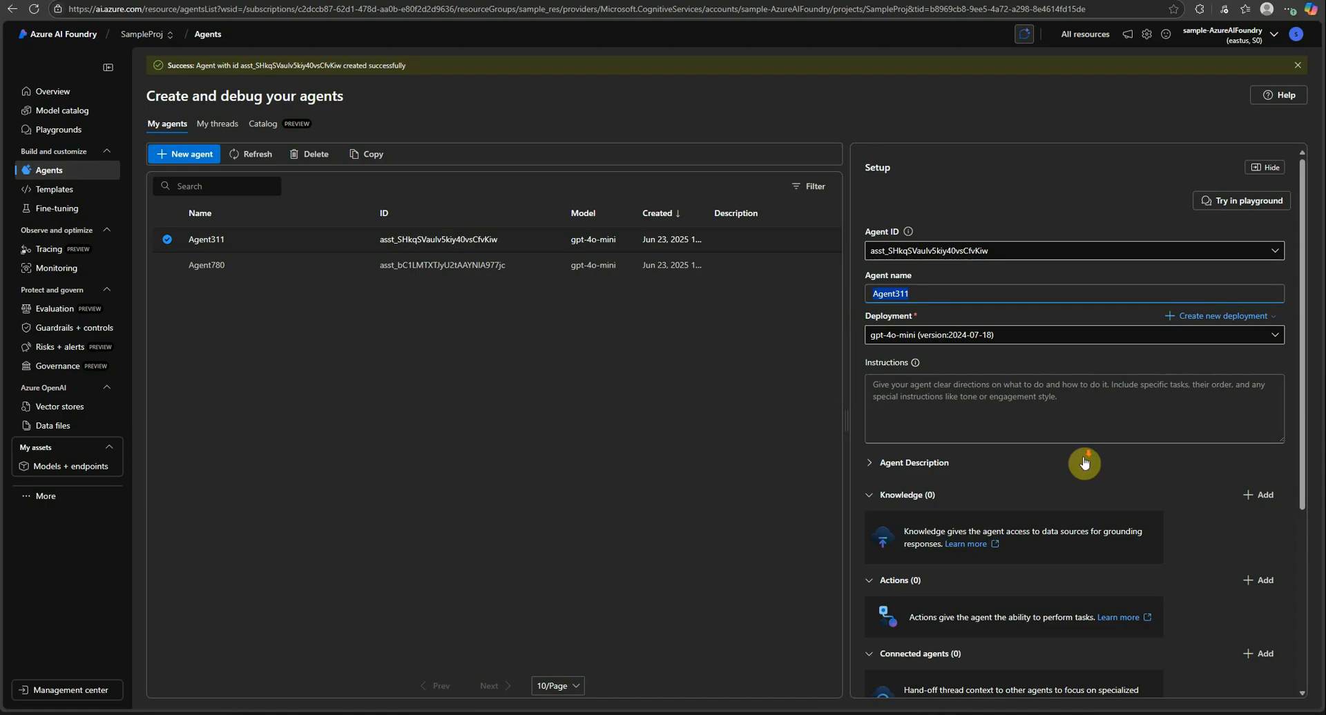
pyautogui.scroll(-3)
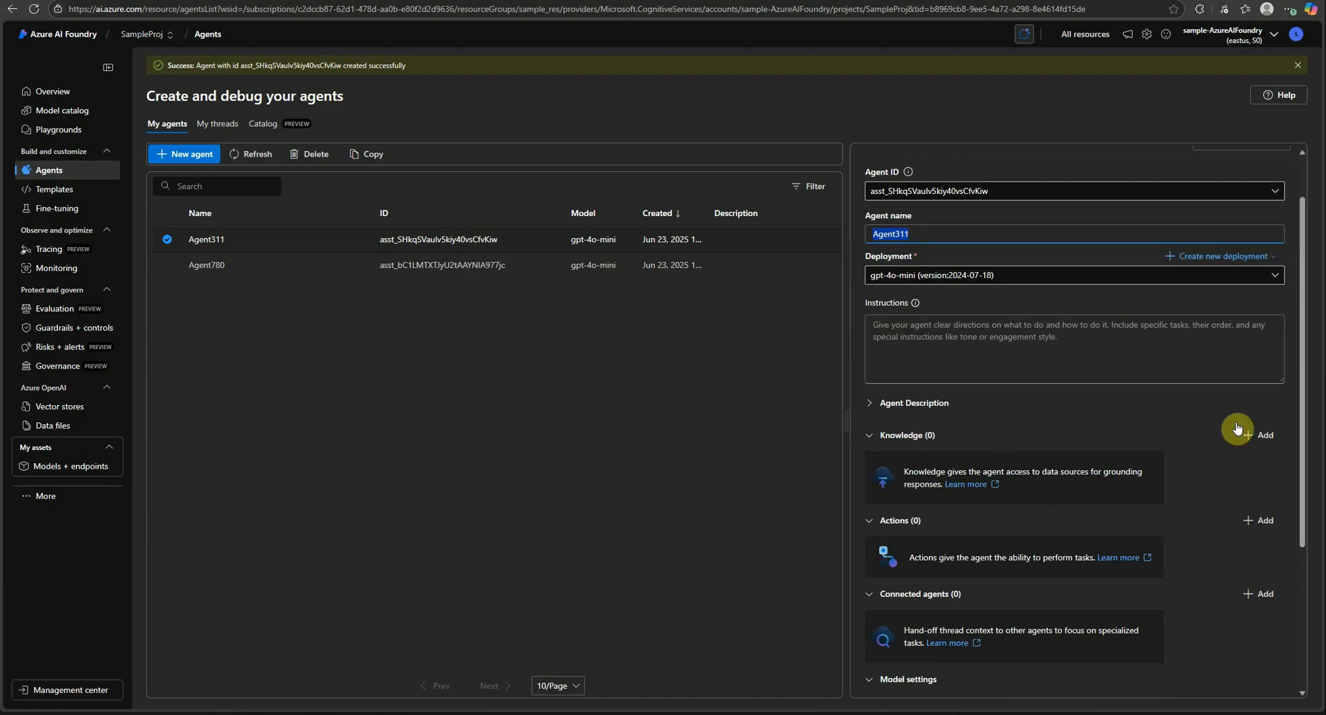
pyautogui.scroll(-3)
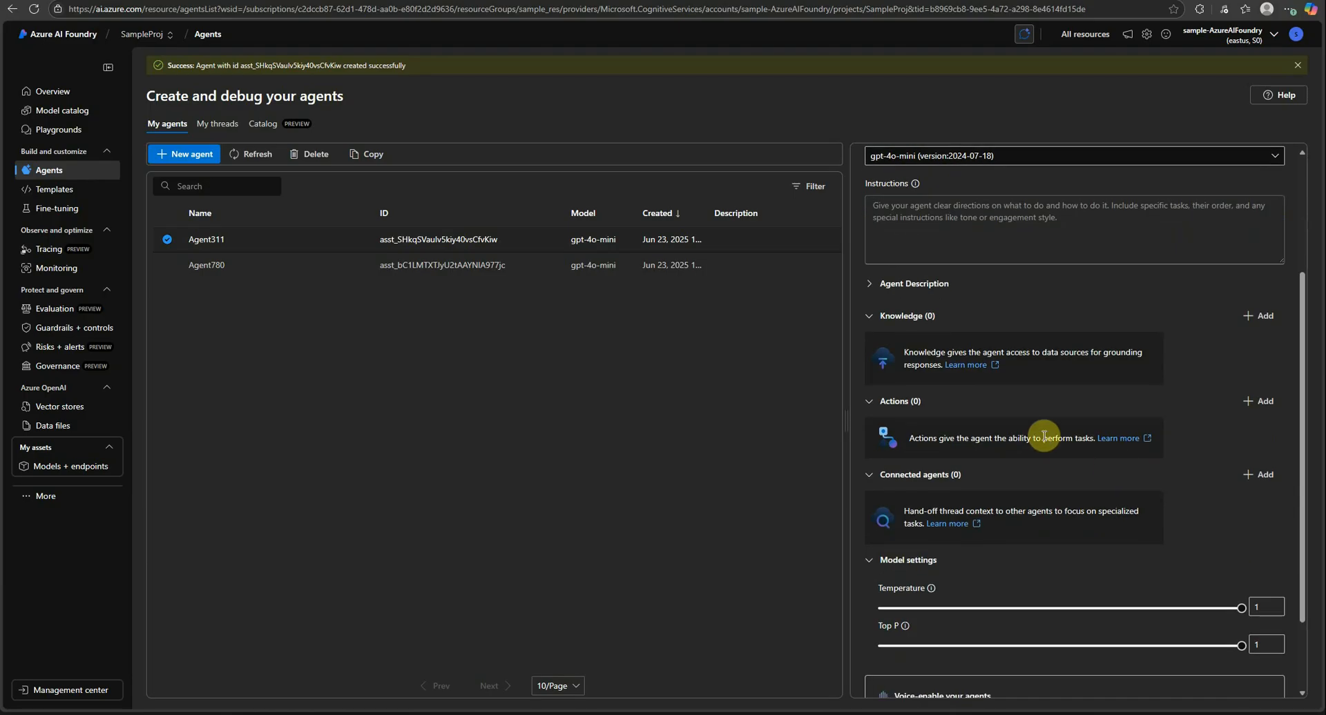
pyautogui.moveTo(1081, 444)
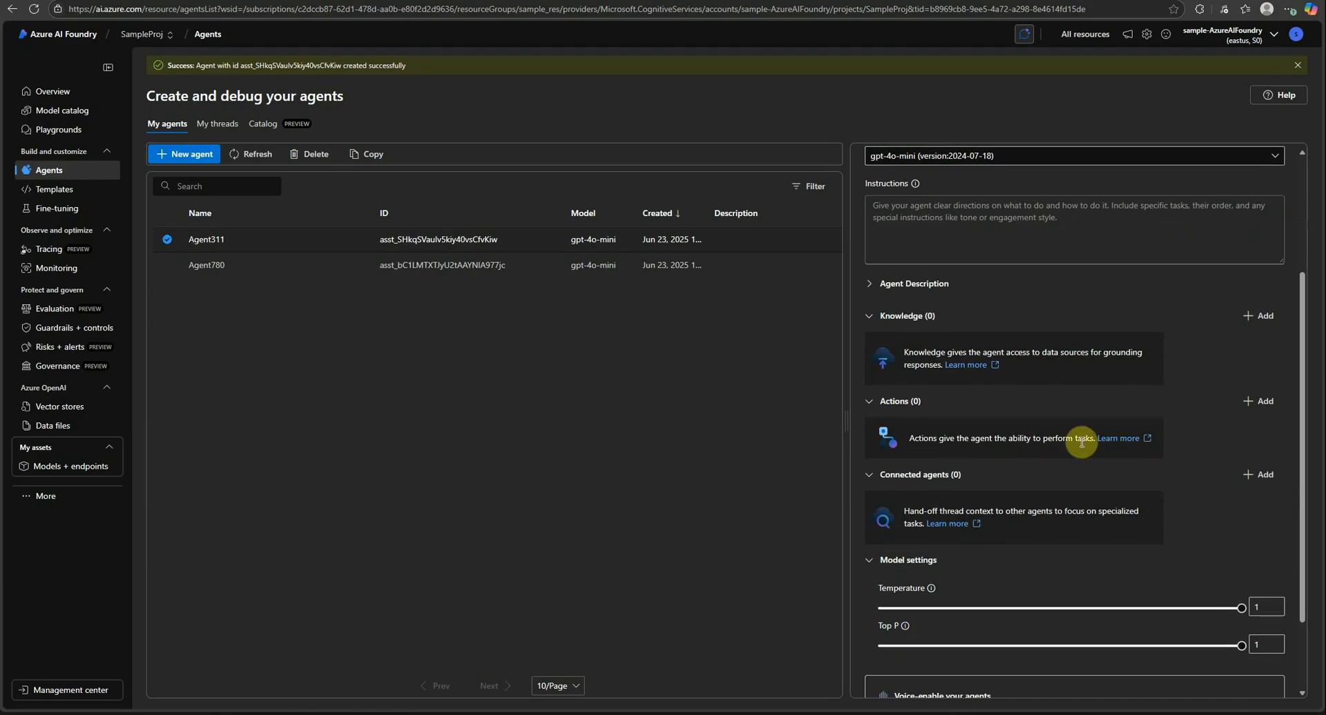
pyautogui.click(1259, 401)
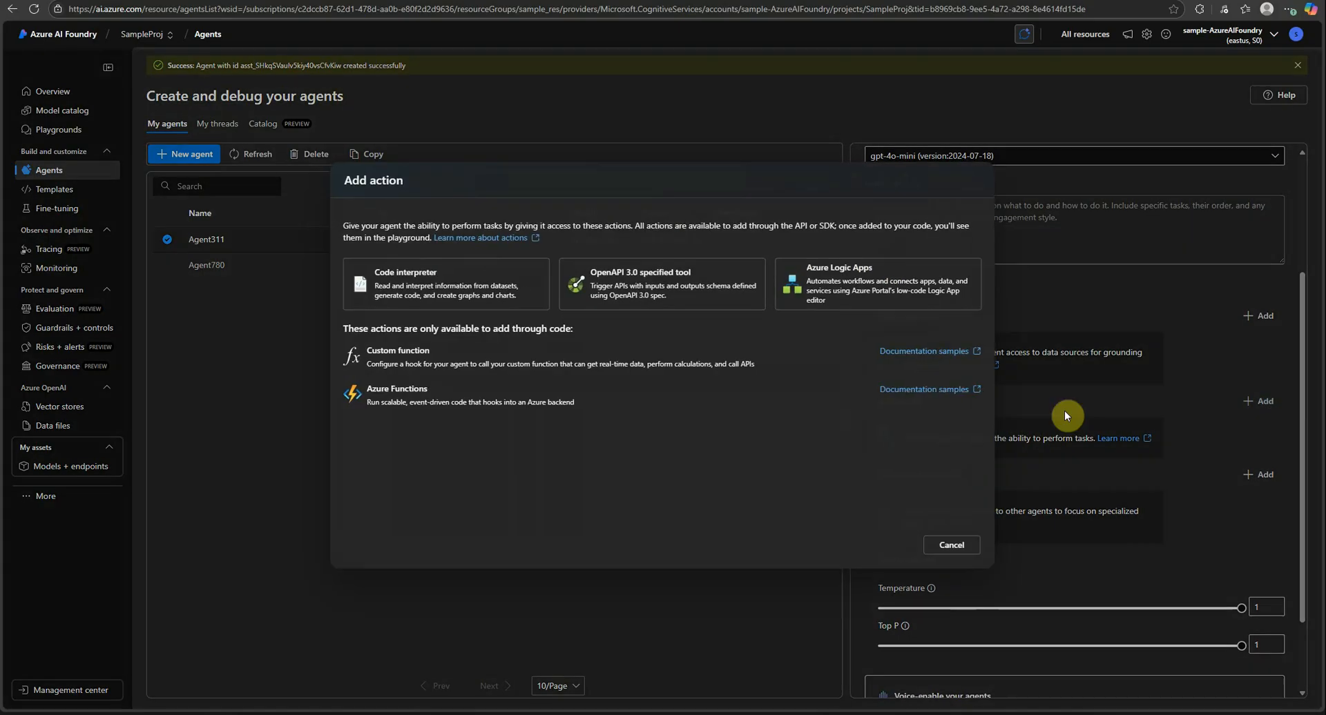
pyautogui.moveTo(771, 482)
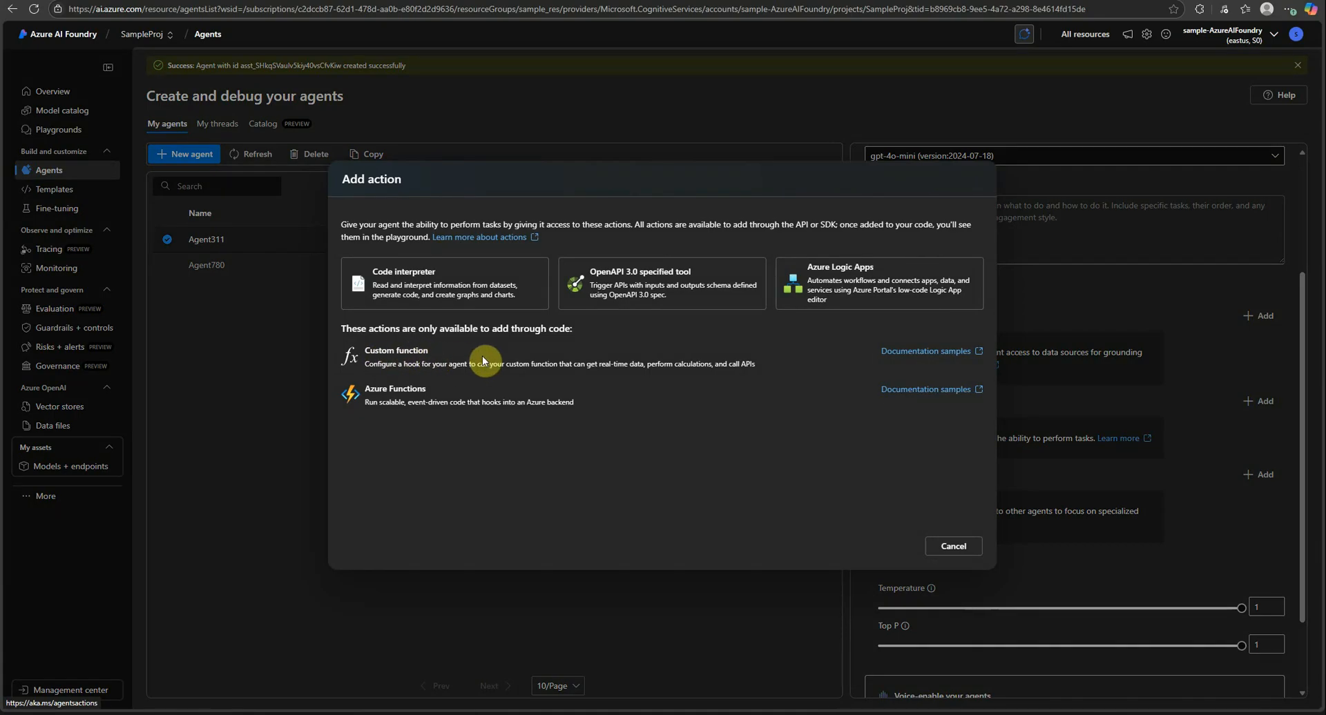
pyautogui.moveTo(890, 488)
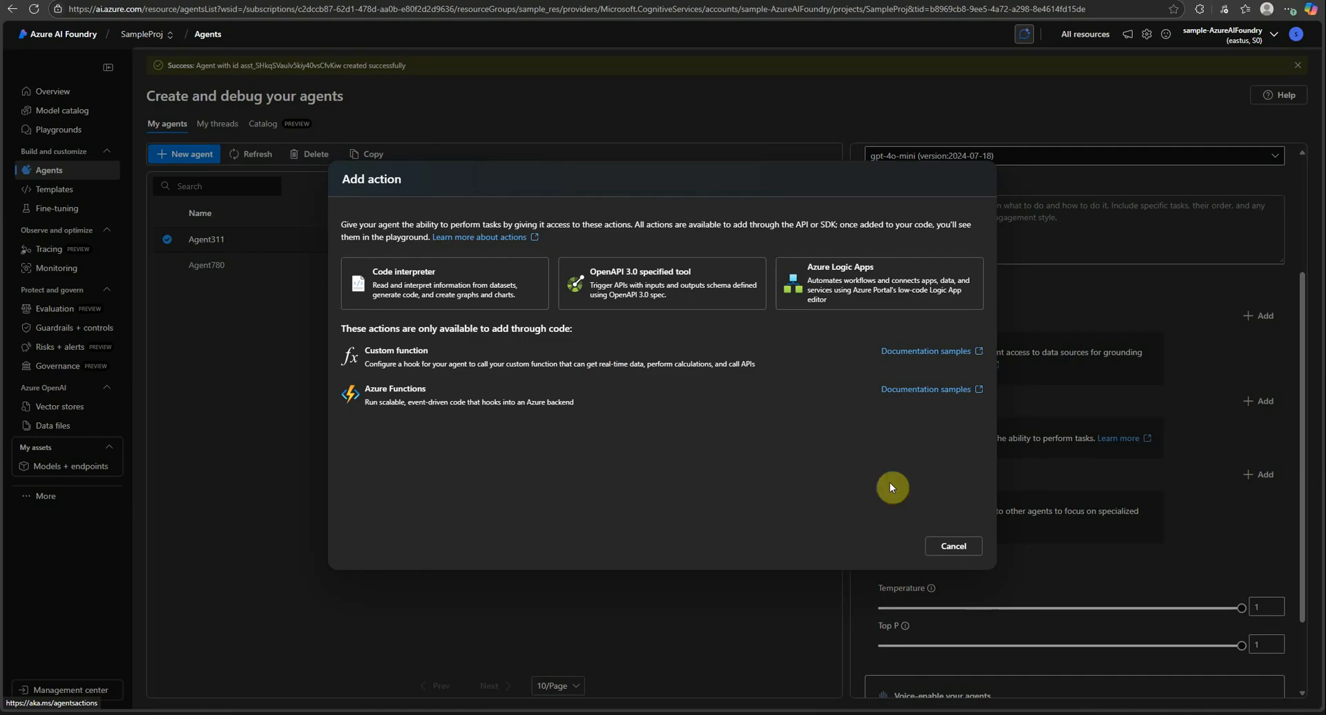
pyautogui.click(953, 546)
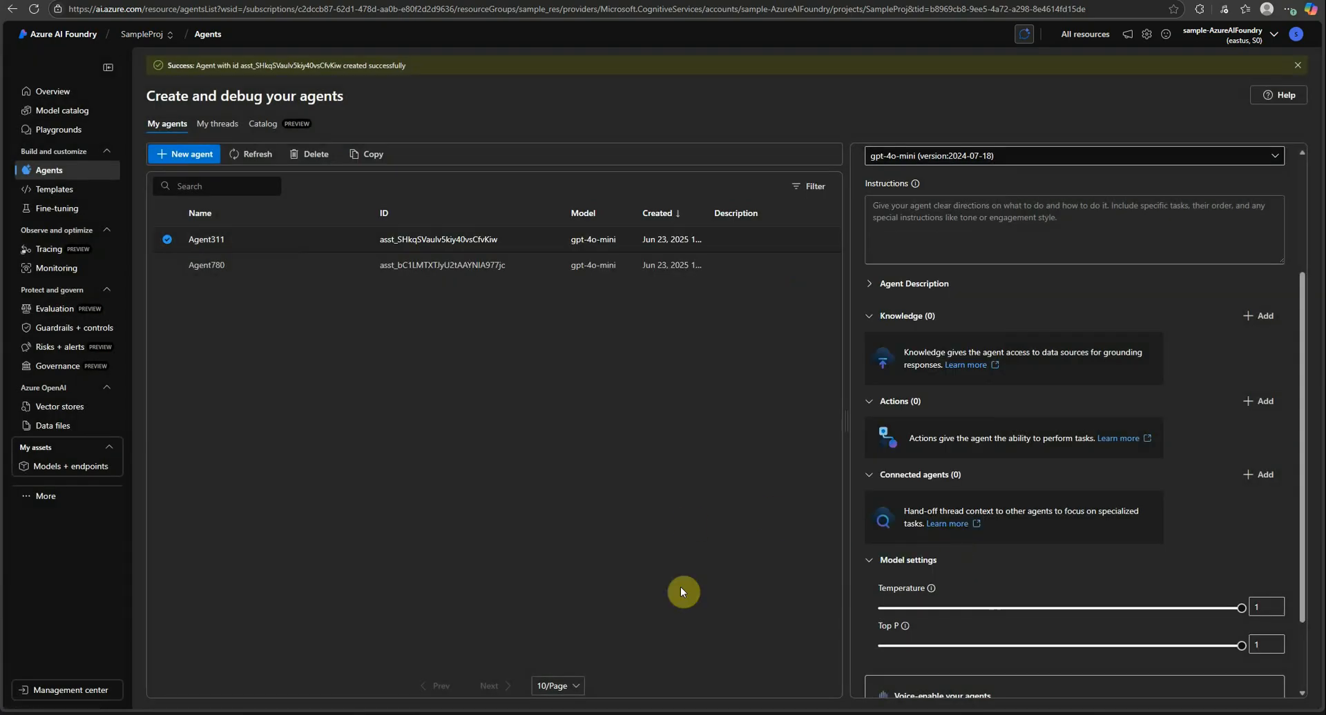
pyautogui.moveTo(826, 654)
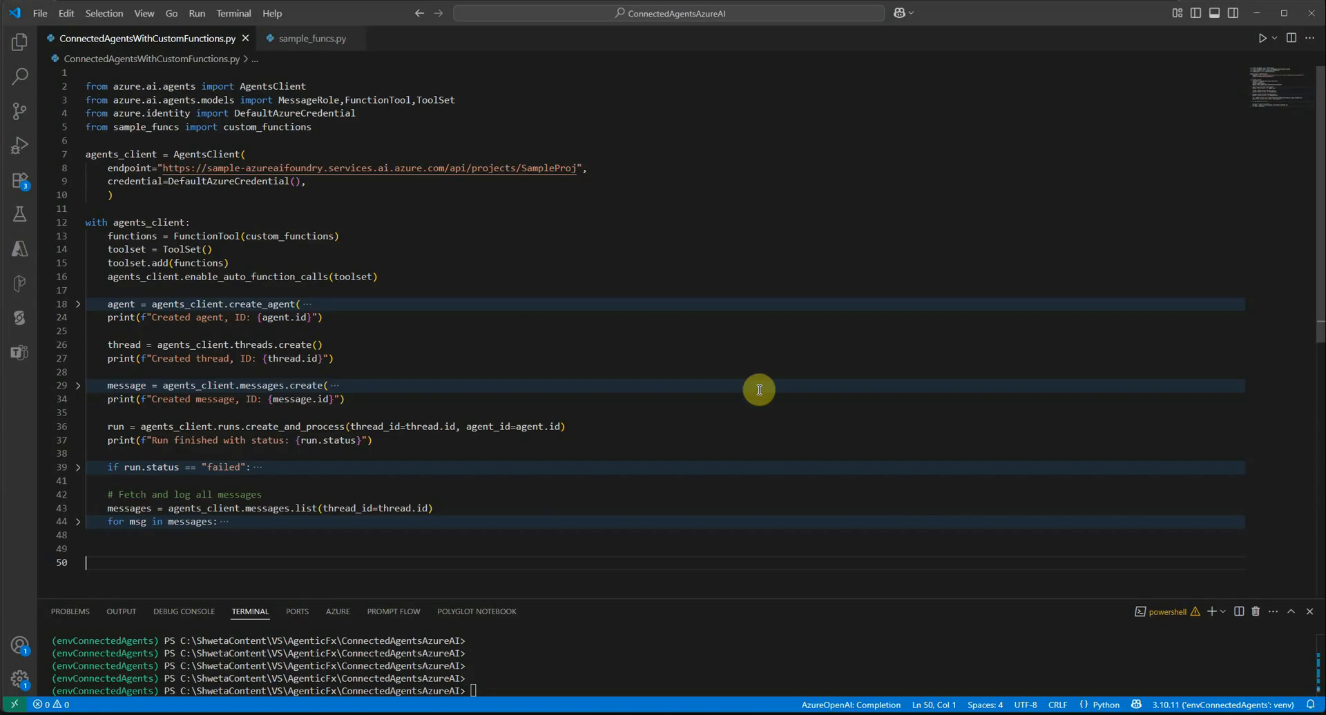
pyautogui.moveTo(382, 116)
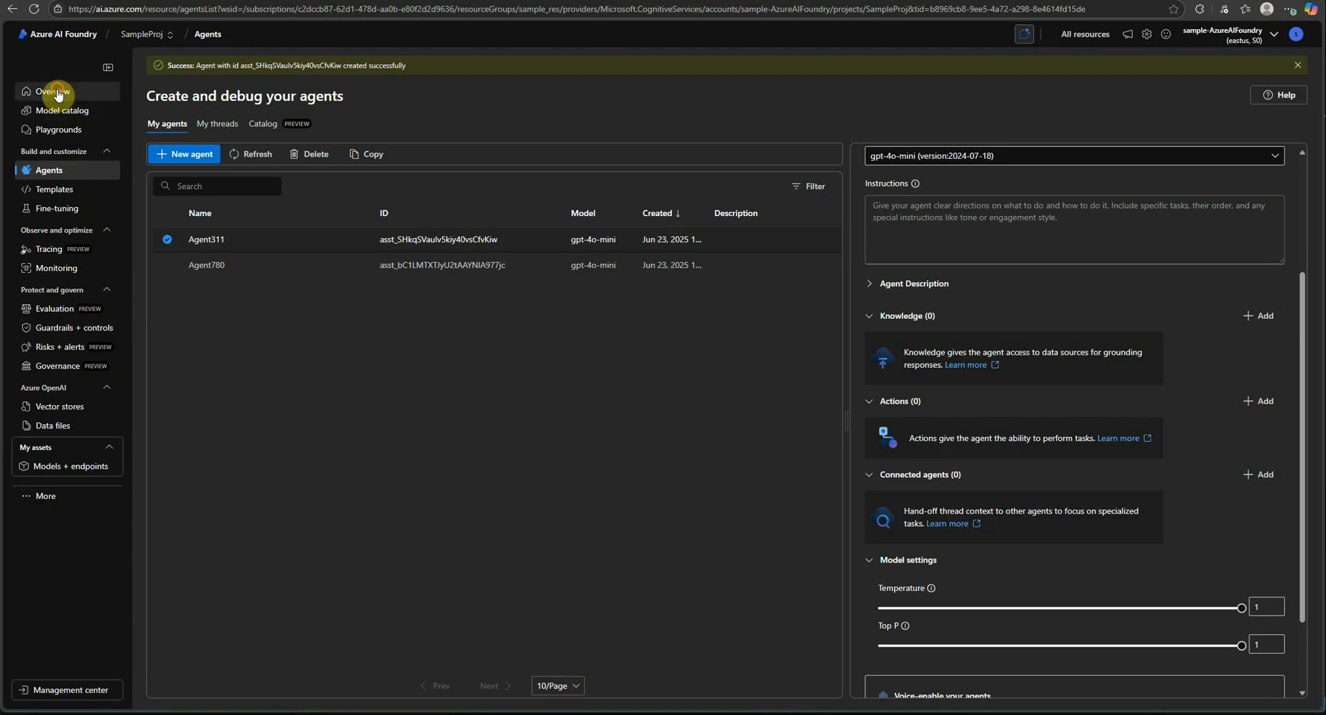
# - Return to the SampleProj Overview showing the project endpoint and API key
pyautogui.click(54, 91)
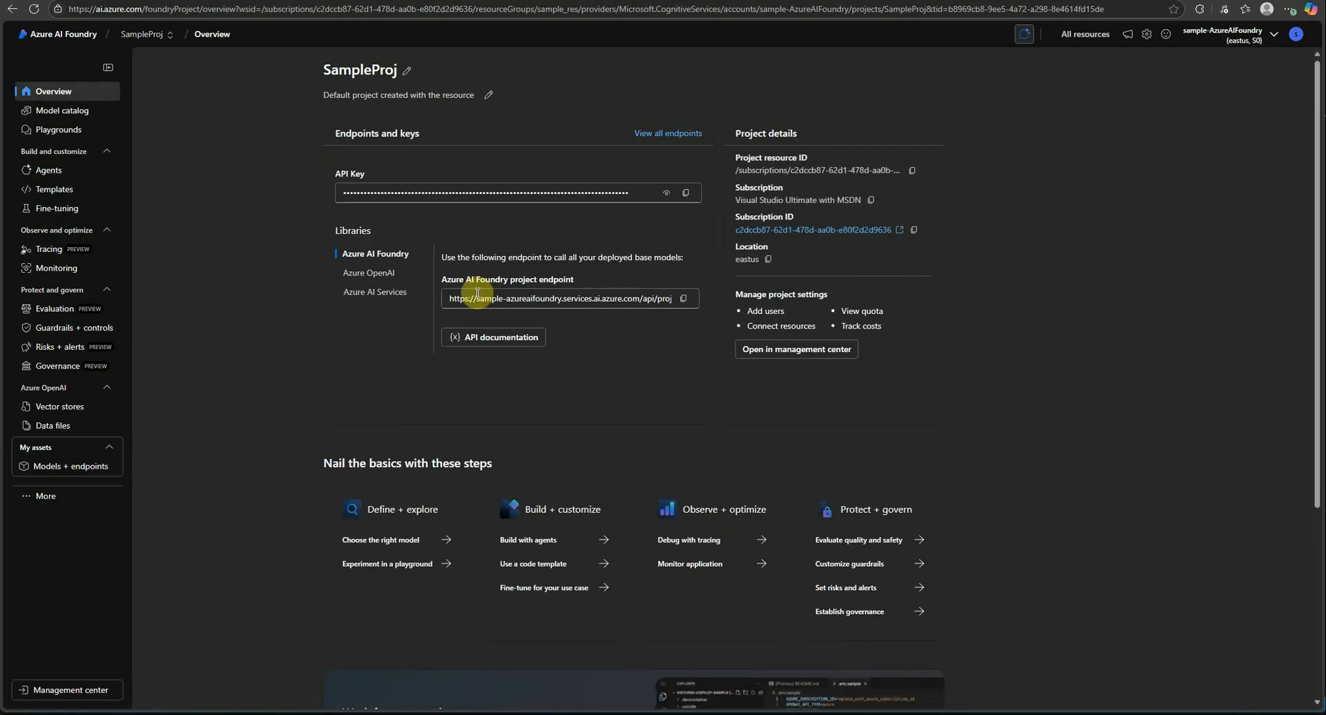
pyautogui.moveTo(1114, 317)
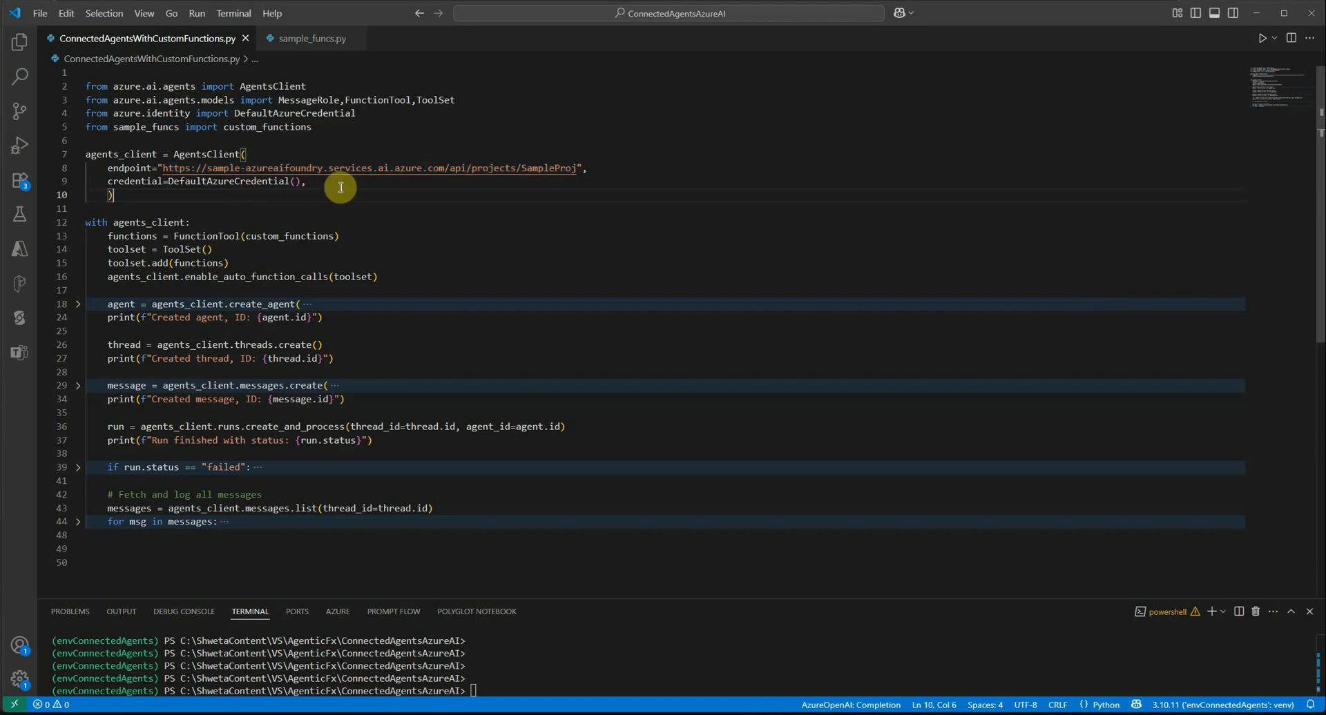
# - Highlight DefaultAzureCredential in the script, then switch to sample_funcs.py
pyautogui.doubleClick(227, 181)
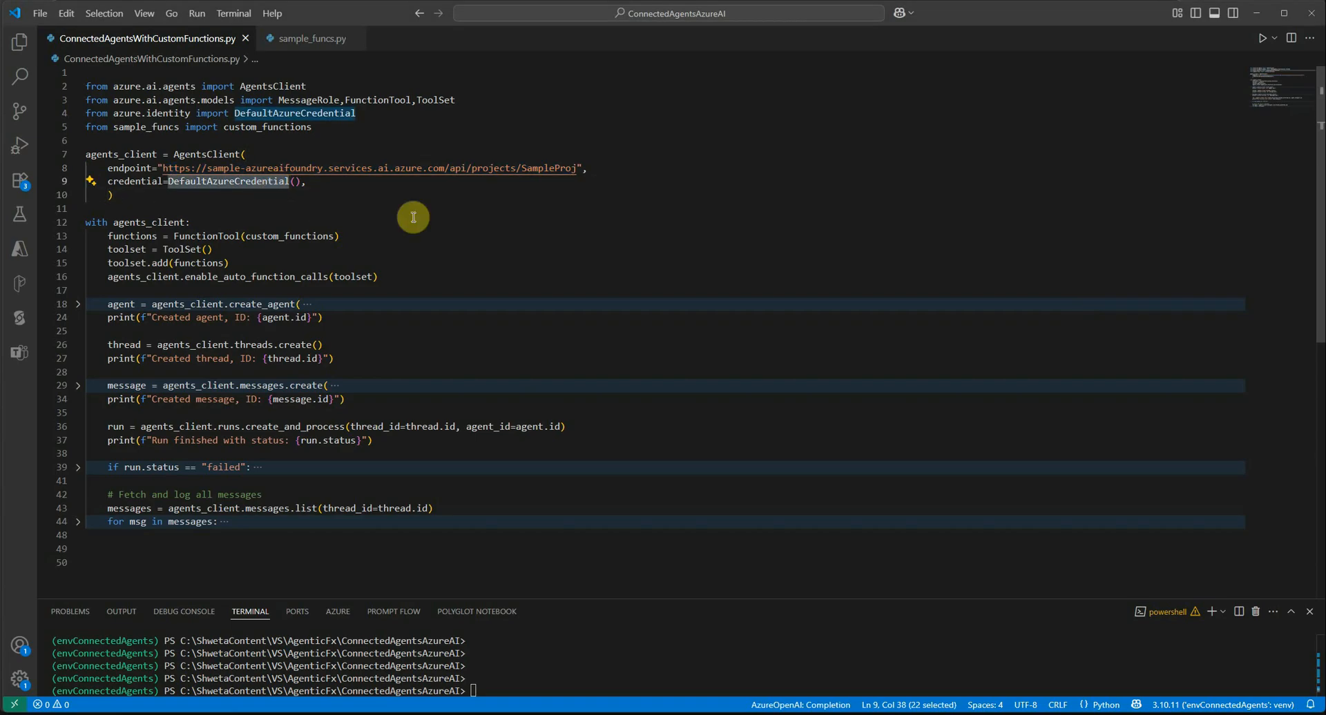
pyautogui.moveTo(456, 221)
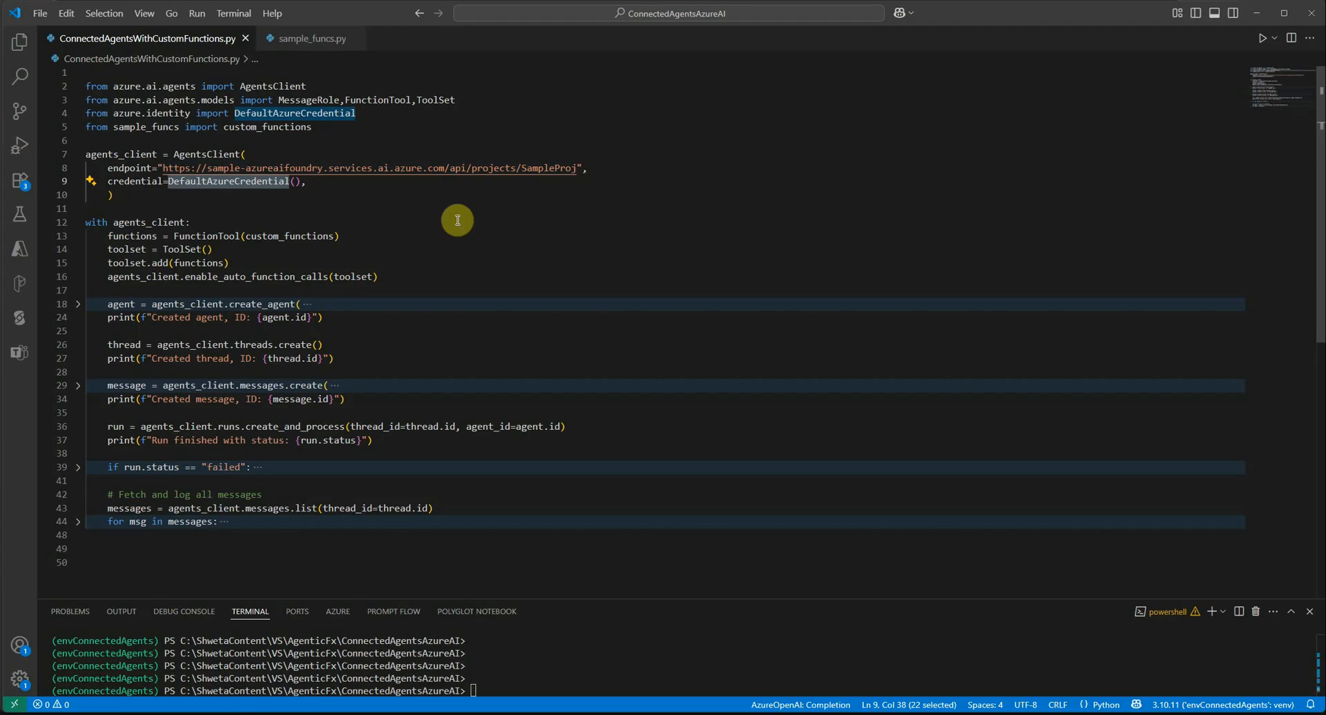
pyautogui.moveTo(256, 246)
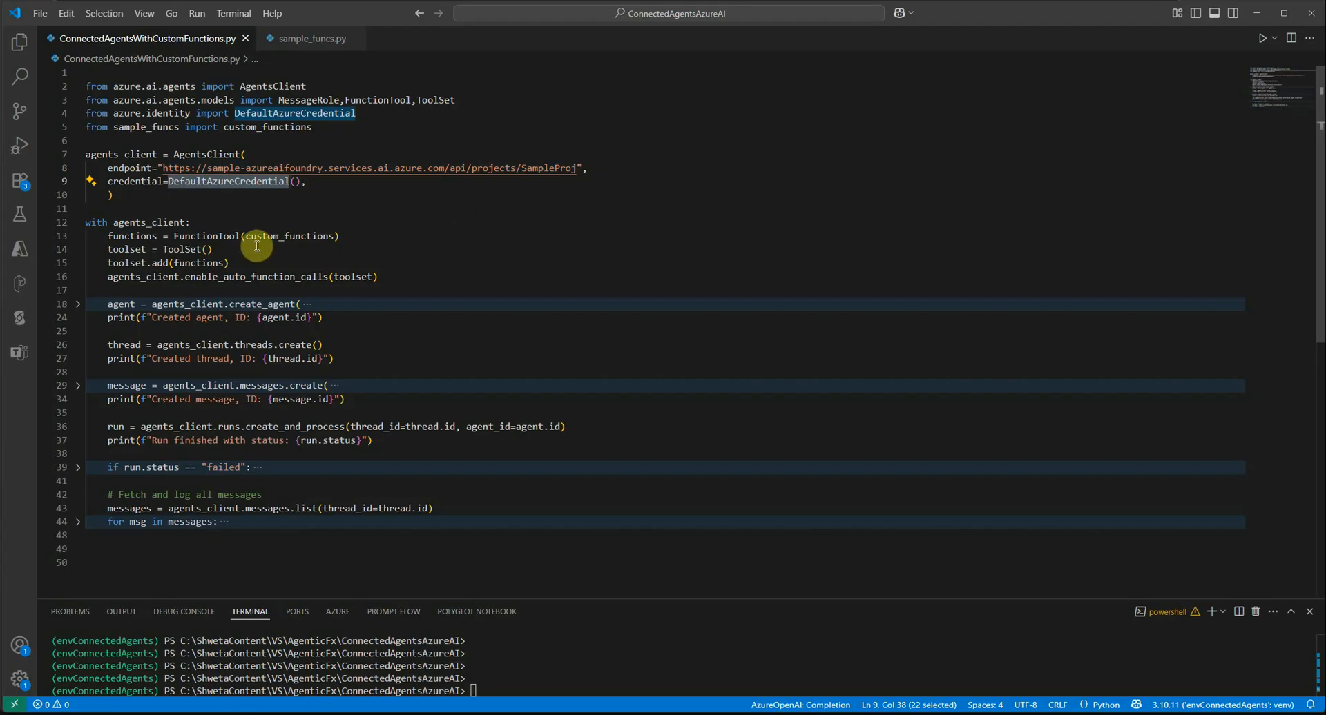
pyautogui.moveTo(452, 208)
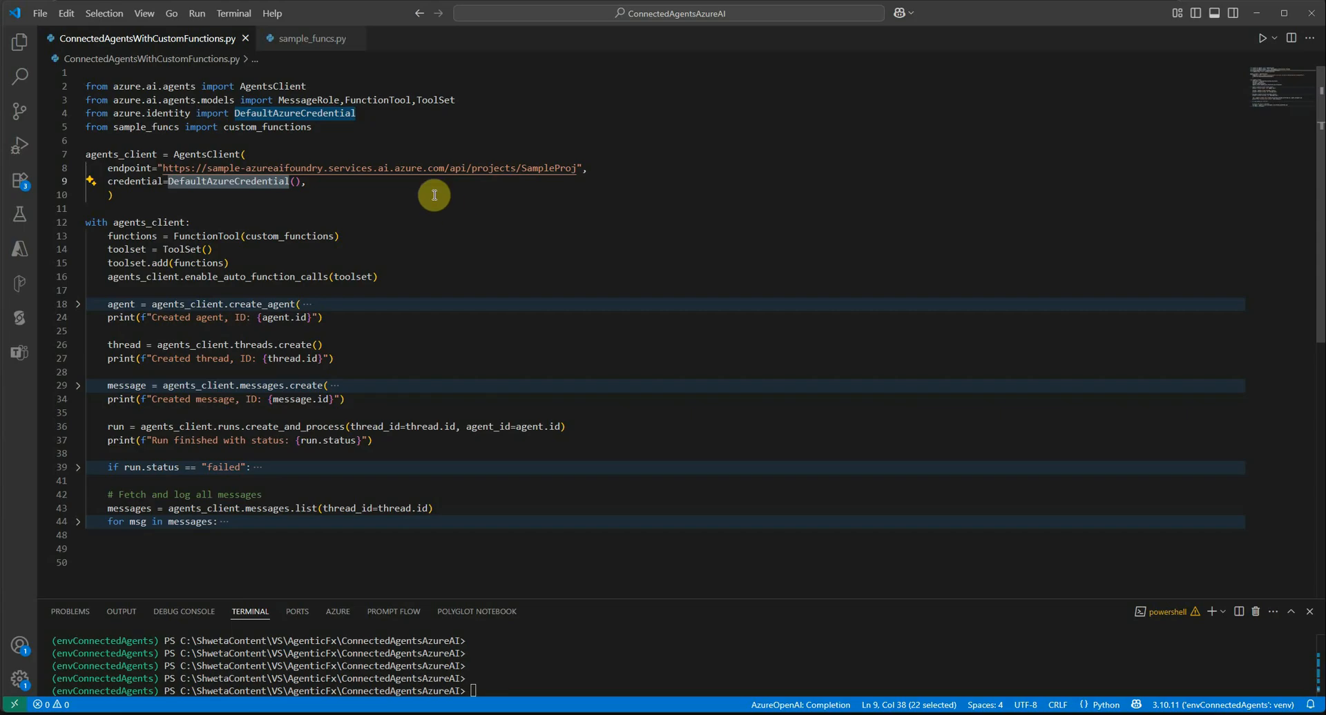
pyautogui.click(310, 38)
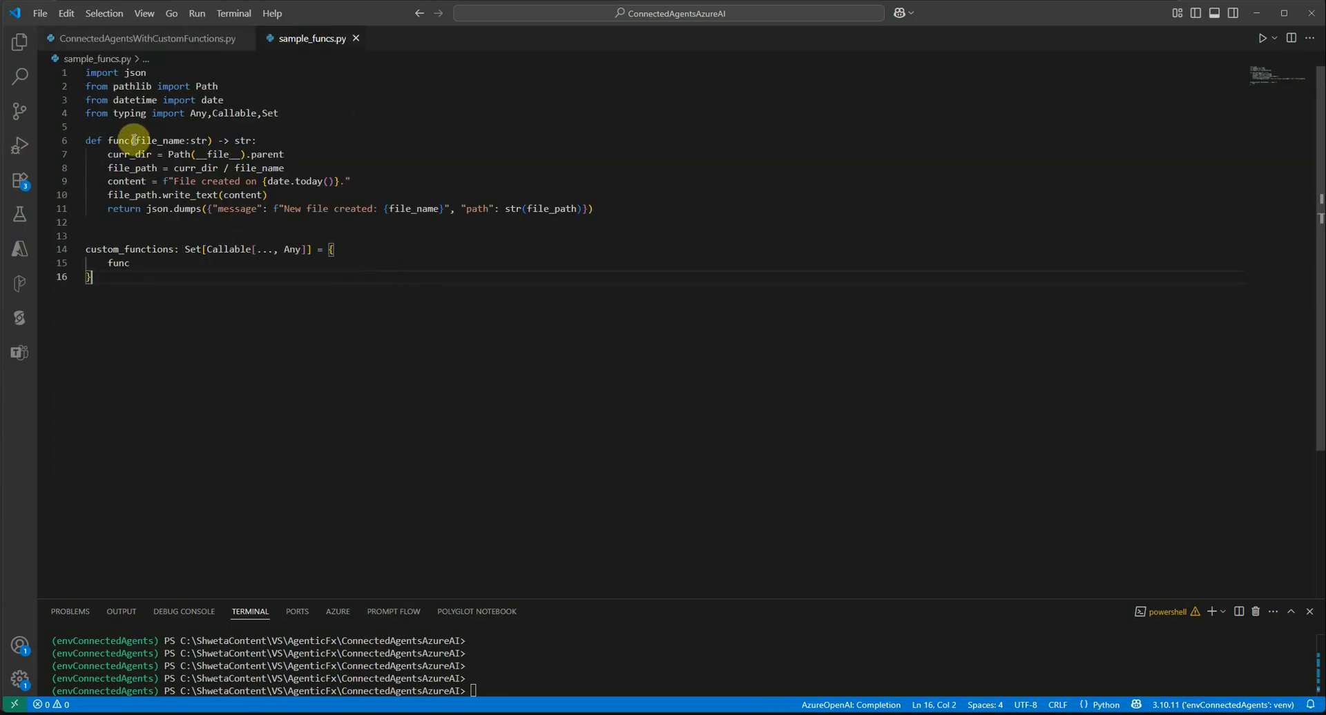
pyautogui.moveTo(513, 319)
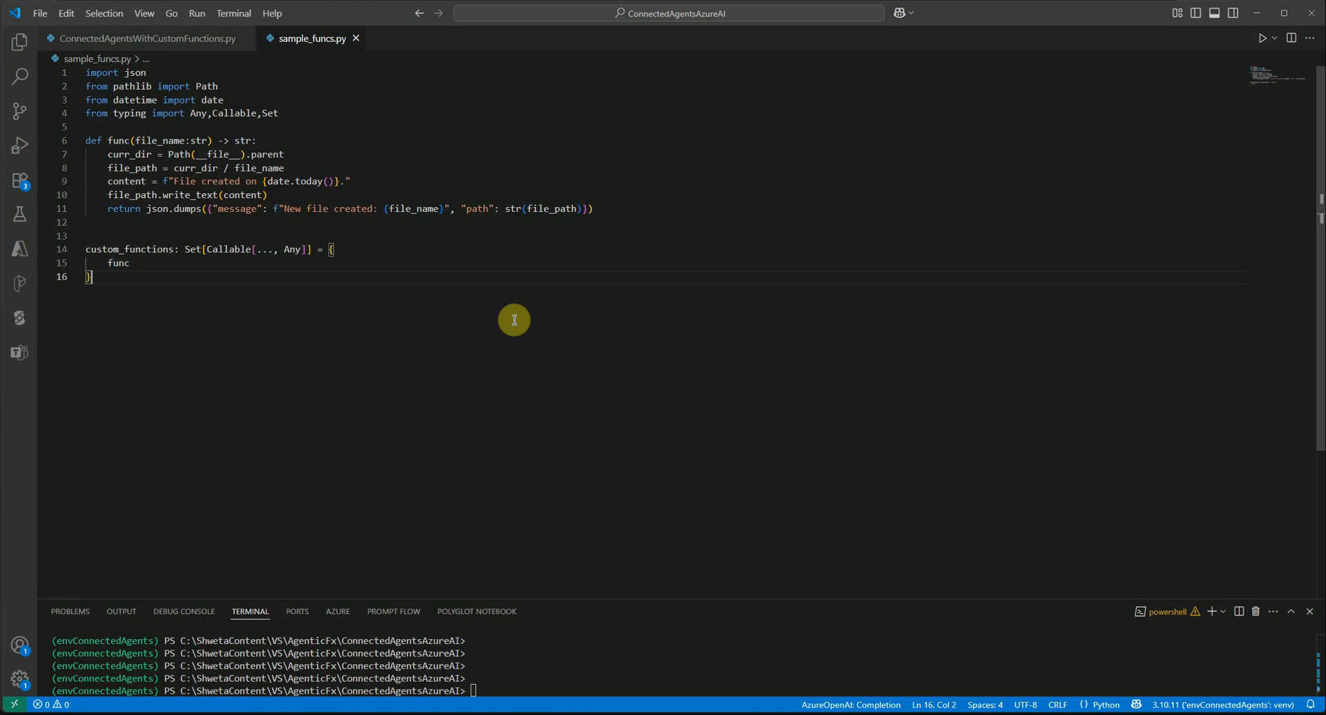
pyautogui.moveTo(221, 223)
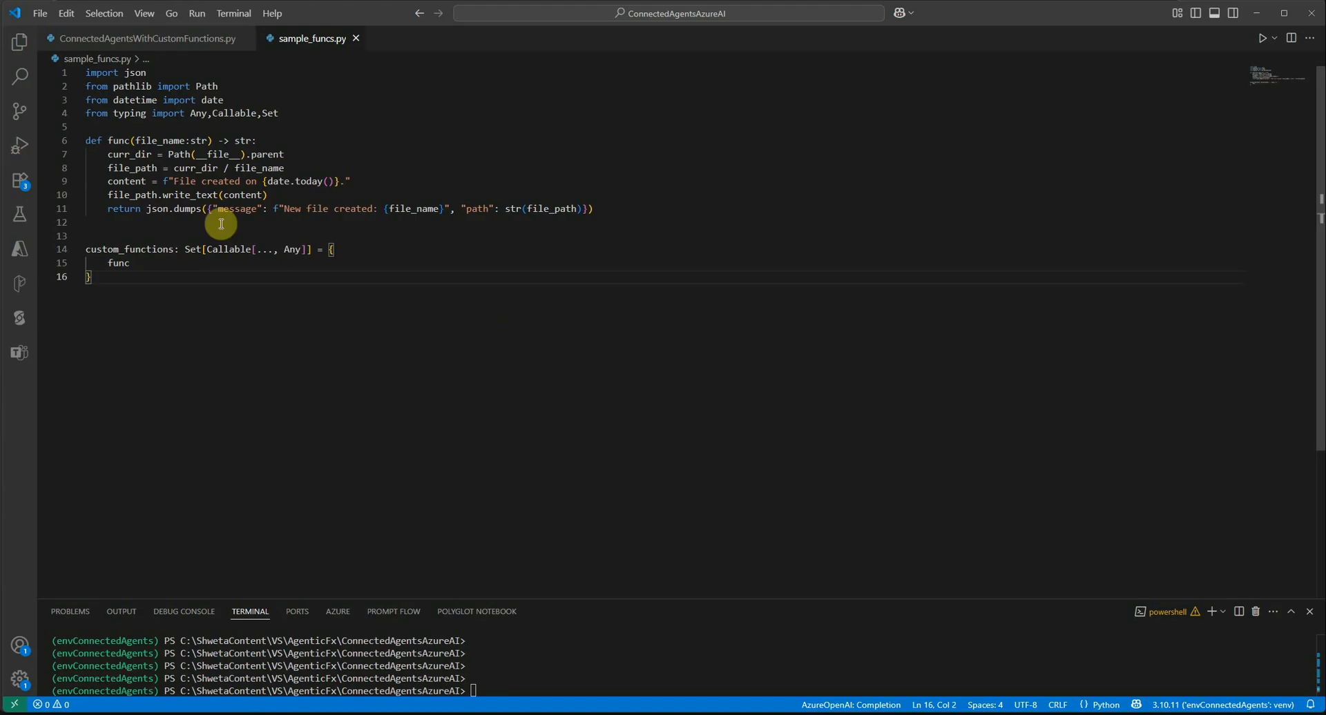
pyautogui.moveTo(173, 181); pyautogui.dragTo(336, 180)
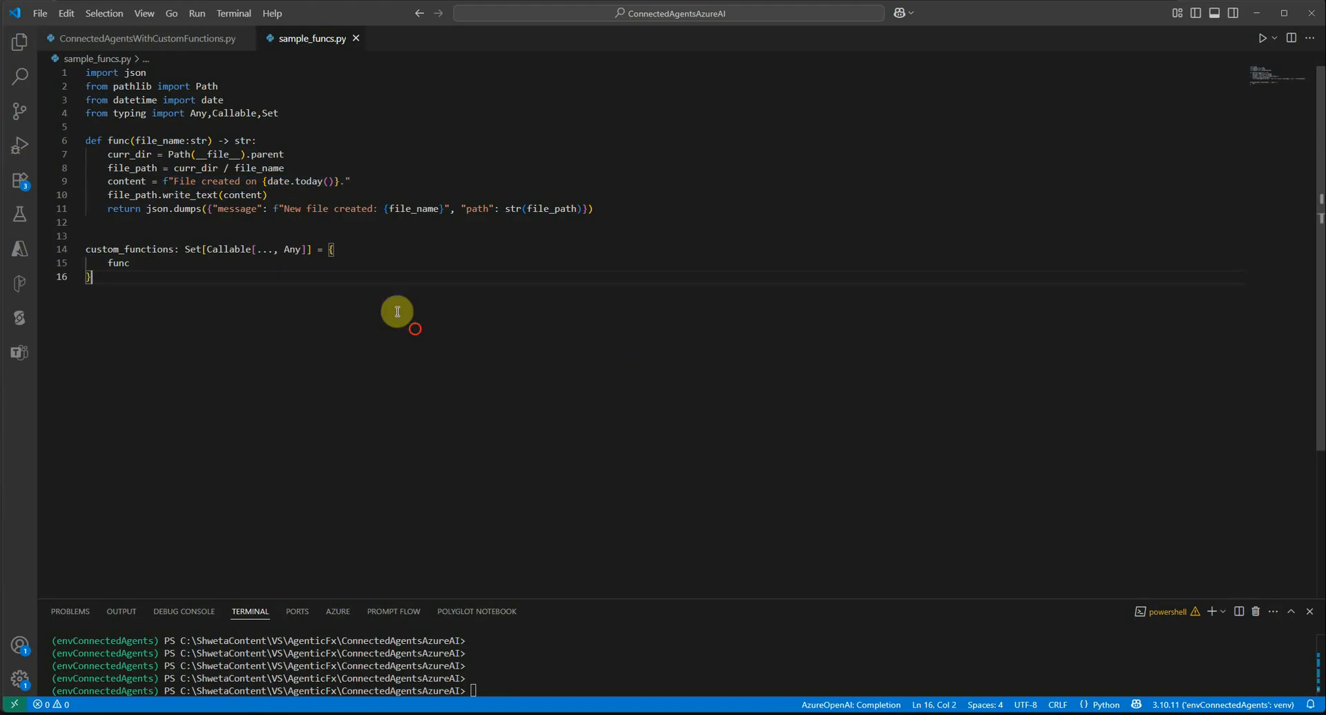
pyautogui.moveTo(220, 214)
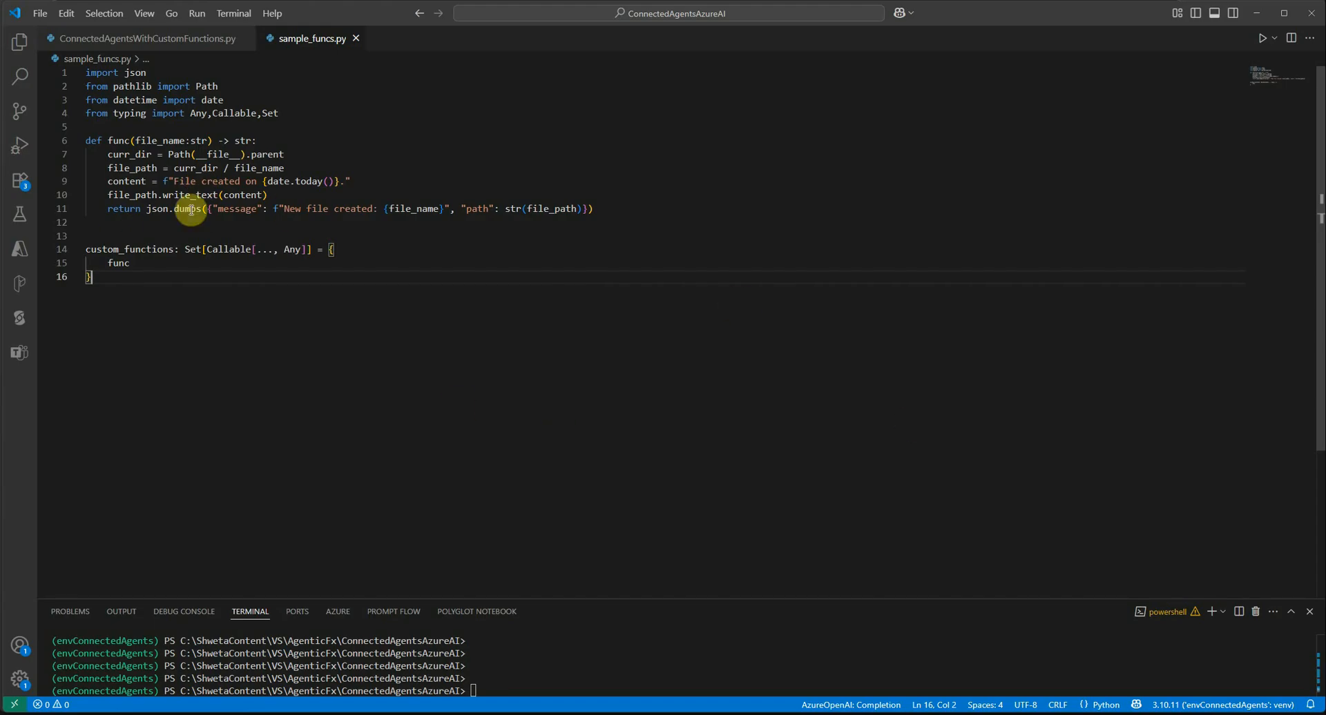
pyautogui.moveTo(110, 161)
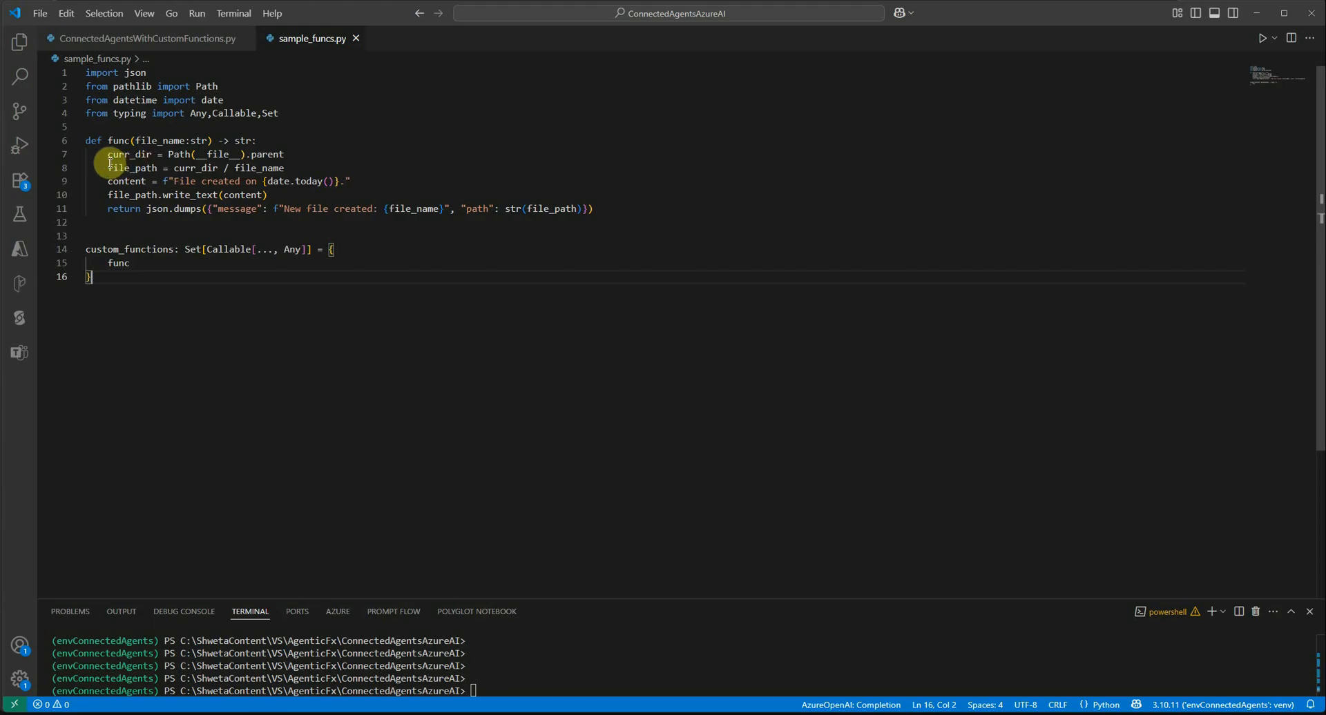
pyautogui.moveTo(754, 343)
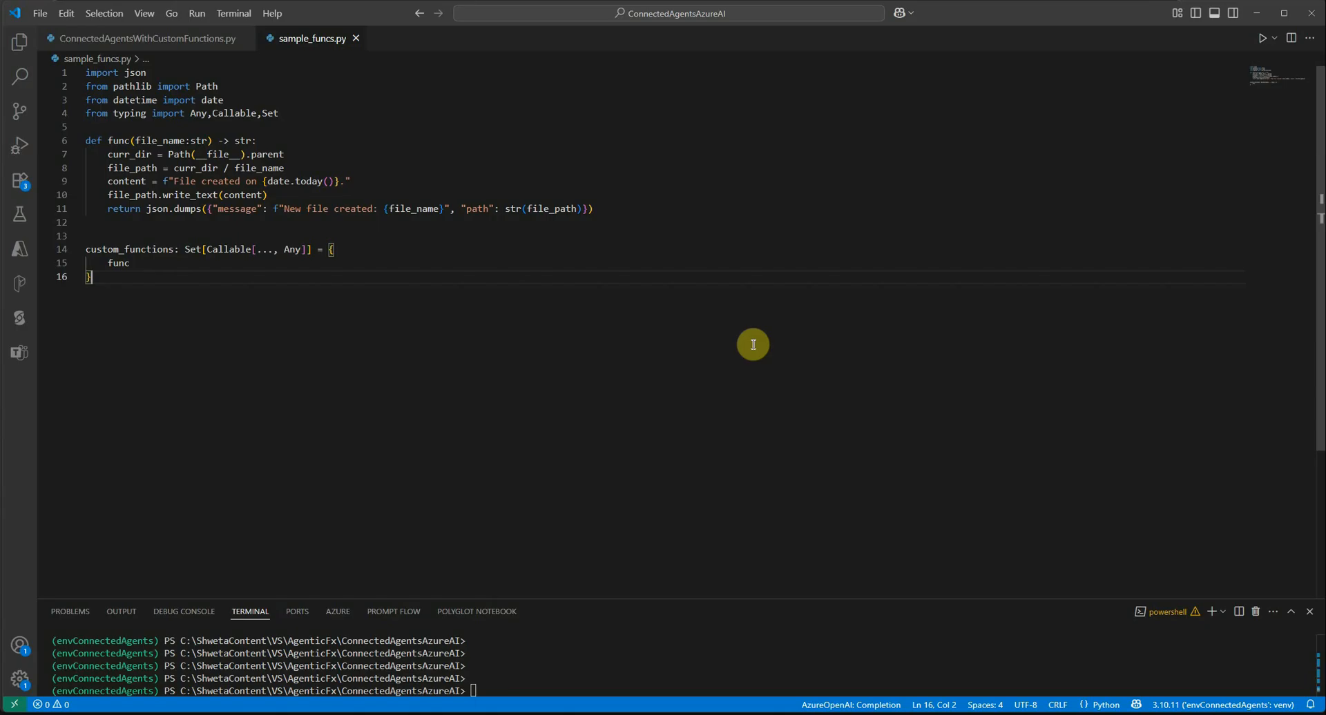
pyautogui.moveTo(749, 346)
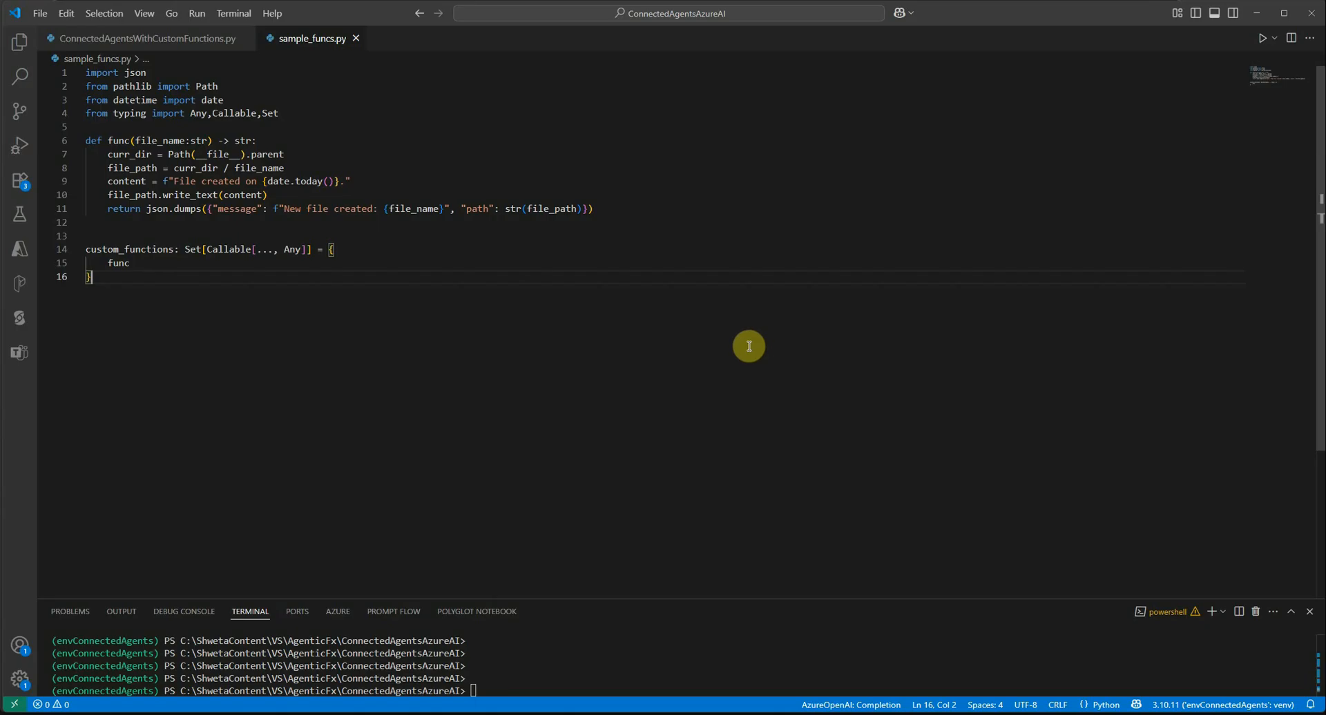
pyautogui.moveTo(524, 316)
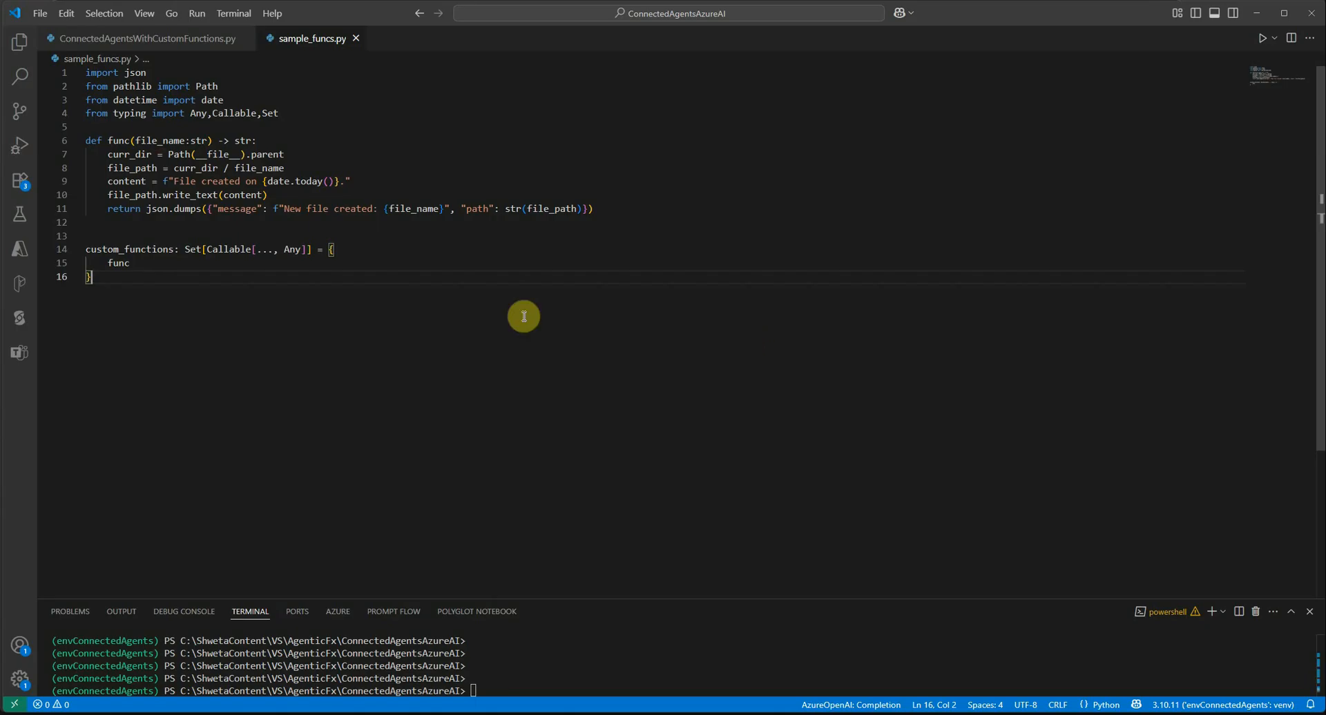
pyautogui.moveTo(137, 241)
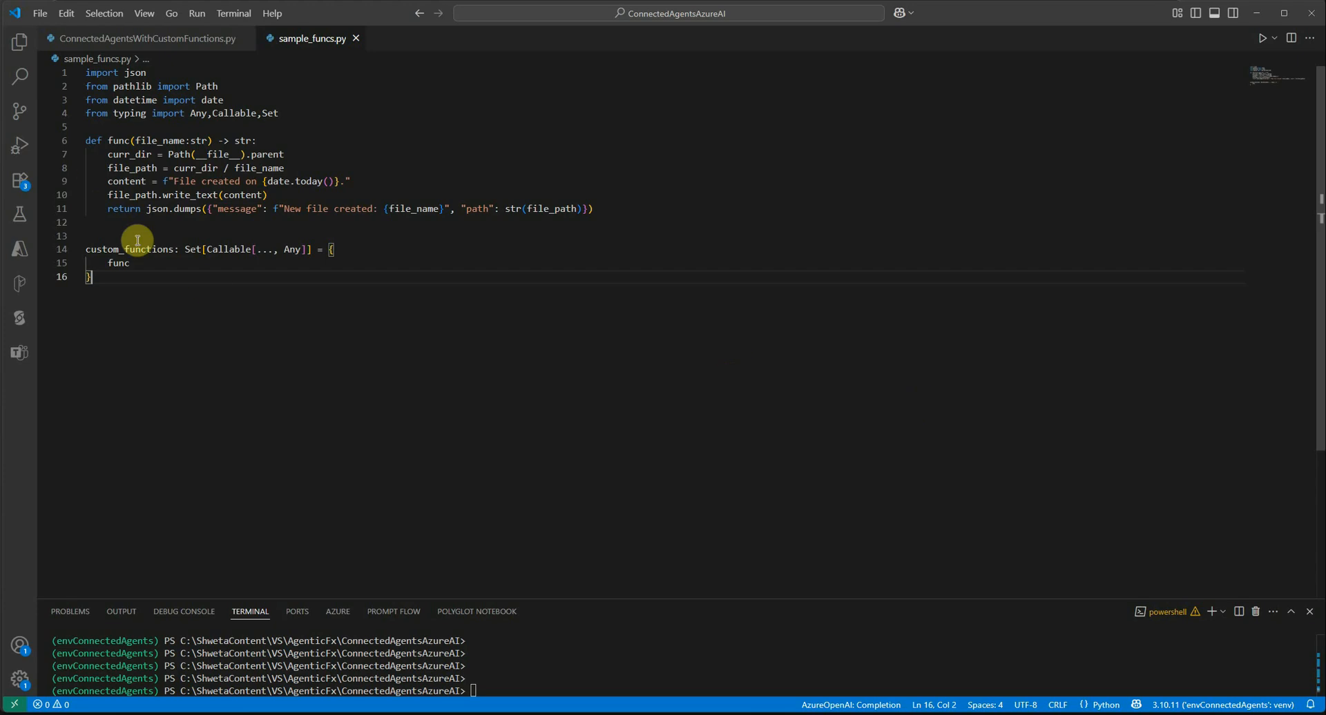
pyautogui.doubleClick(131, 249)
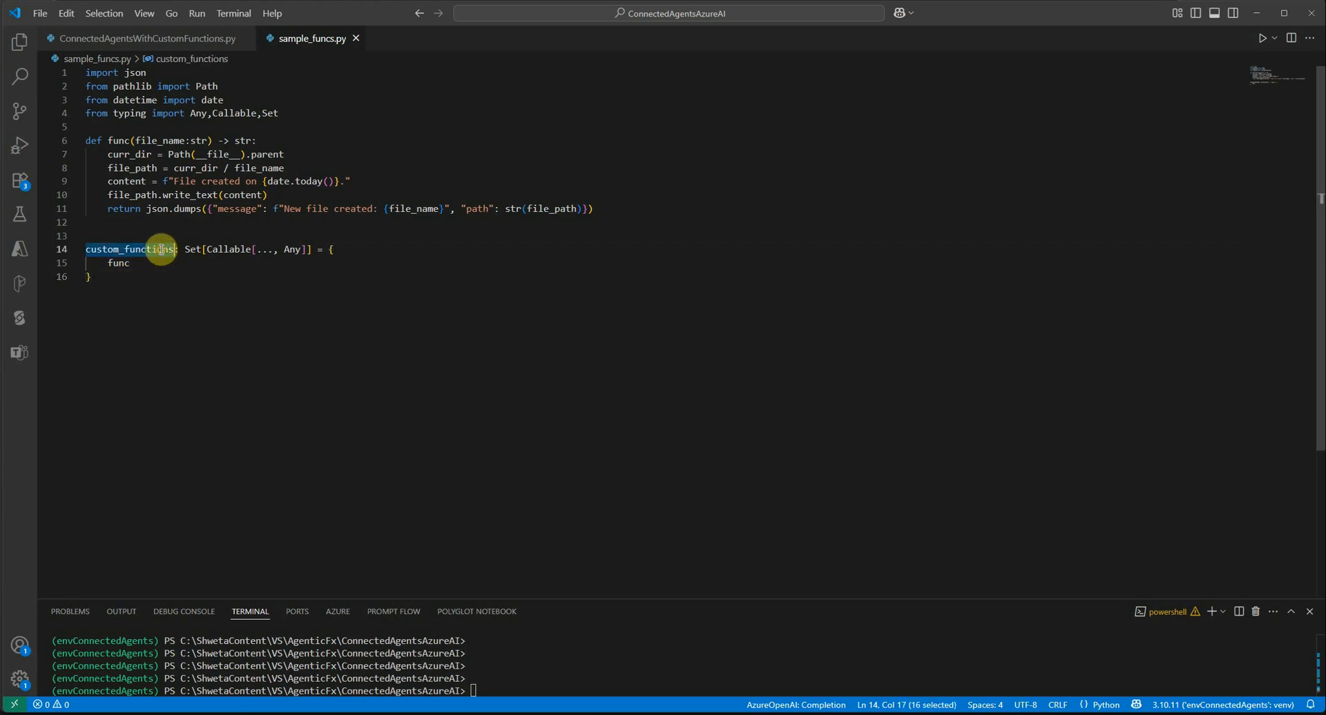
pyautogui.doubleClick(234, 249)
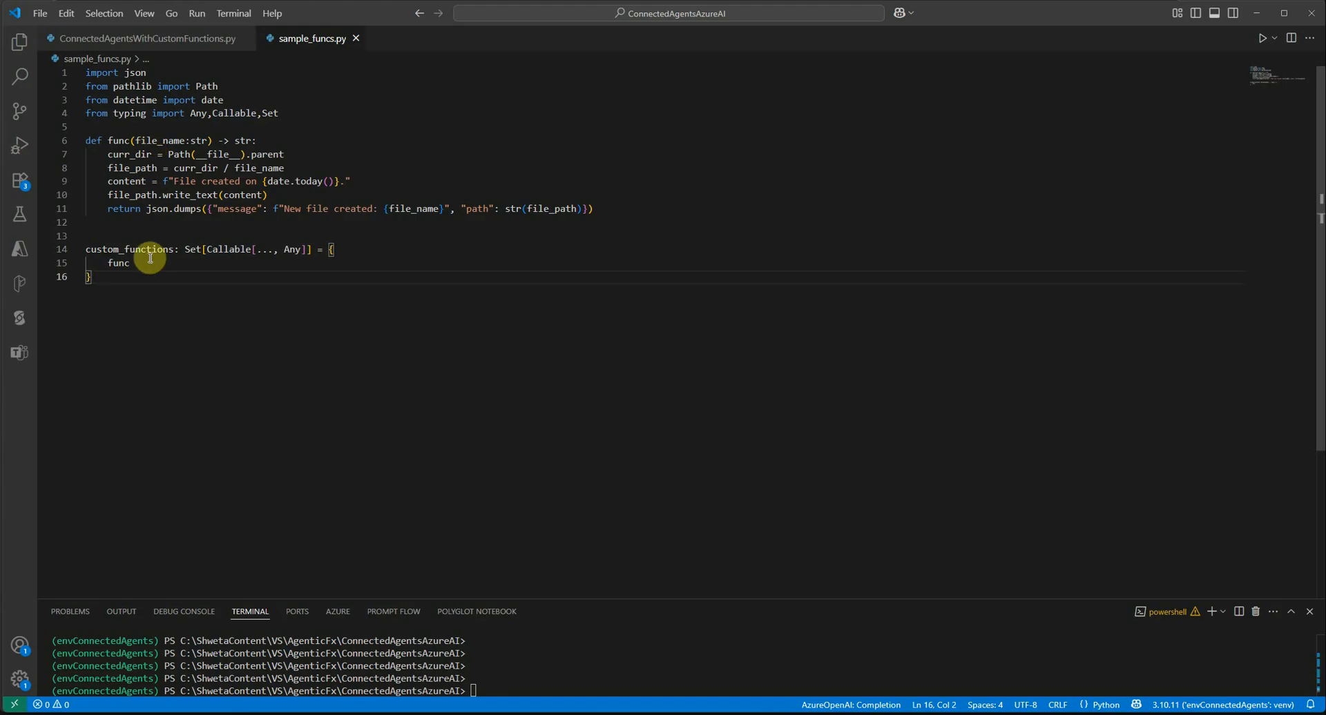
pyautogui.doubleClick(129, 250)
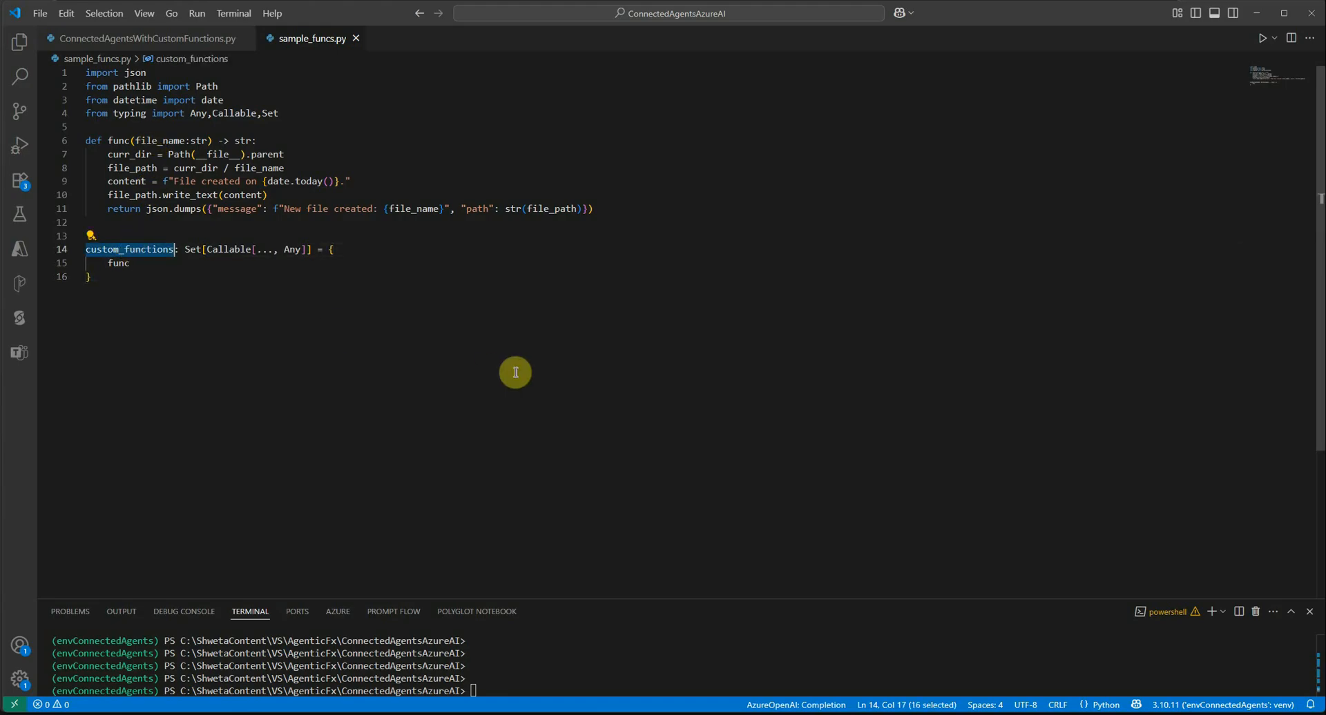
pyautogui.moveTo(412, 319)
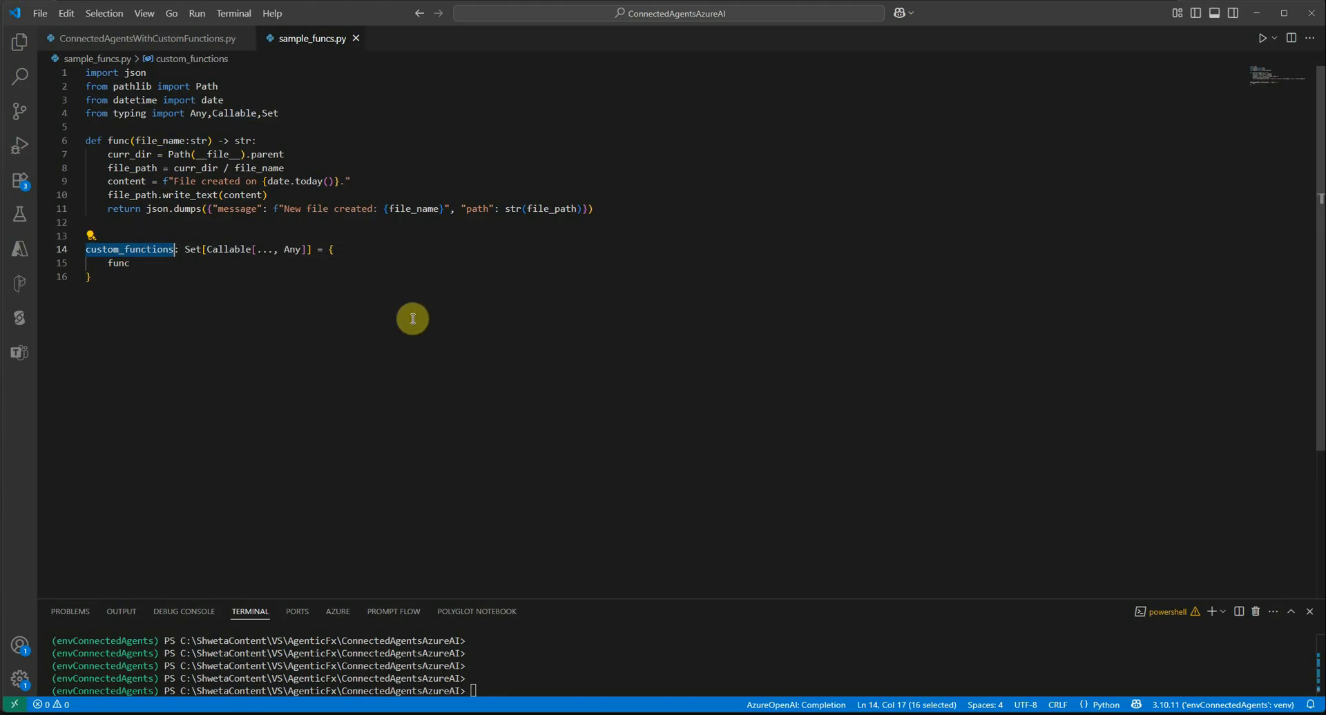
pyautogui.click(131, 263)
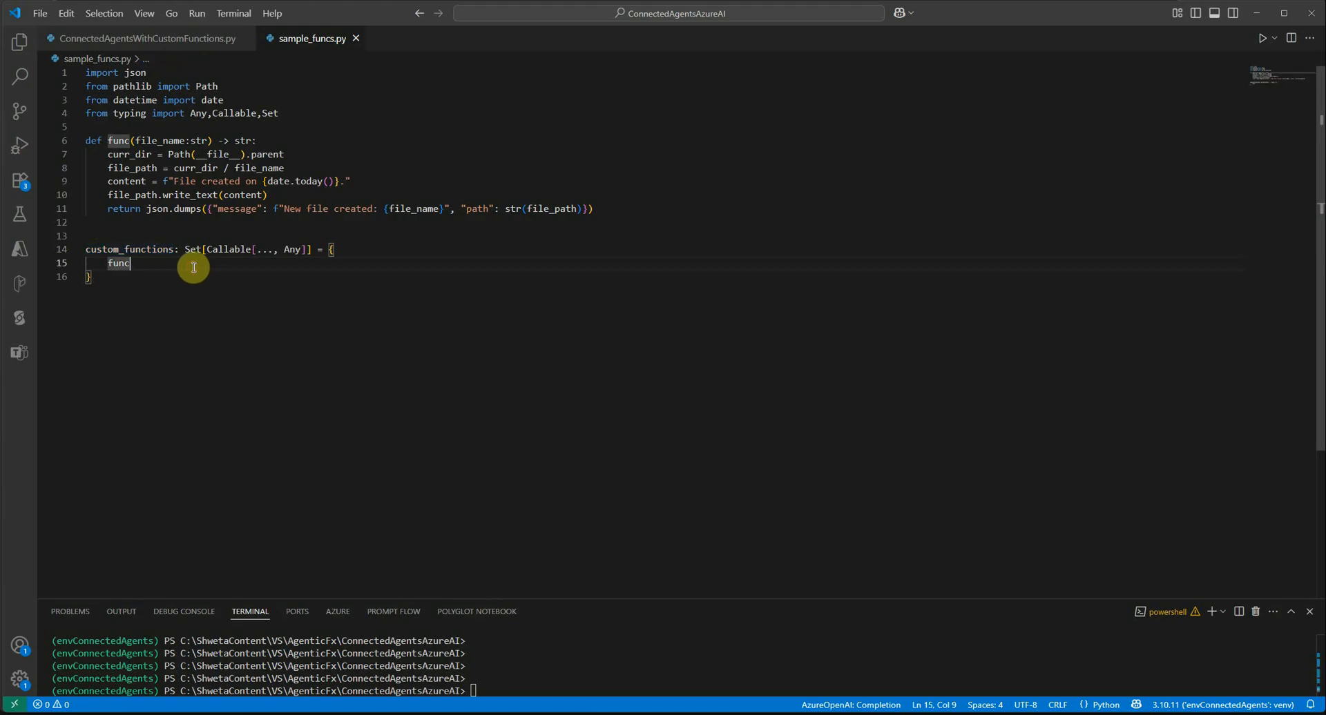
pyautogui.moveTo(458, 267)
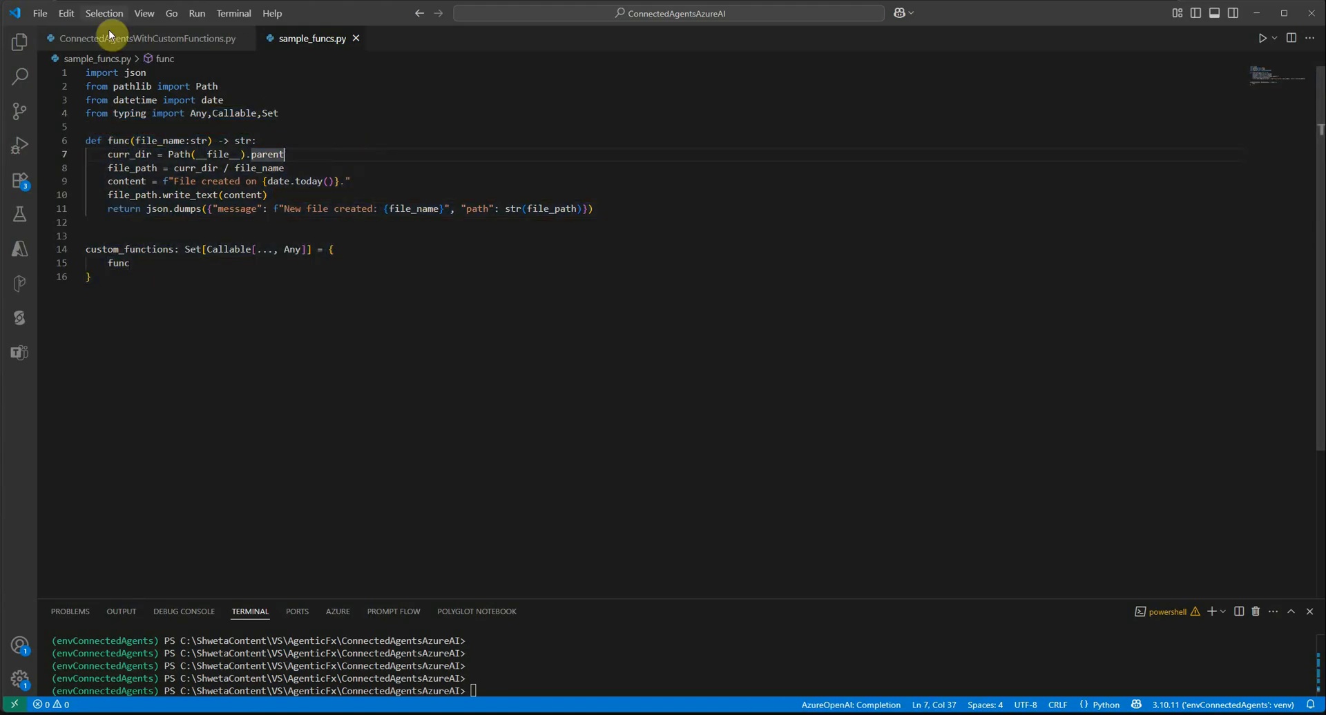
# - In ConnectedAgentsWithCustomFunctions.py, highlight FunctionTool, custom_functions, functions and the automatic function calls line
pyautogui.click(144, 38)
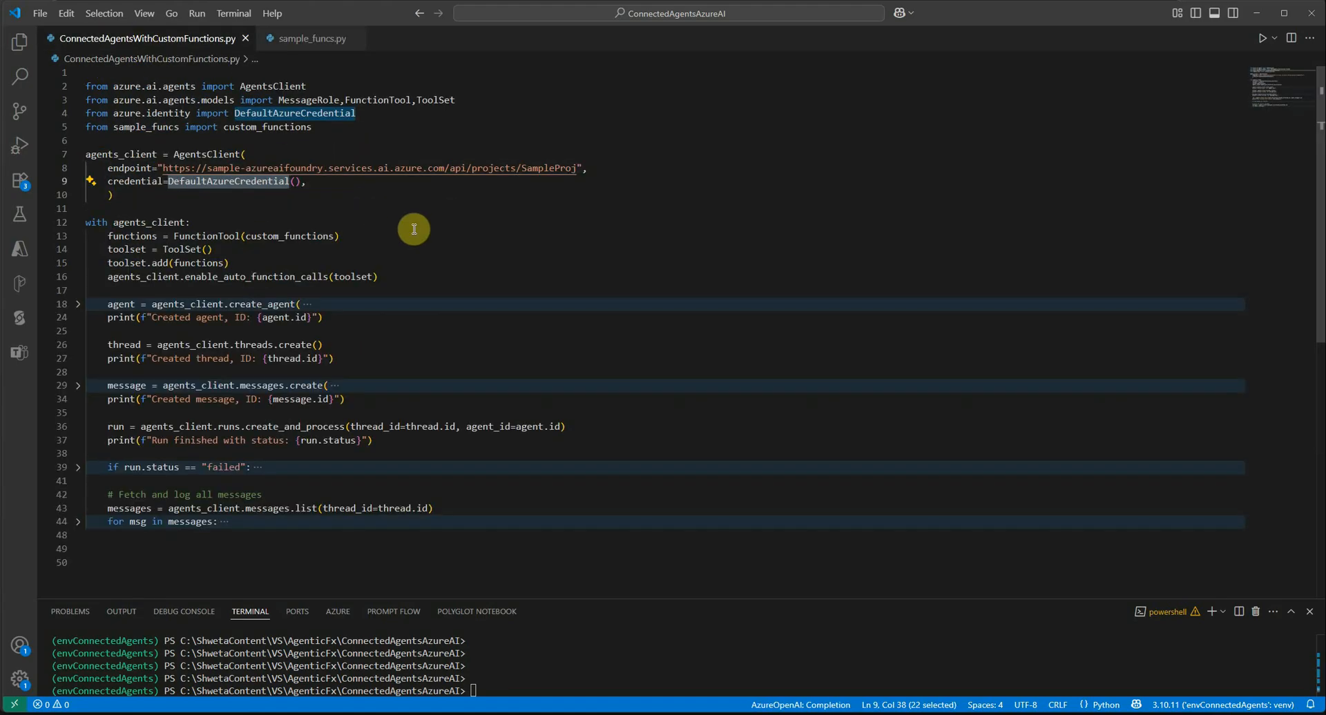
pyautogui.click(251, 263)
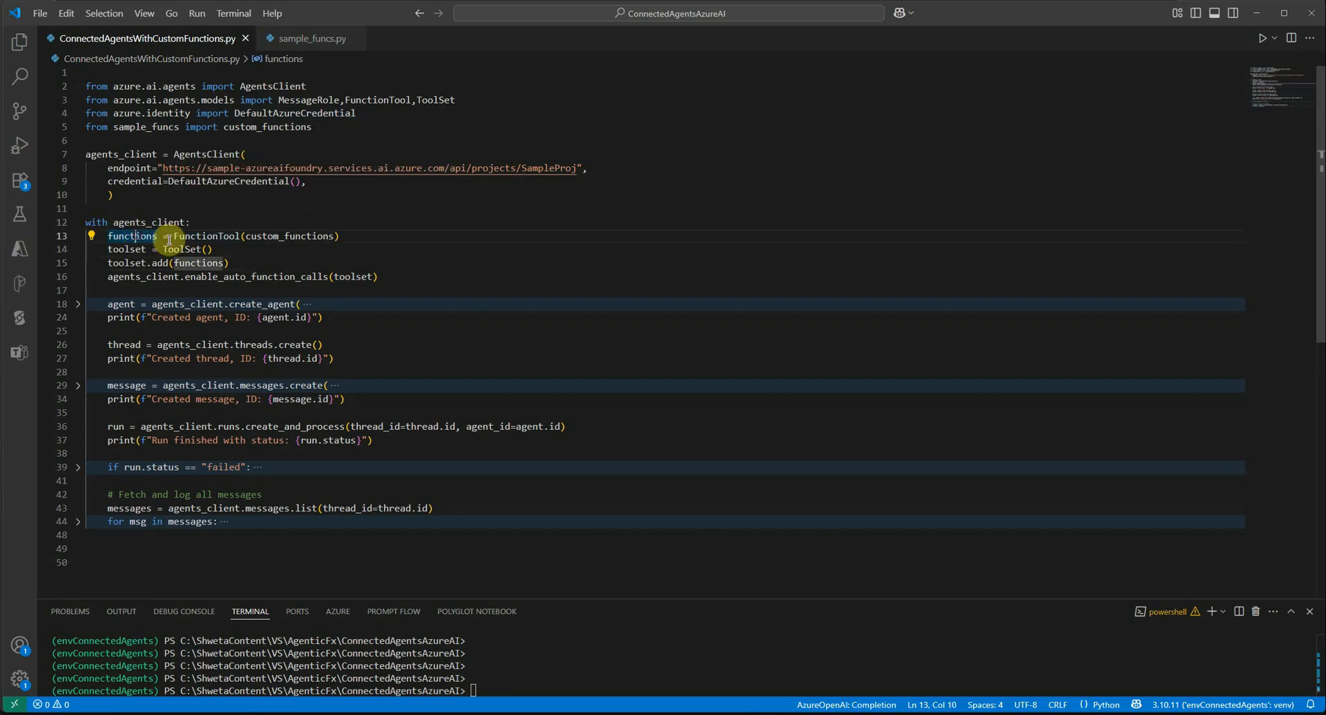
pyautogui.doubleClick(208, 236)
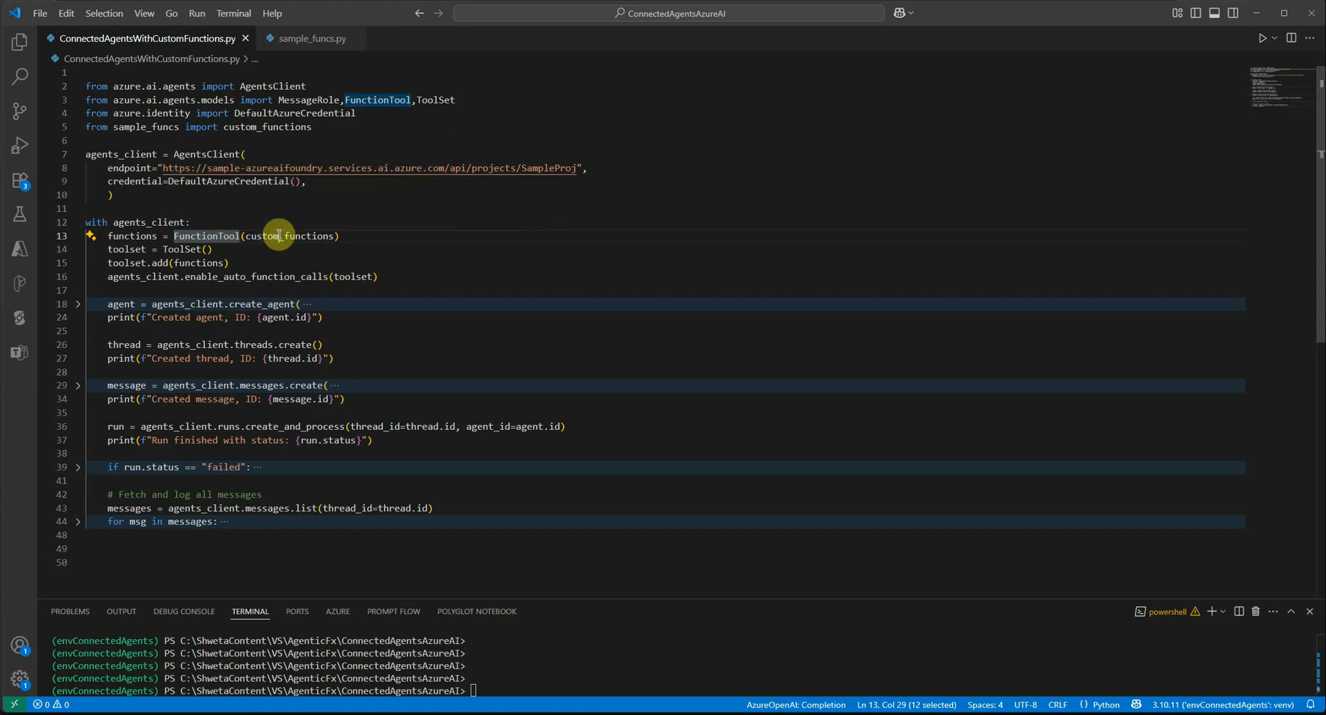
pyautogui.doubleClick(287, 236)
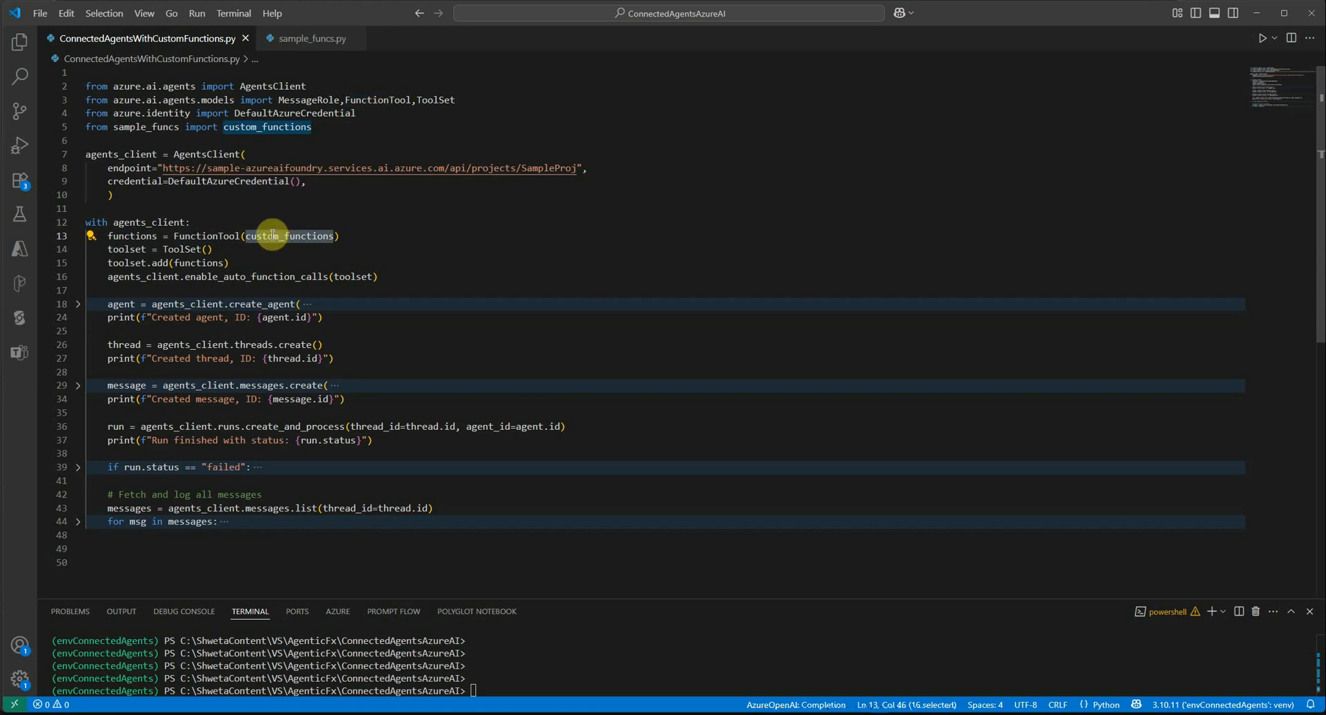
pyautogui.doubleClick(127, 249)
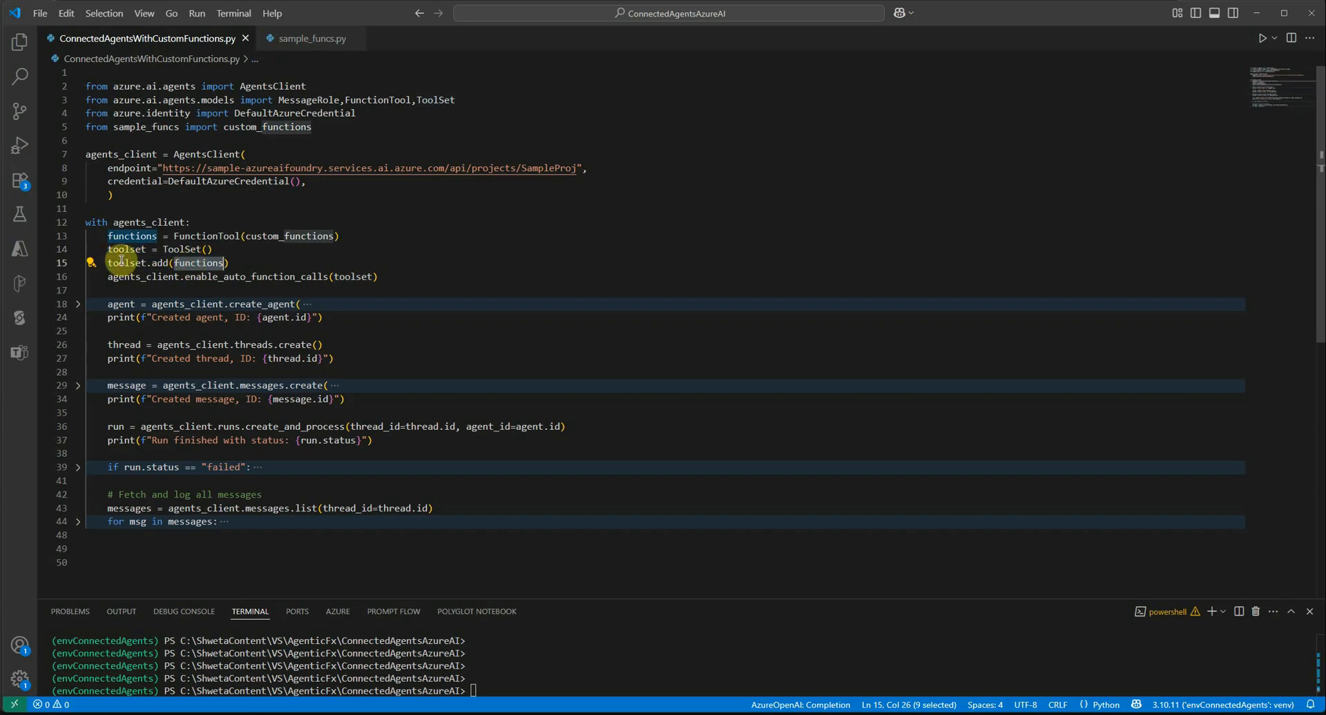
pyautogui.moveTo(310, 268)
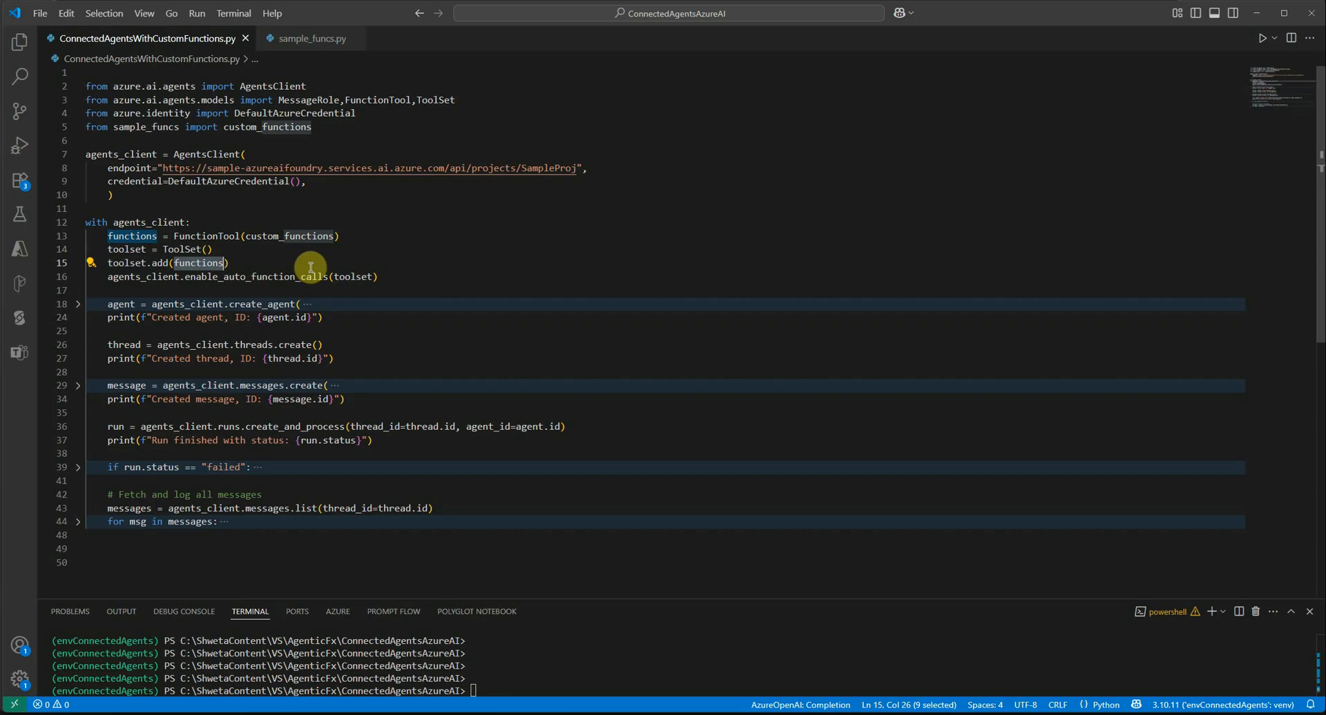
pyautogui.moveTo(297, 284)
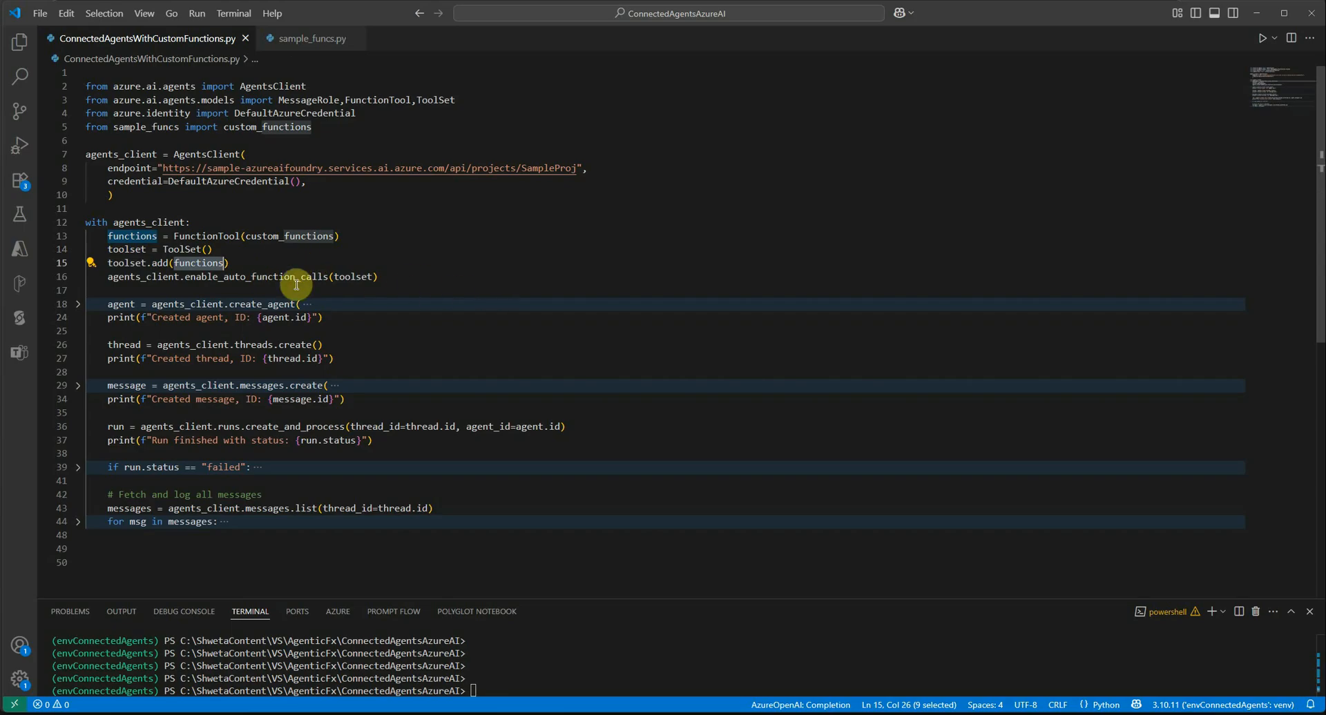
pyautogui.doubleClick(249, 277)
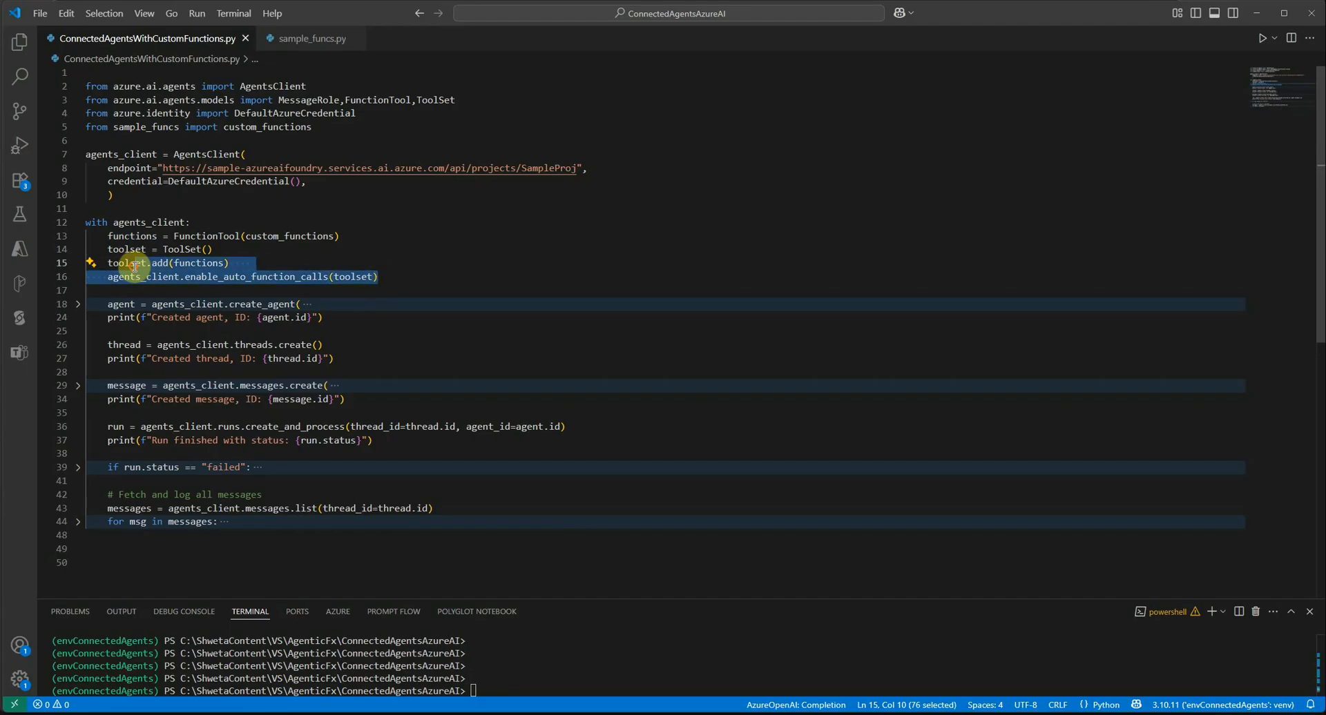
pyautogui.click(447, 290)
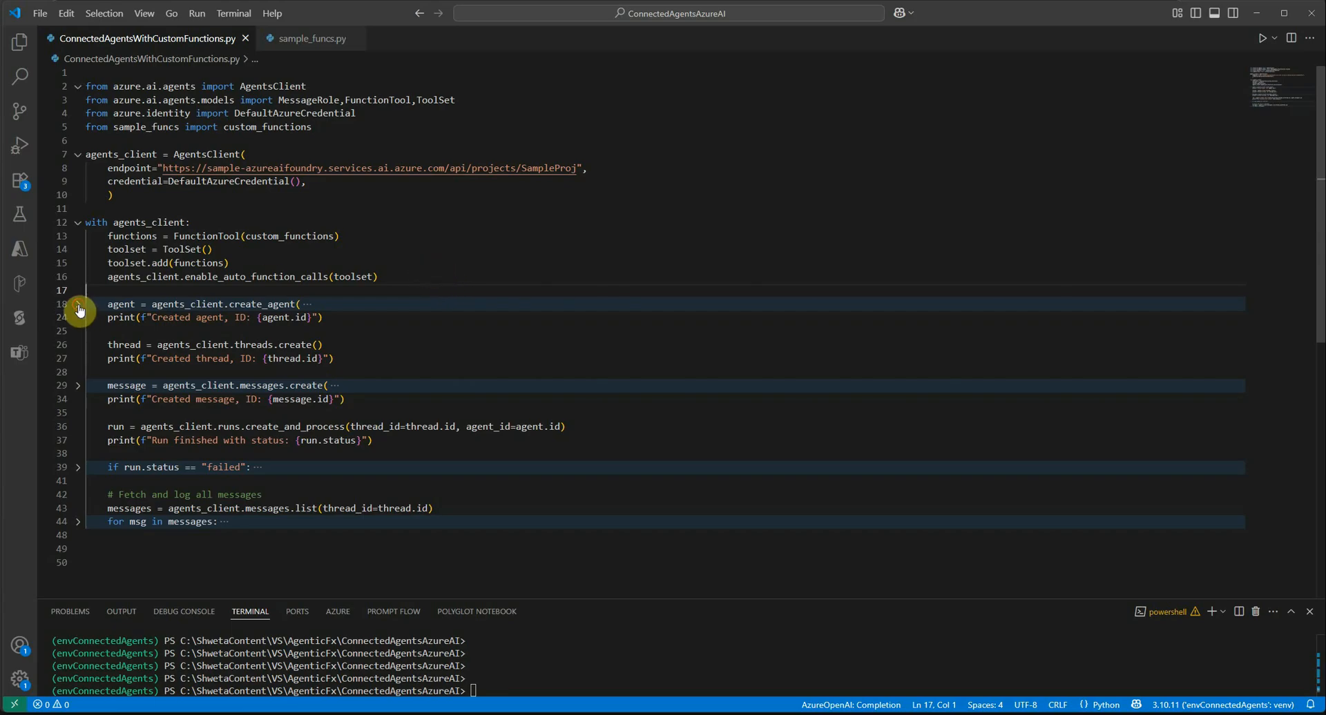
# - Expand create_agent at line 18 and highlight the toolset it receives
pyautogui.click(78, 308)
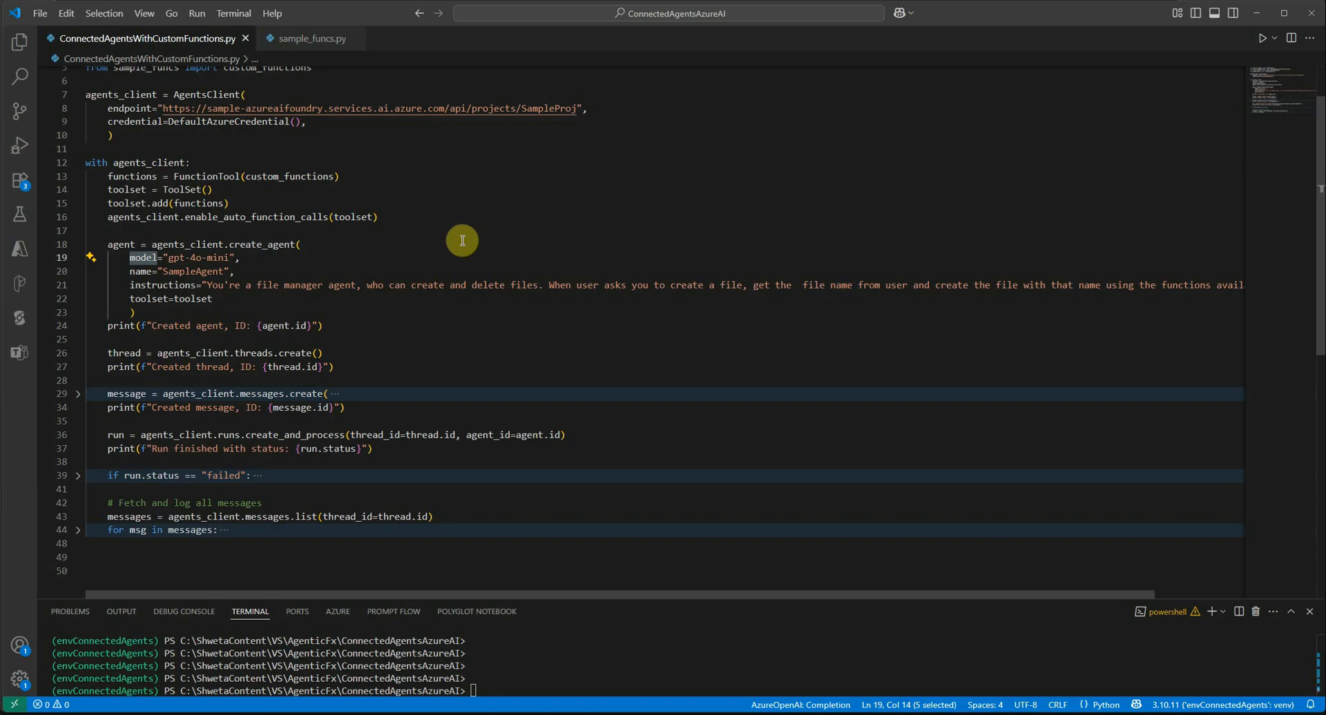
pyautogui.doubleClick(162, 285)
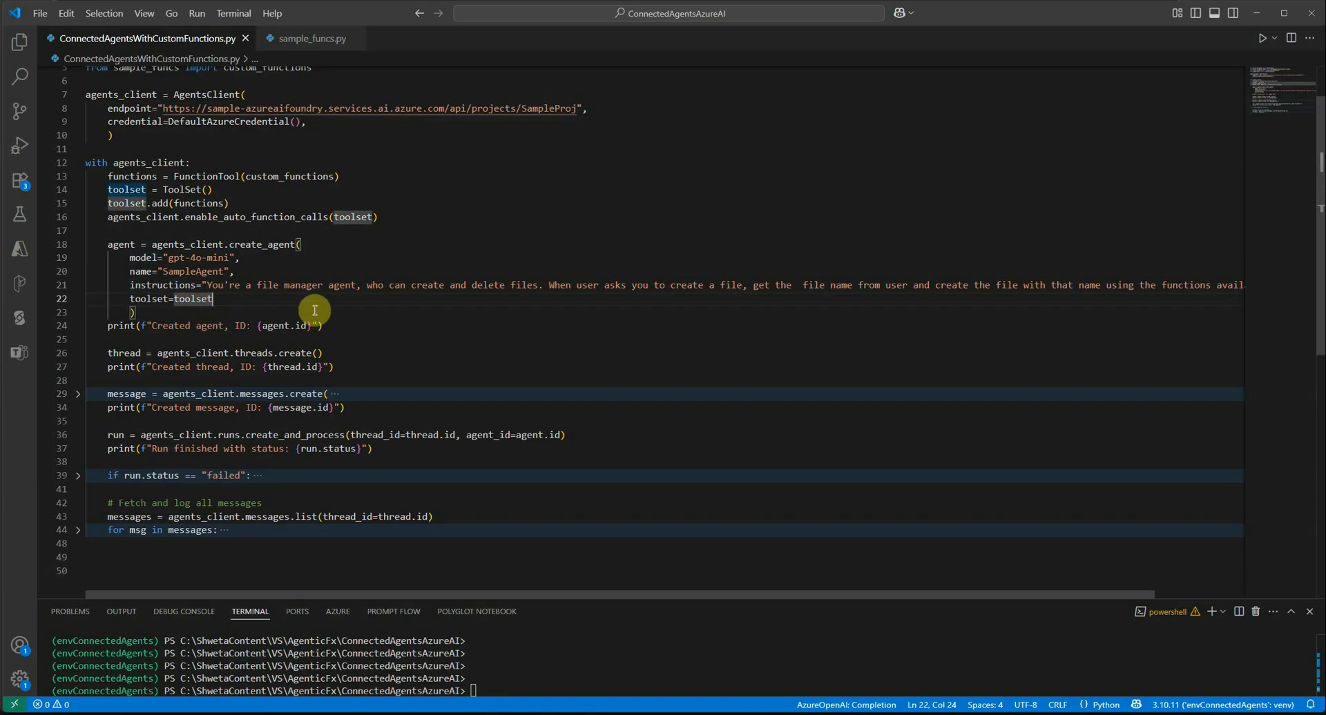
pyautogui.moveTo(431, 333)
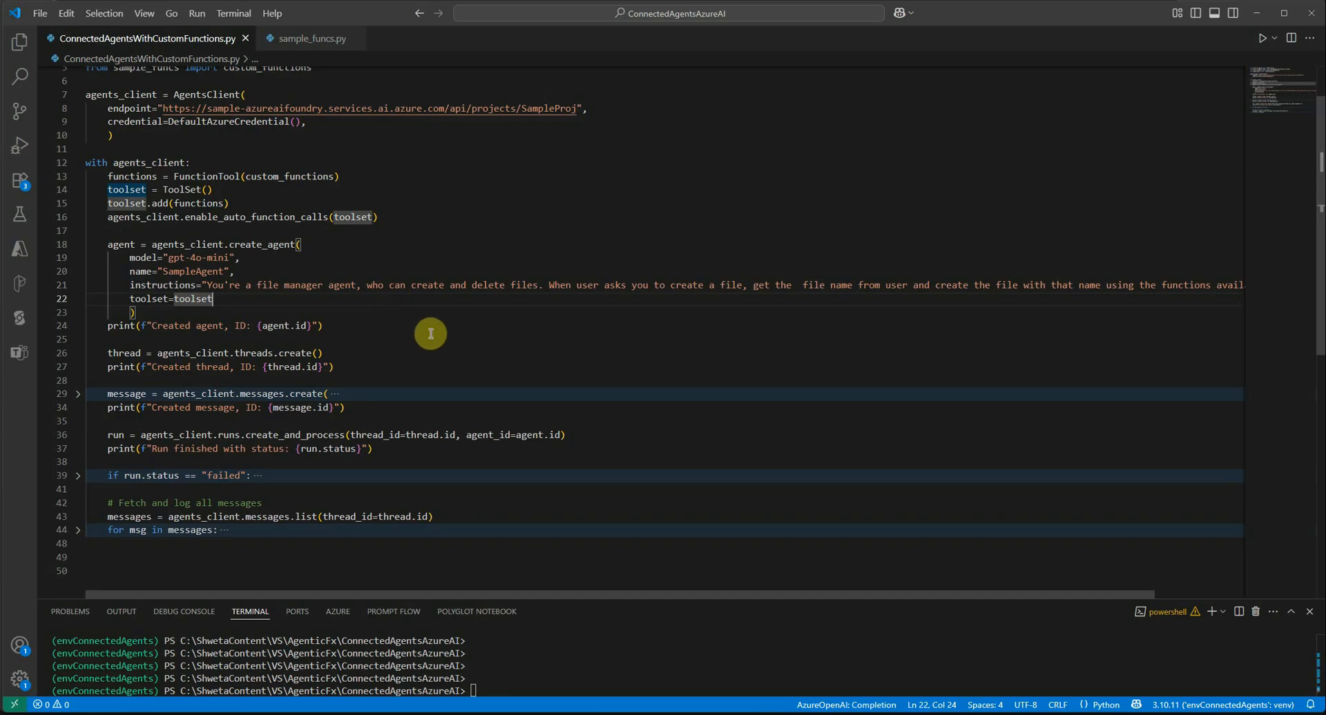
pyautogui.moveTo(587, 311)
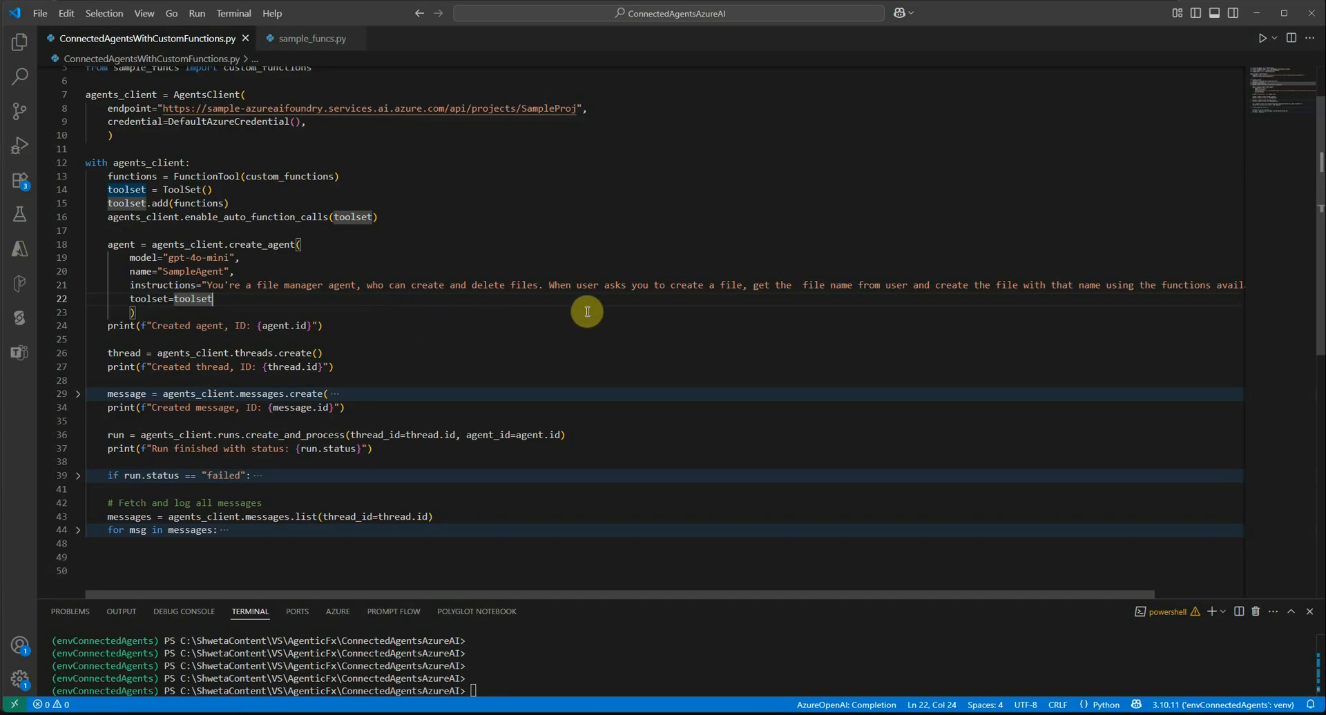
pyautogui.moveTo(644, 301)
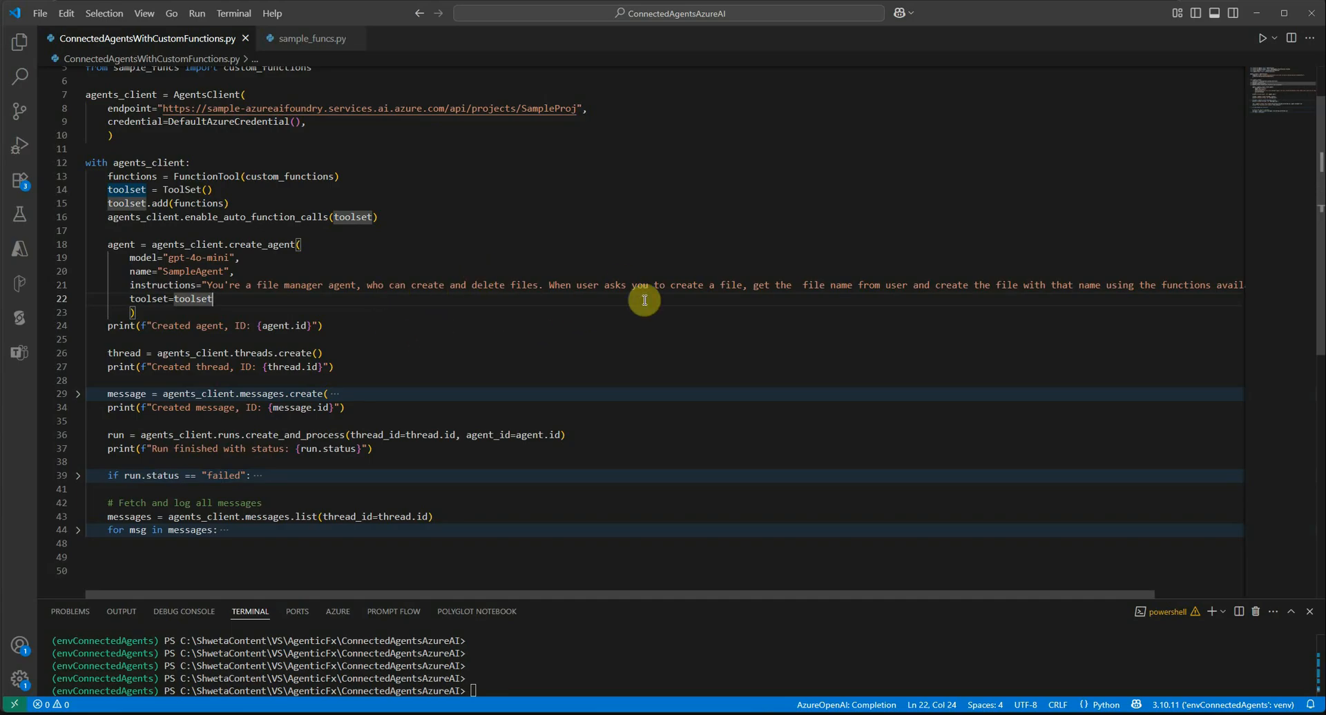
pyautogui.moveTo(693, 319)
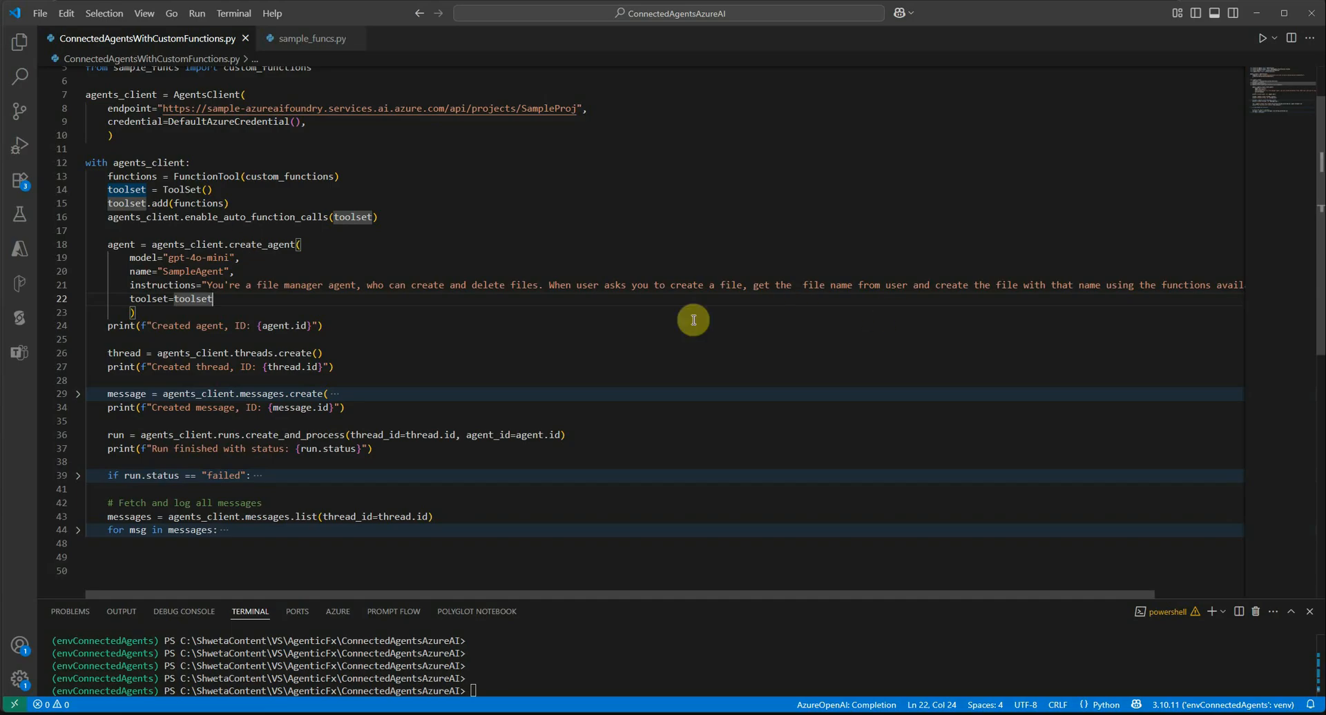
pyautogui.moveTo(960, 346)
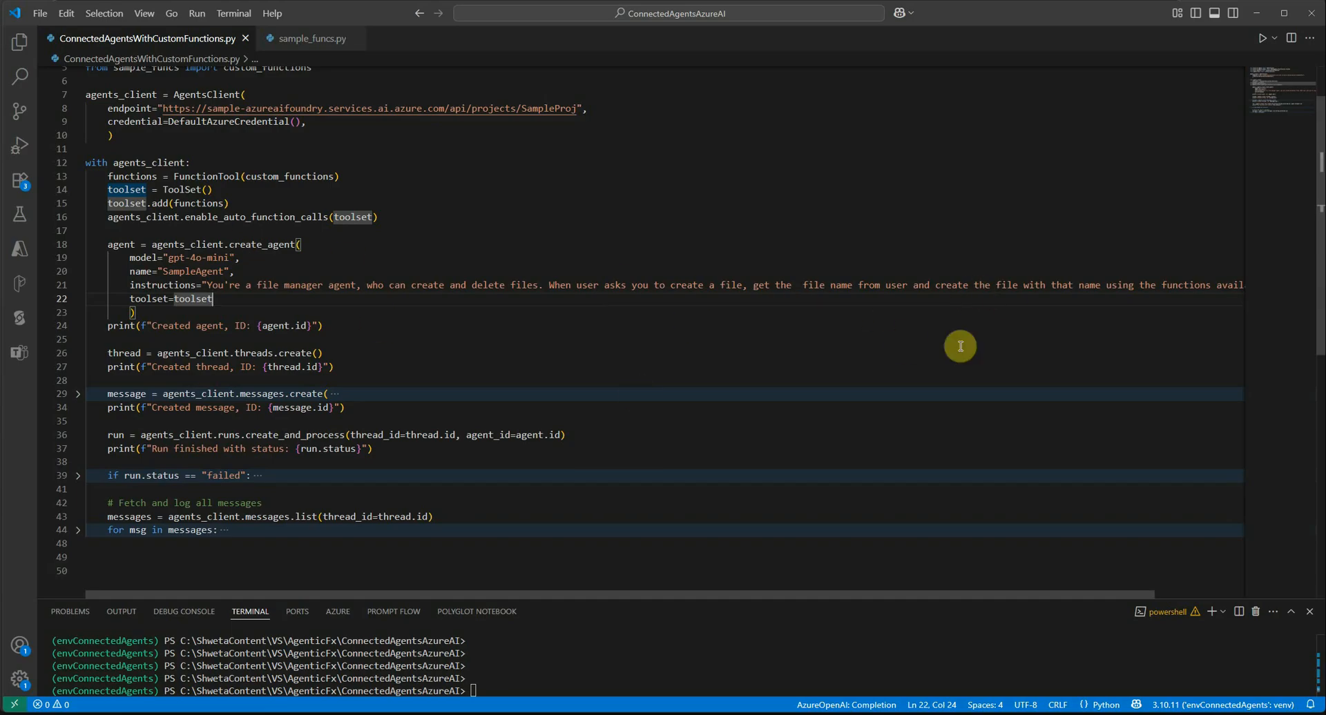
pyautogui.moveTo(148, 288)
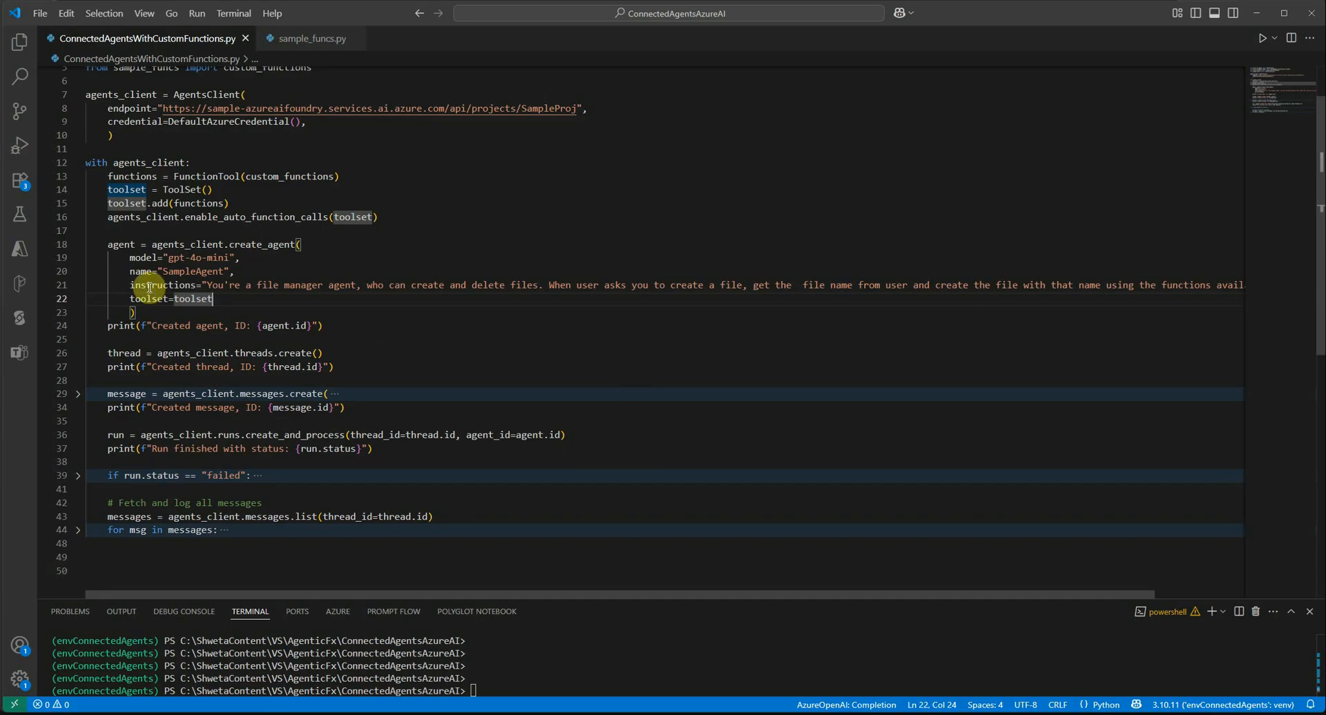
pyautogui.doubleClick(148, 299)
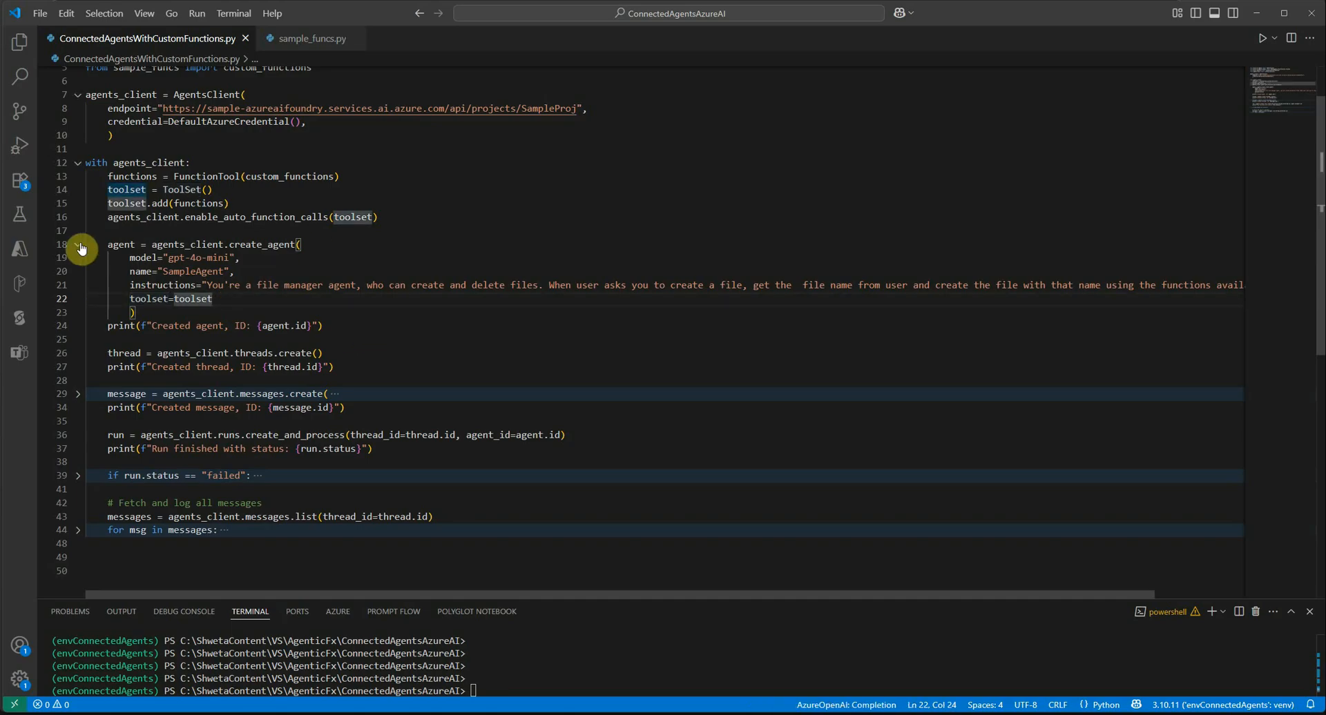
# - Collapse create_agent at line 18 and expand messages.create at line 29
pyautogui.click(78, 248)
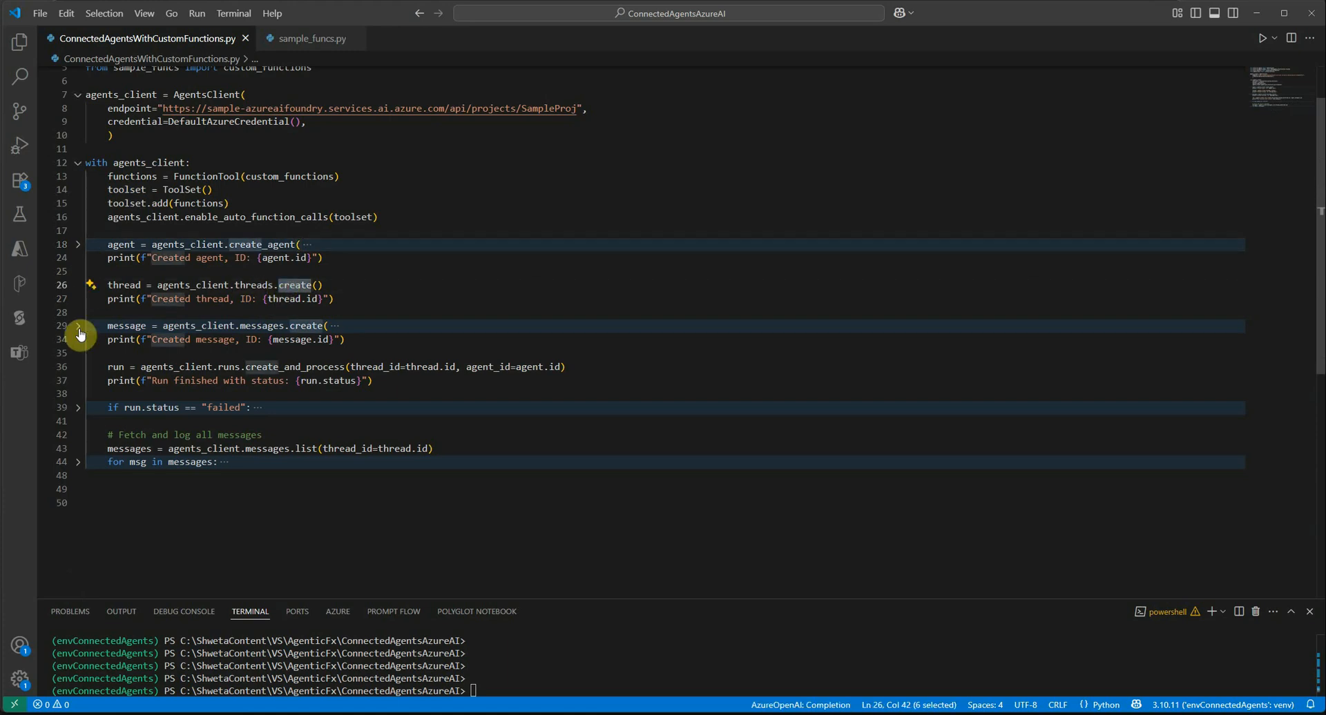
pyautogui.click(77, 330)
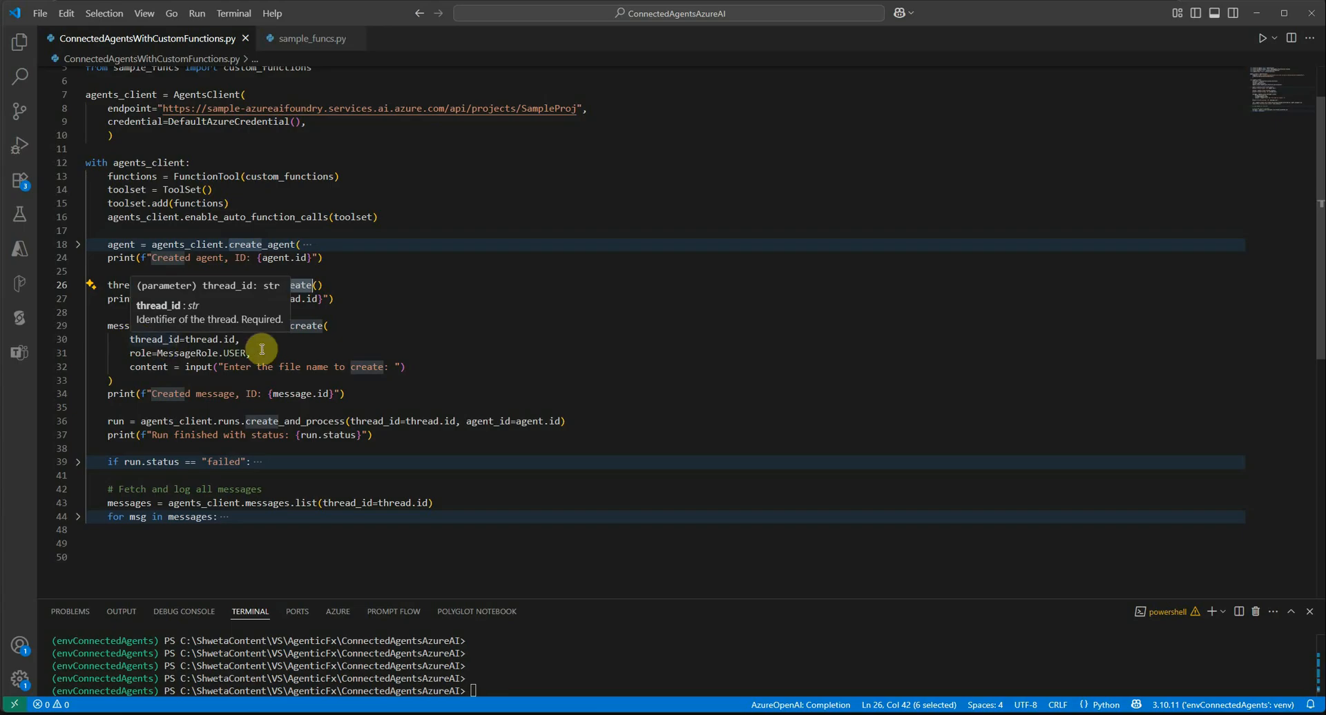
pyautogui.moveTo(295, 354)
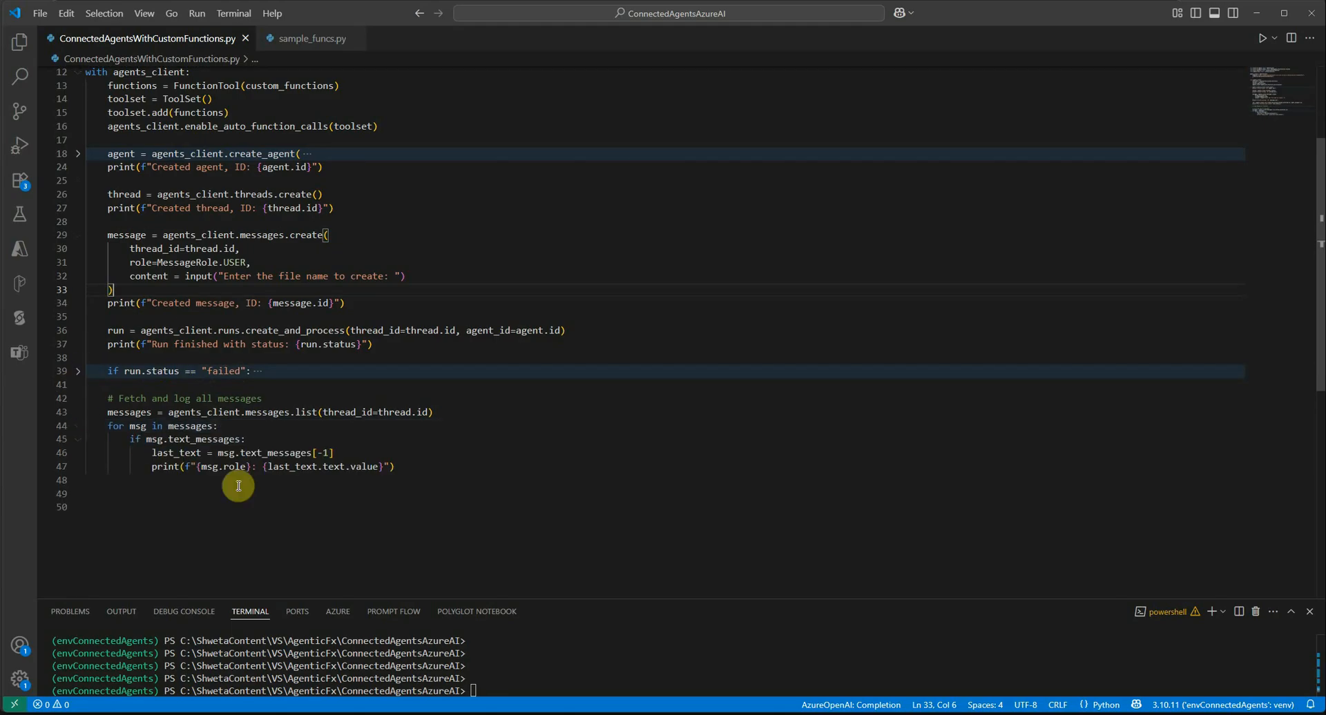
# - Run ConnectedAgentsWithCustomFunctions.py with python.exe and give Sampledata.txt as the file name
pyautogui.click(76, 425)
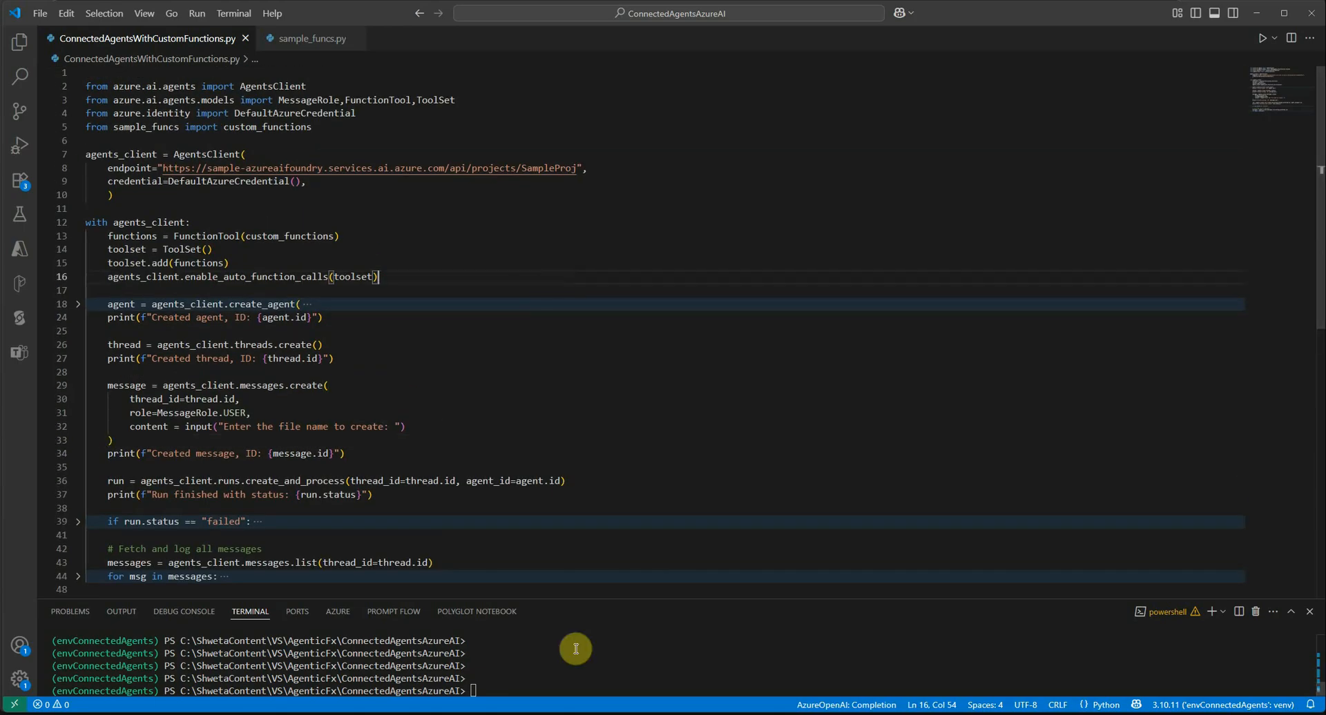
pyautogui.write('python.exe .\\ConnectedAgentsWithCustomFunctions.py')
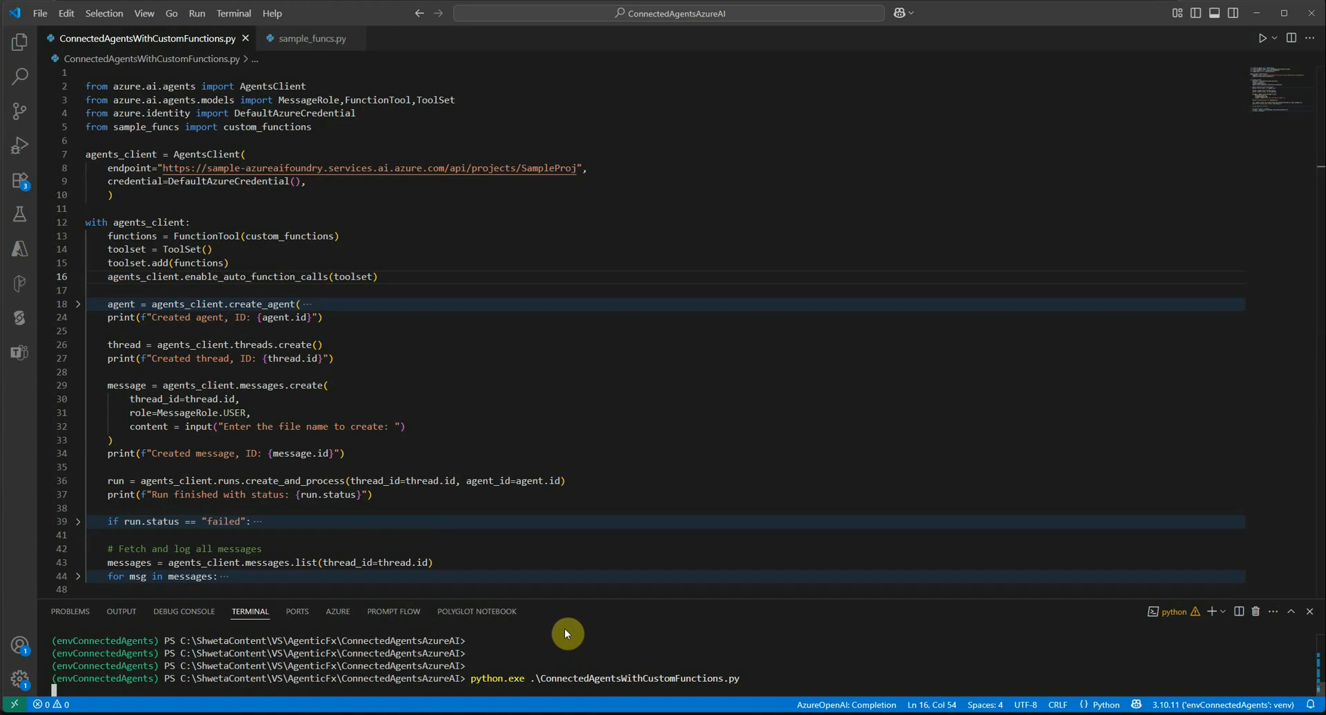
pyautogui.moveTo(745, 652)
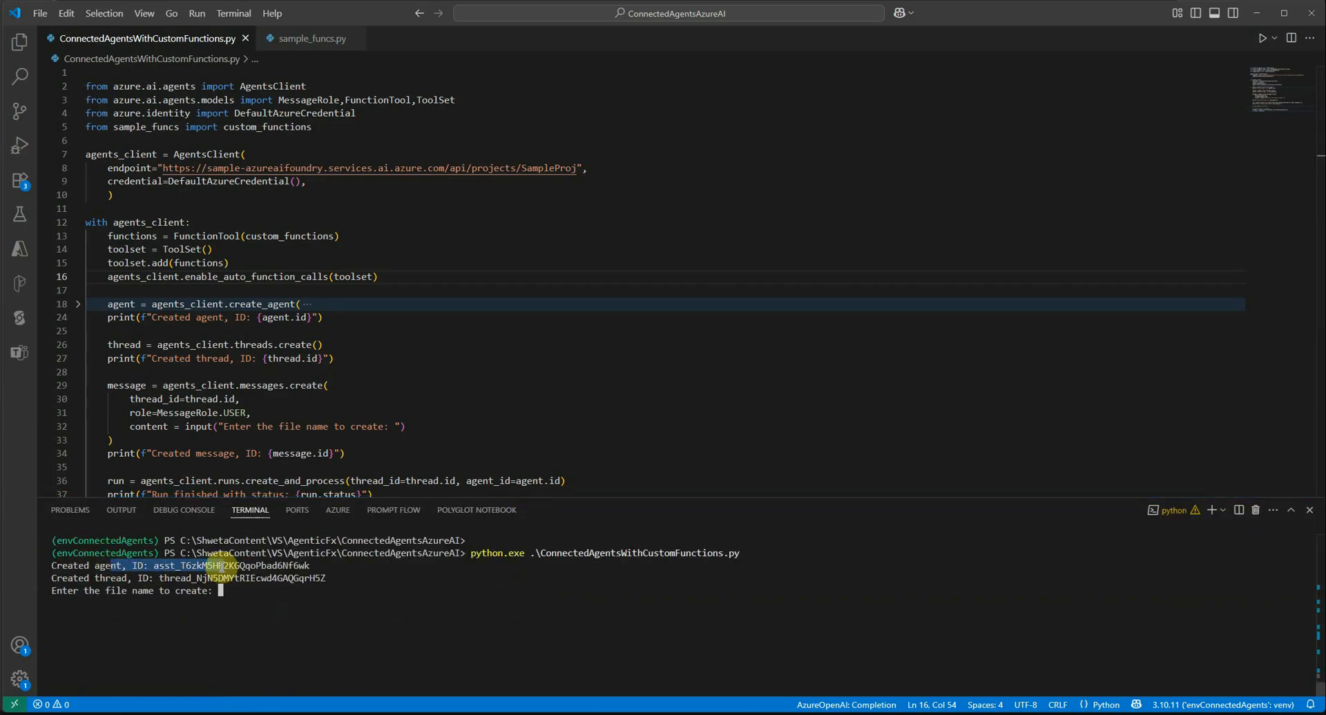
pyautogui.moveTo(152, 565); pyautogui.dragTo(321, 577)
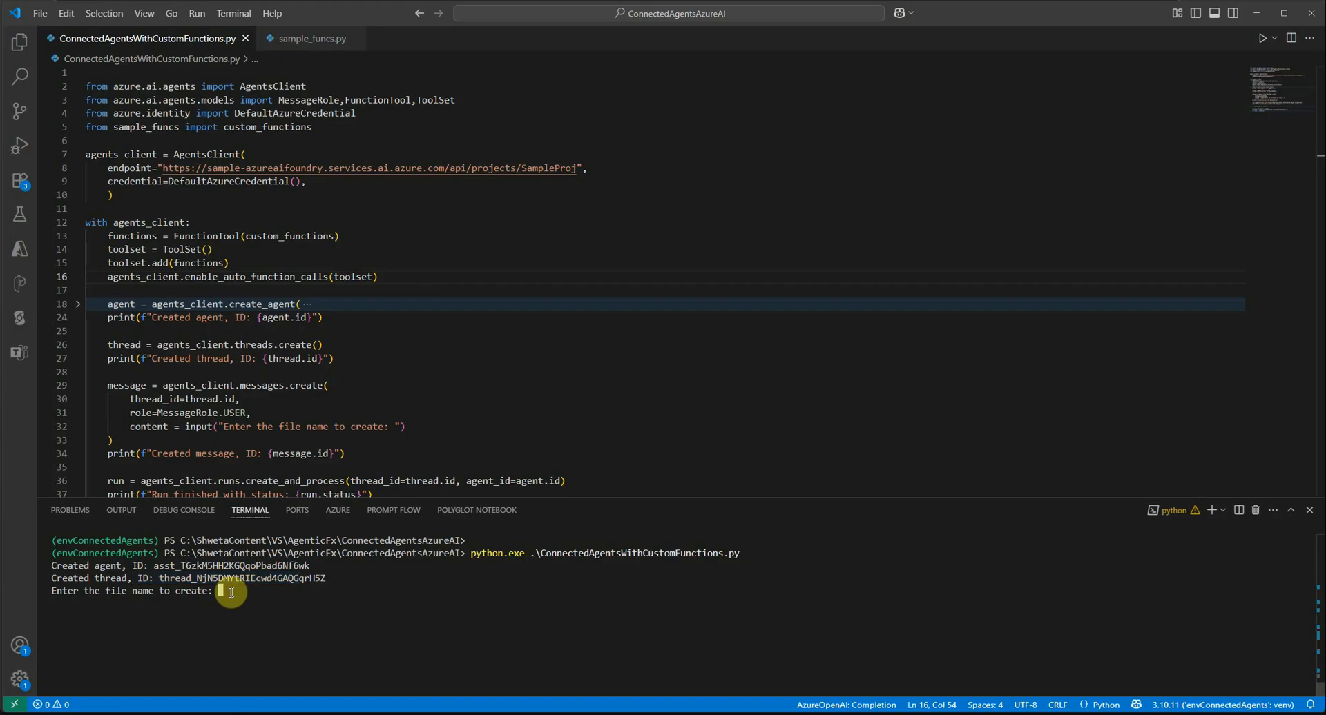
pyautogui.write('s')
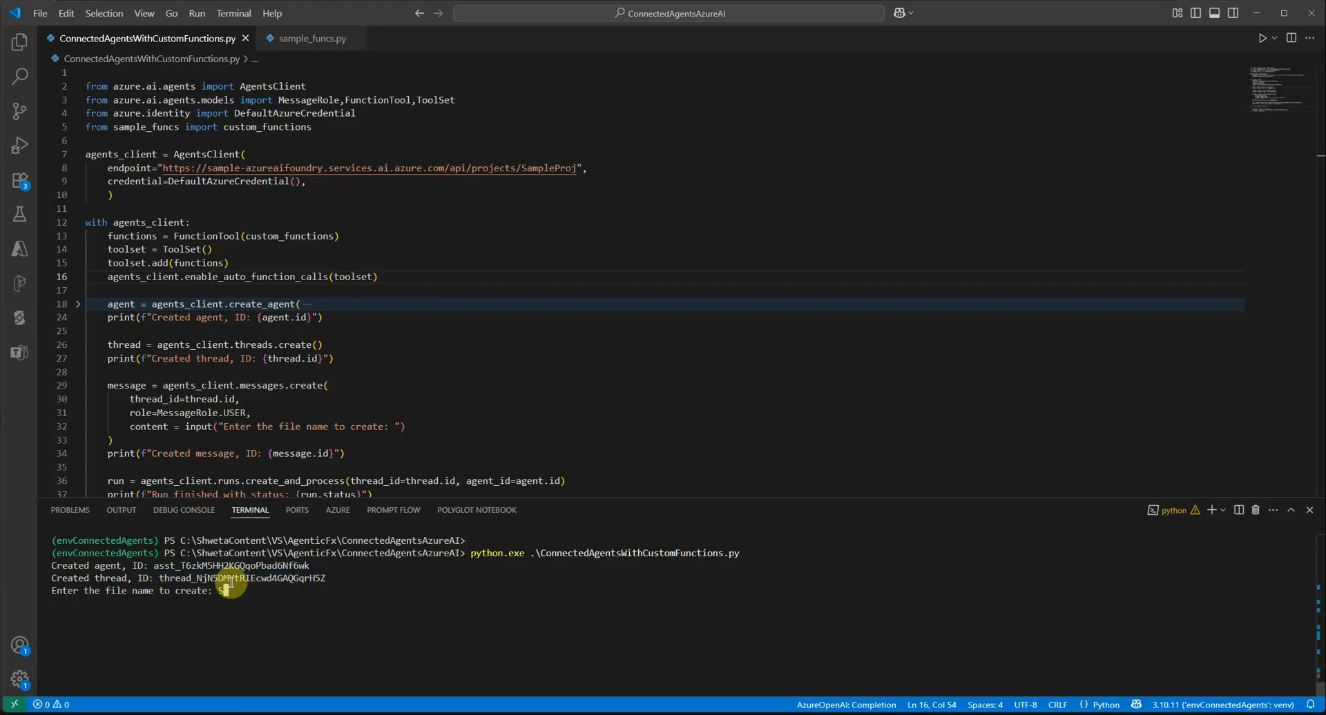
pyautogui.write('Sampledata')
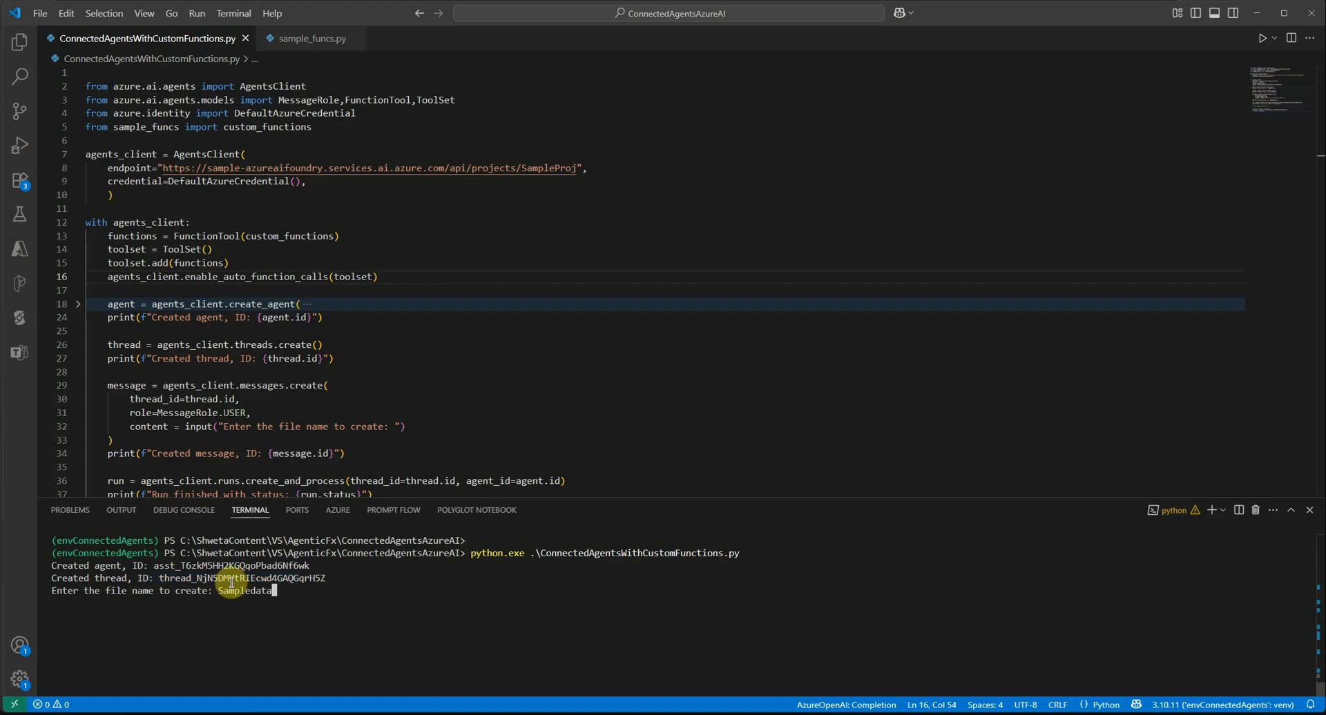
pyautogui.write('.txt')
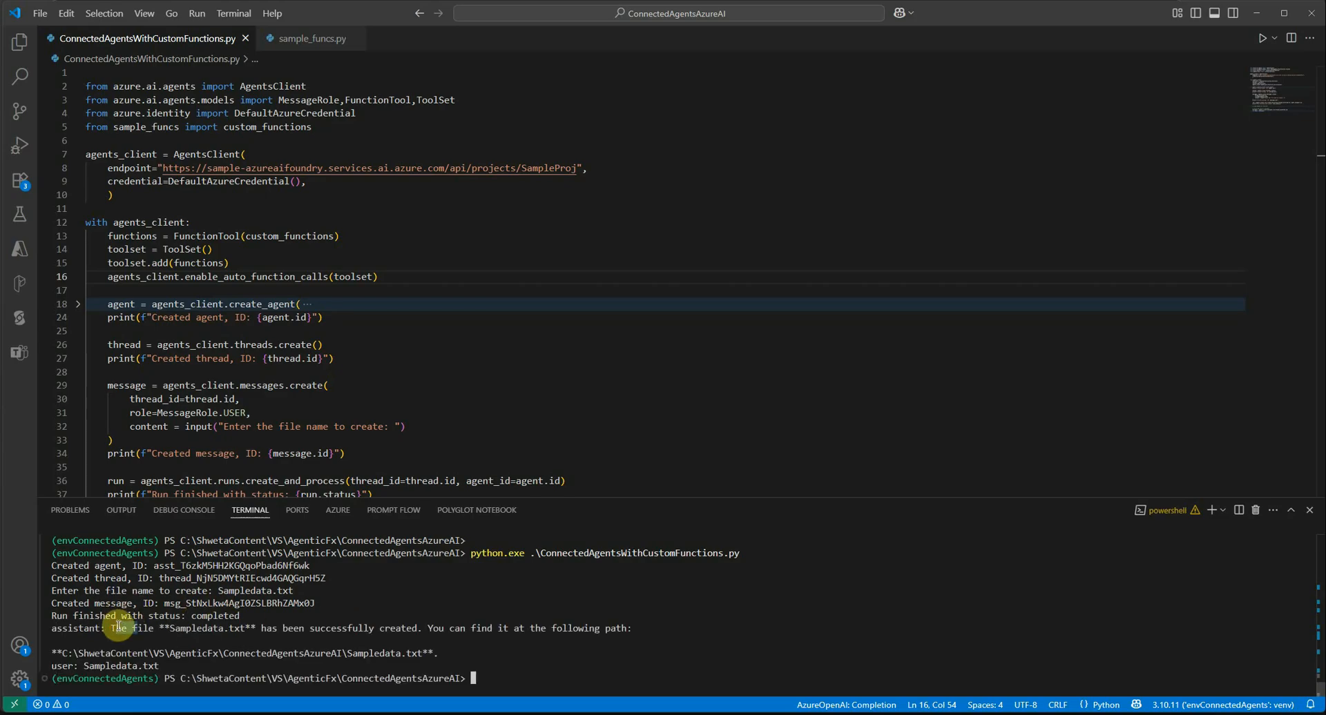
# - Open Sampledata.txt from the Explorer to see 'File created on 2025-06-23.'
pyautogui.moveTo(110, 629); pyautogui.dragTo(414, 628)
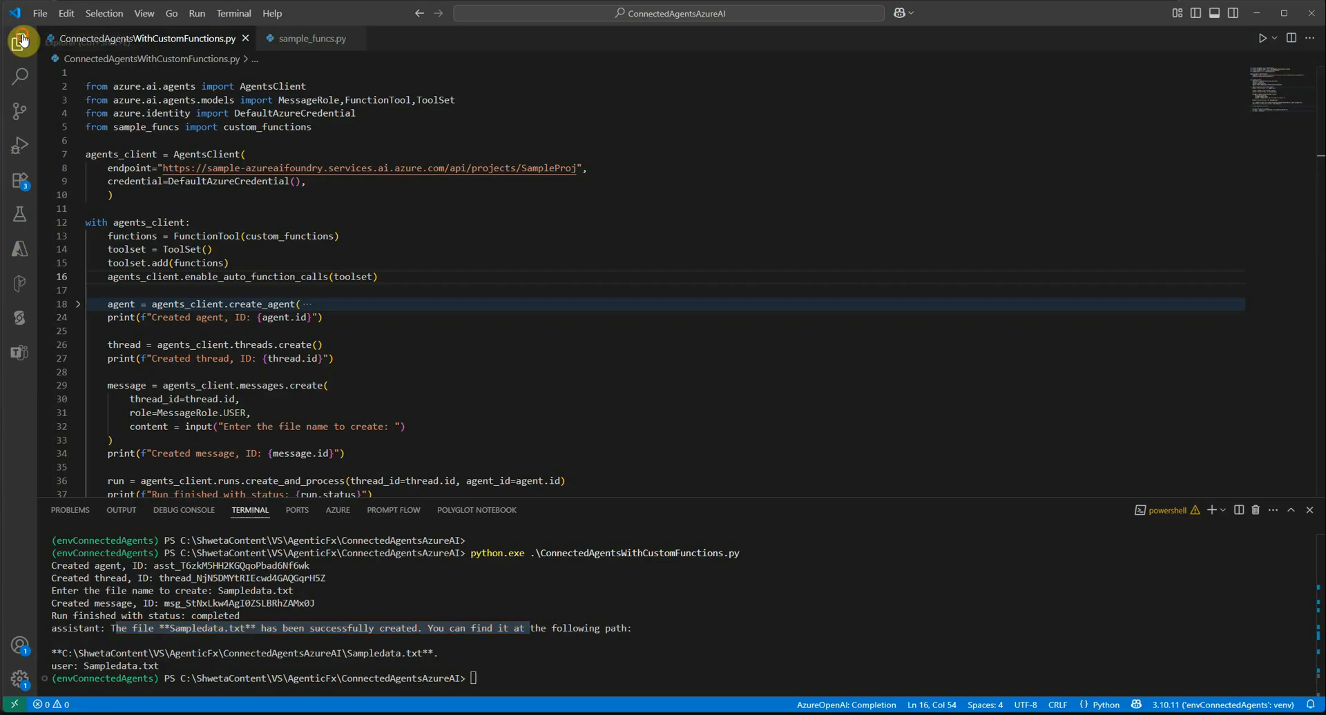
pyautogui.click(20, 40)
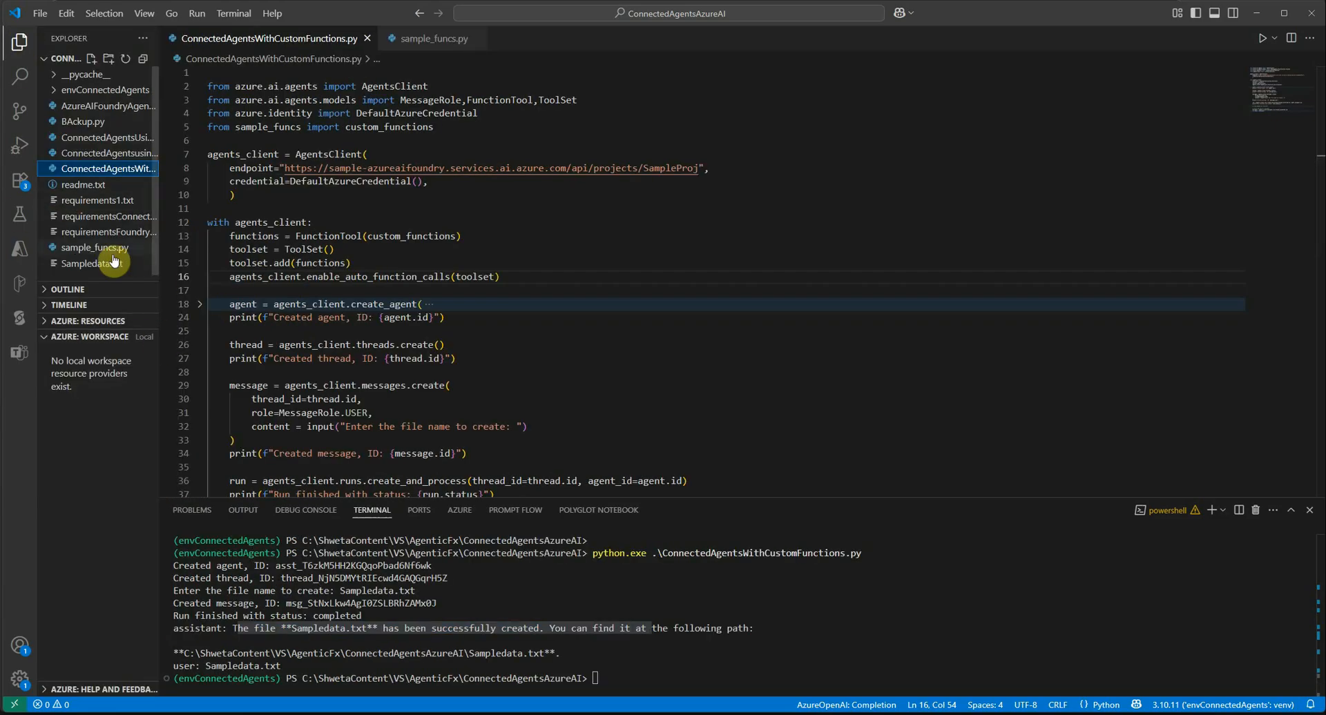
pyautogui.doubleClick(91, 263)
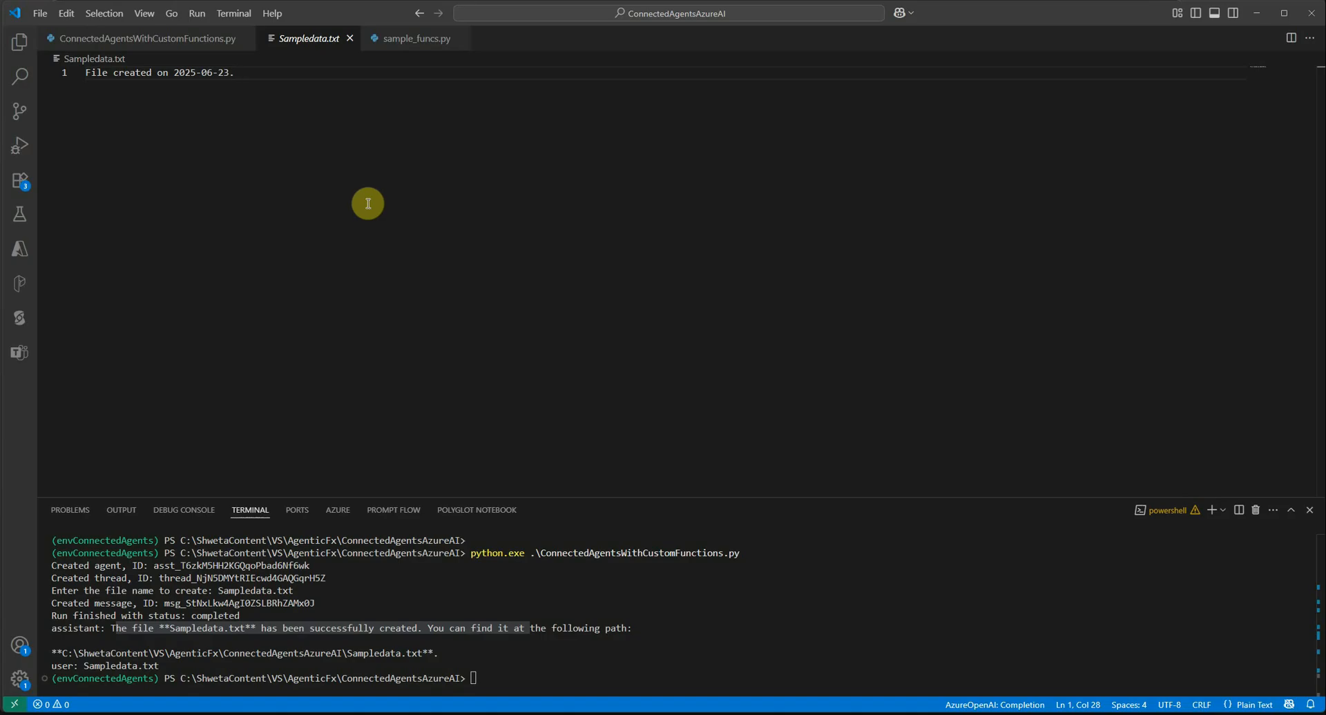
pyautogui.moveTo(339, 71)
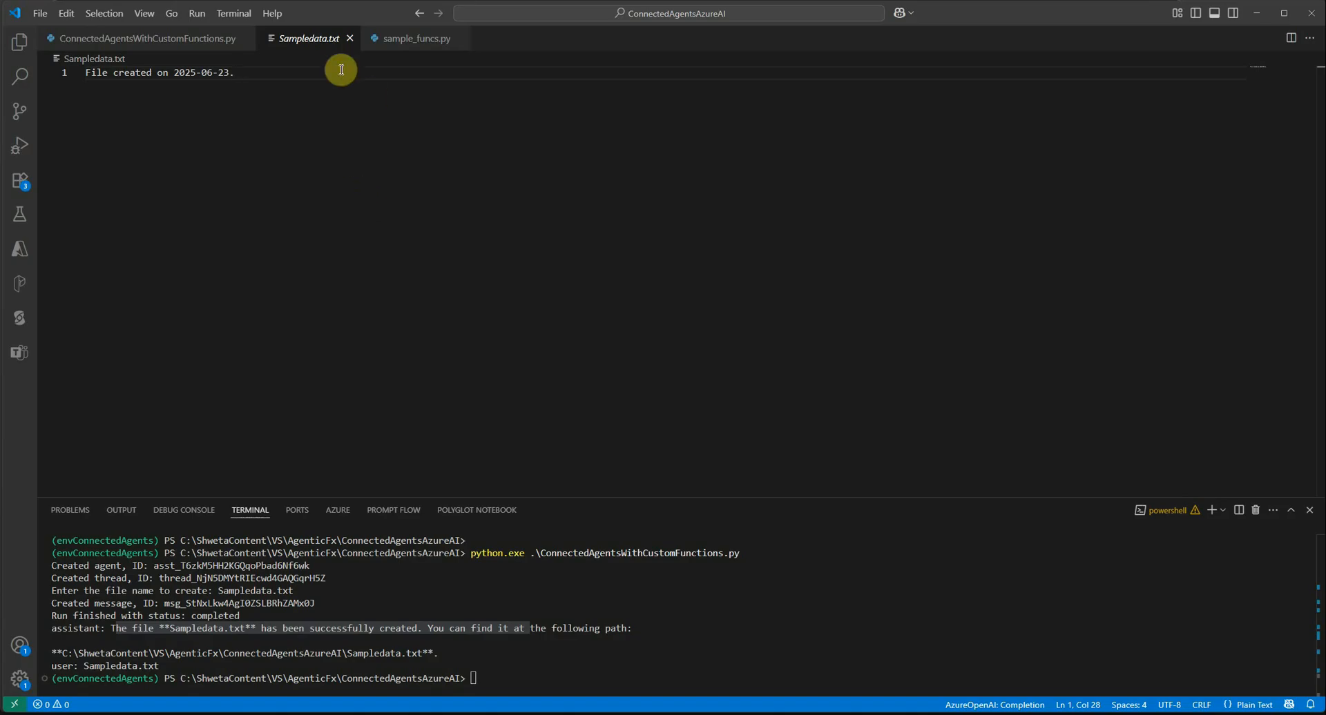
pyautogui.moveTo(485, 657)
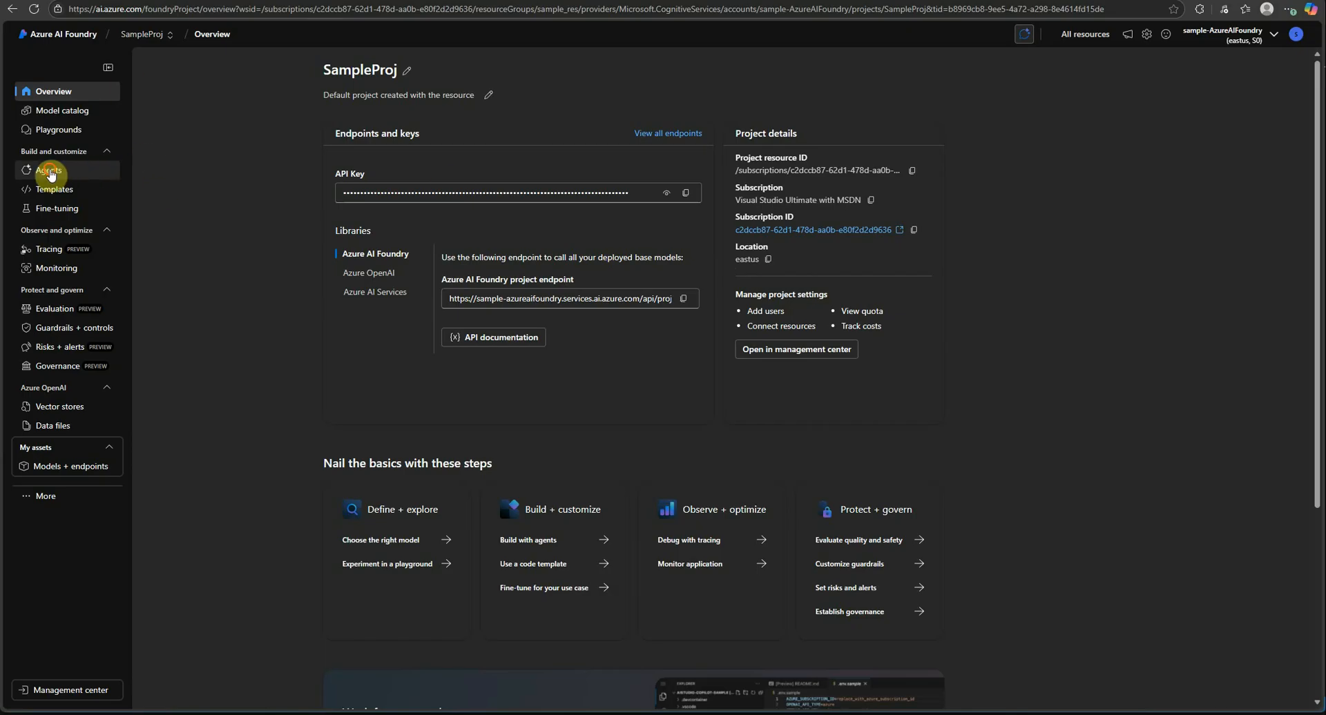
# - Select SampleAgent under Agents and scroll its setup pane to the func action
pyautogui.click(49, 170)
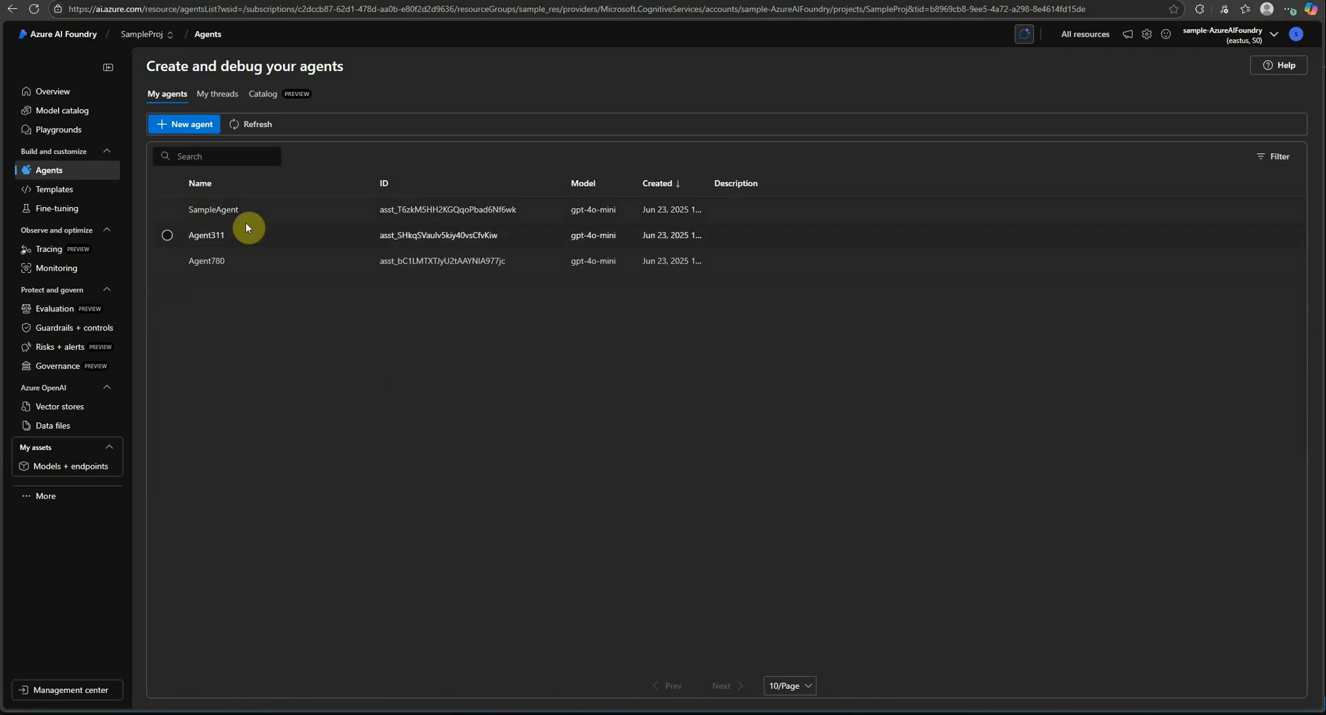
pyautogui.click(214, 209)
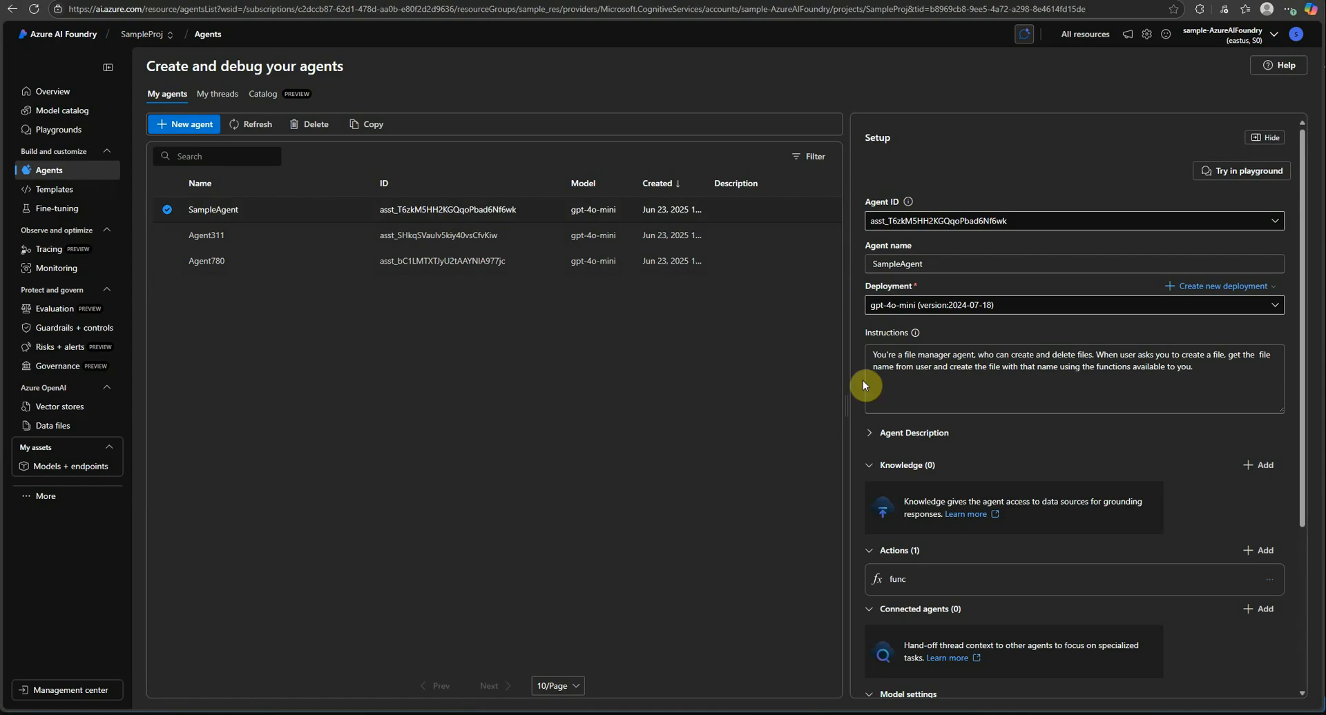
pyautogui.scroll(-3)
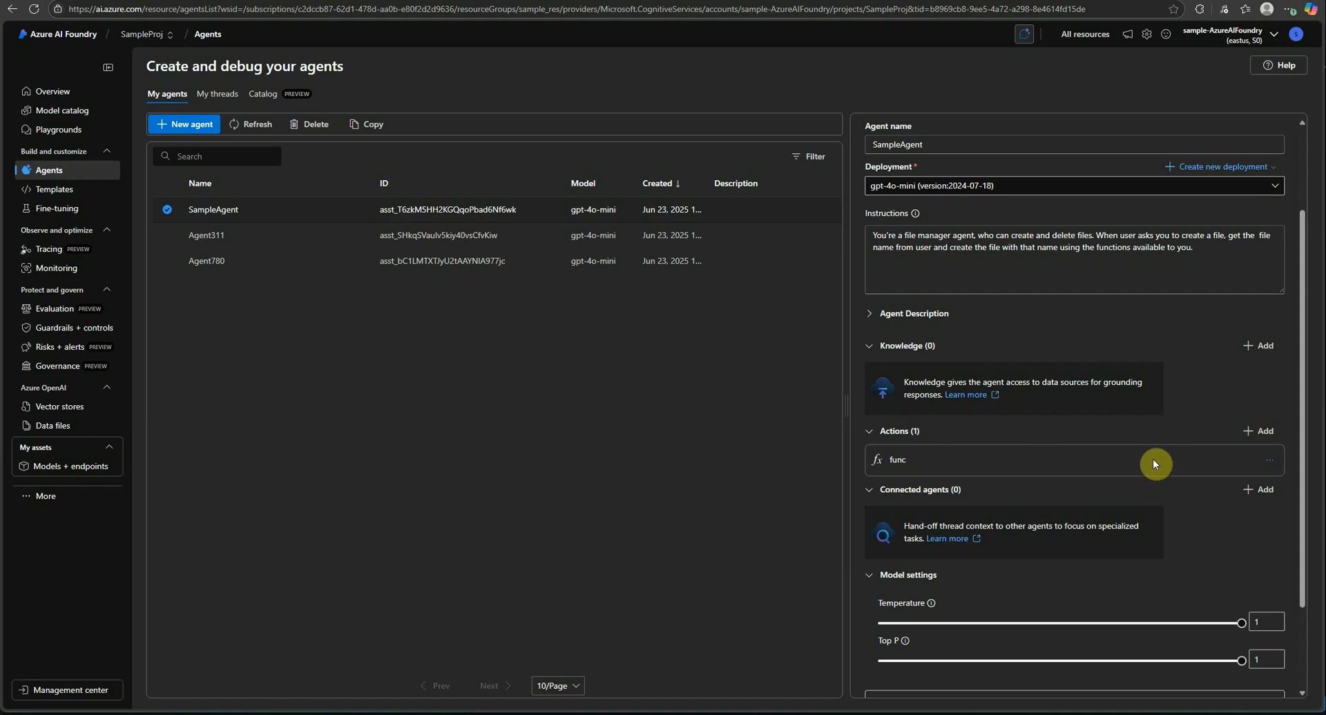
pyautogui.moveTo(1094, 467)
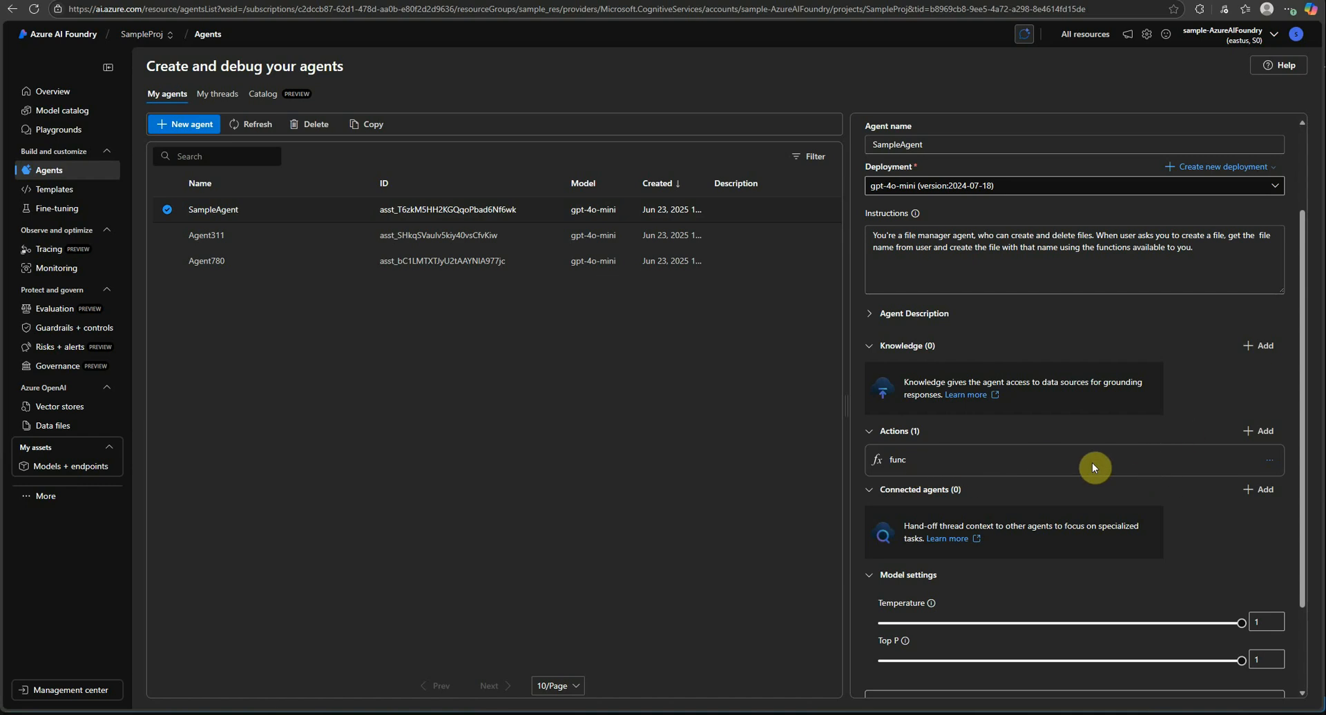
pyautogui.moveTo(1112, 485)
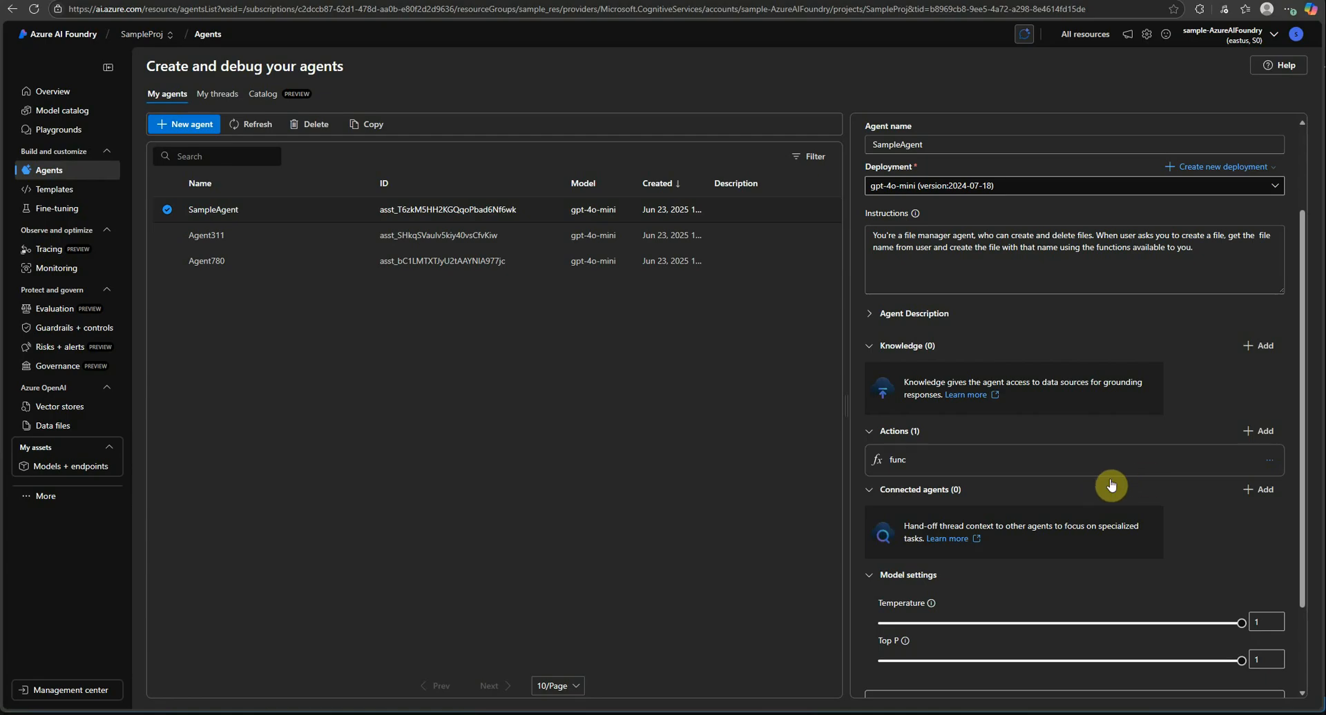
pyautogui.moveTo(894, 513)
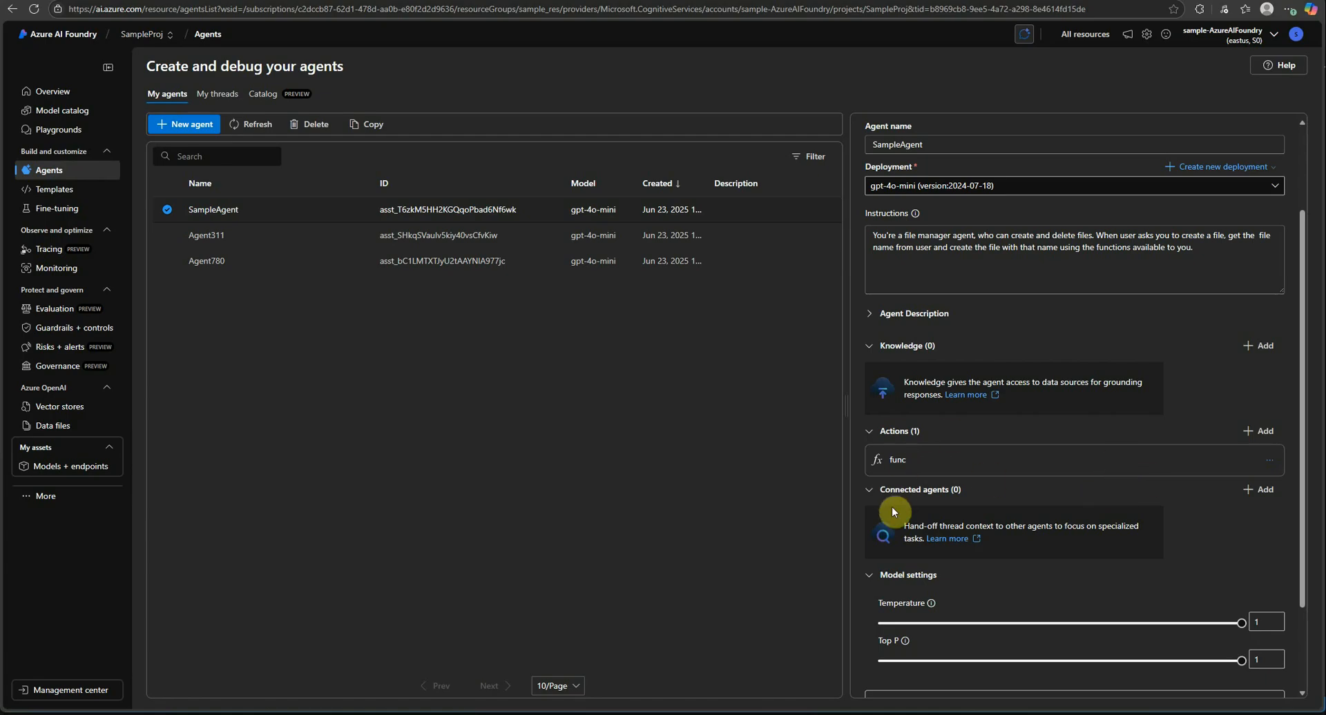
pyautogui.moveTo(747, 482)
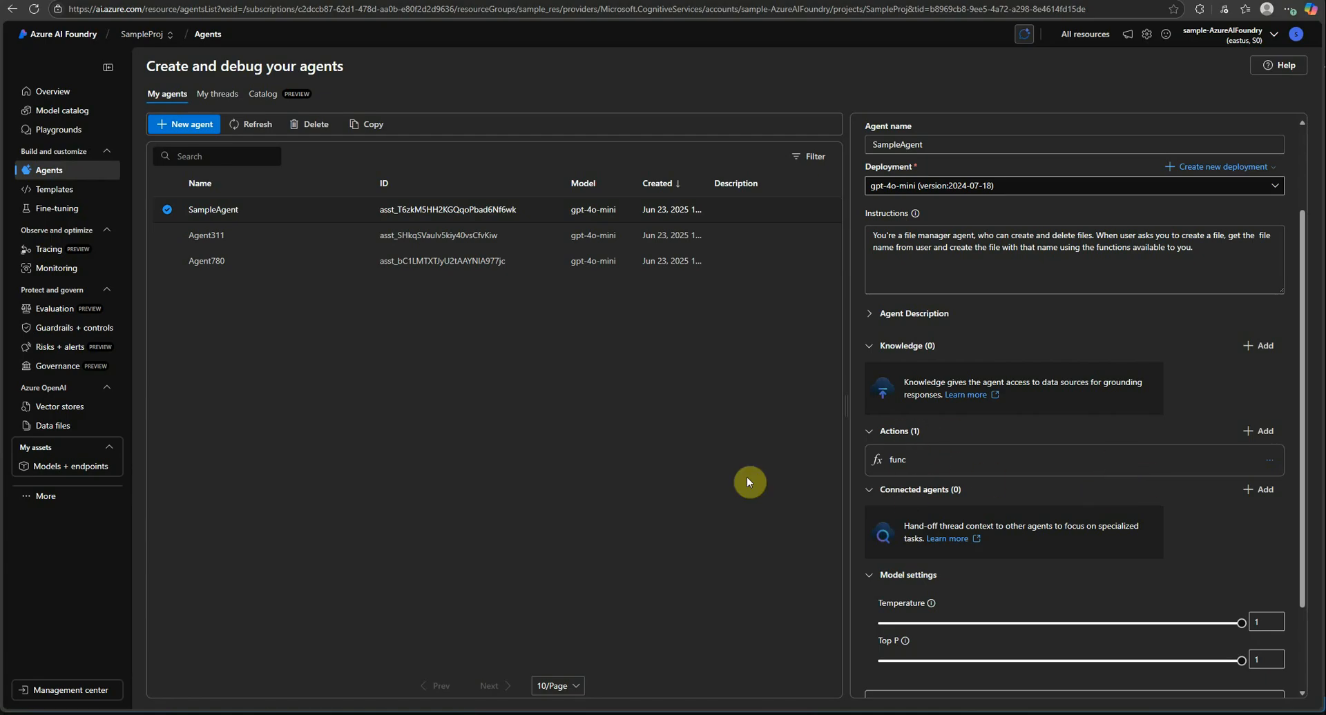
pyautogui.moveTo(758, 466)
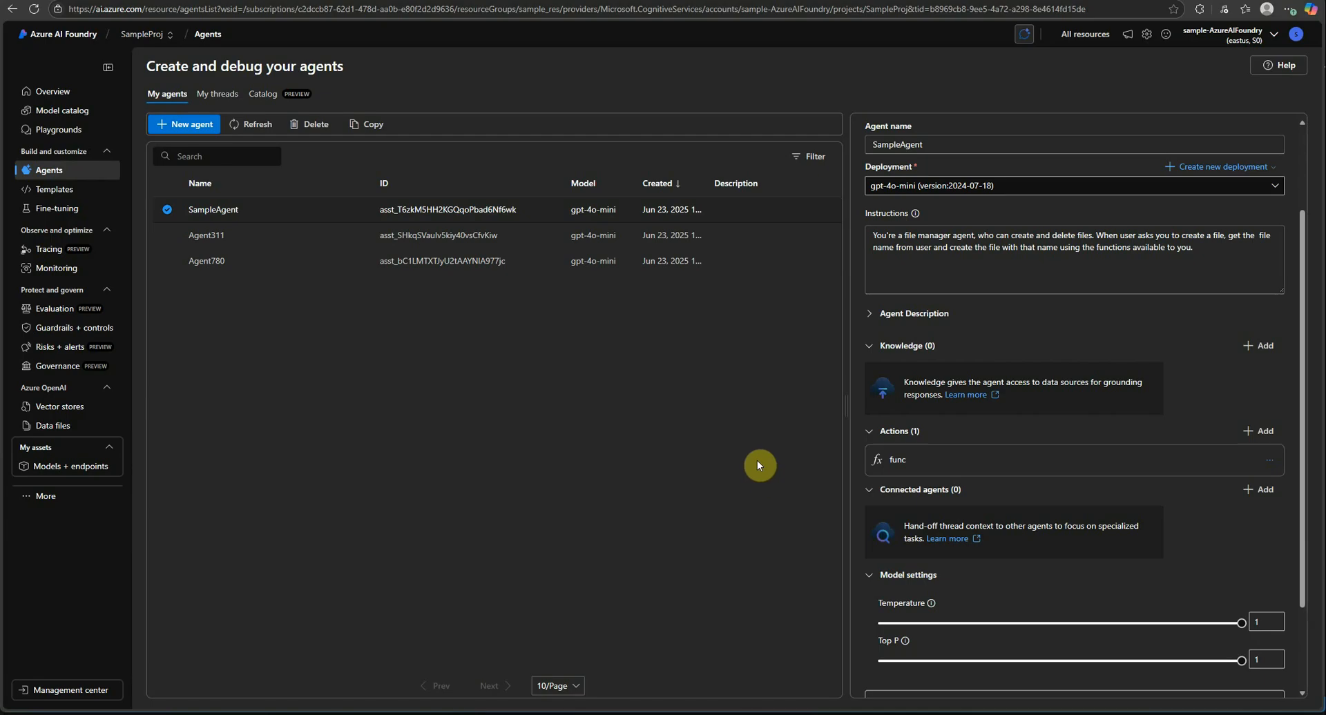
pyautogui.moveTo(770, 448)
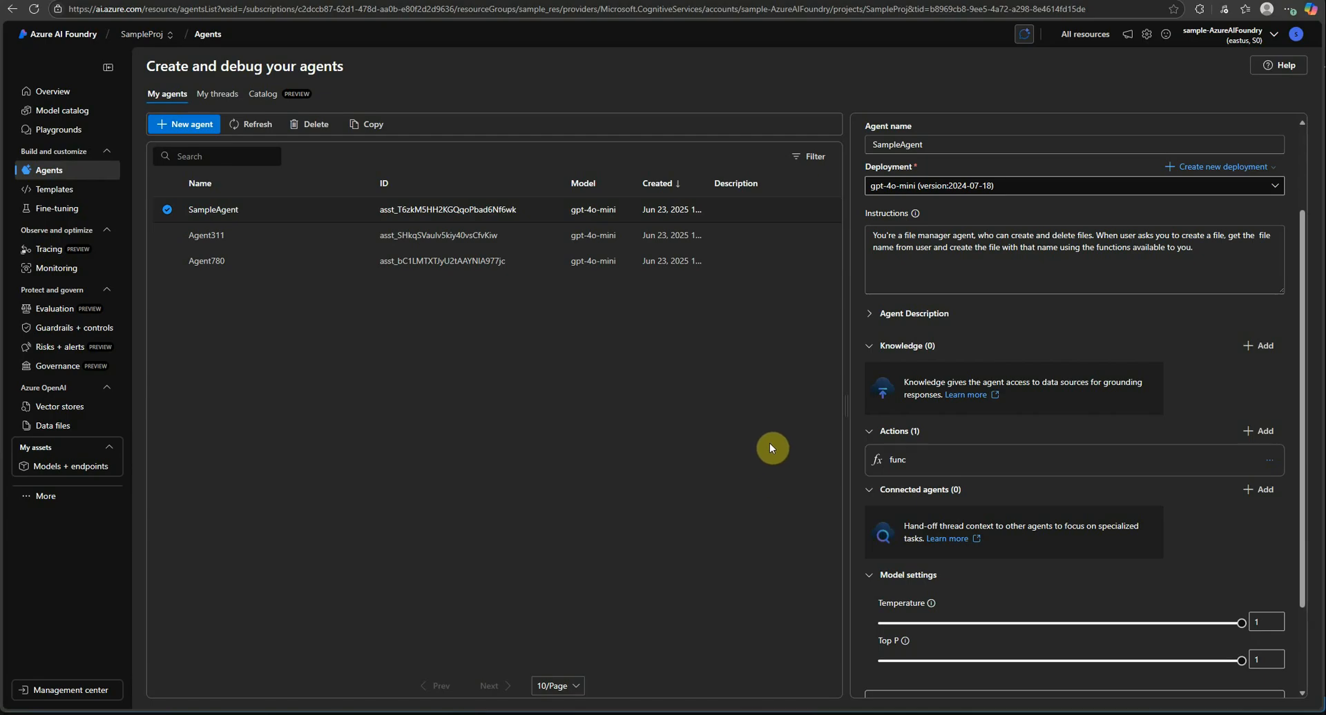
pyautogui.moveTo(765, 453)
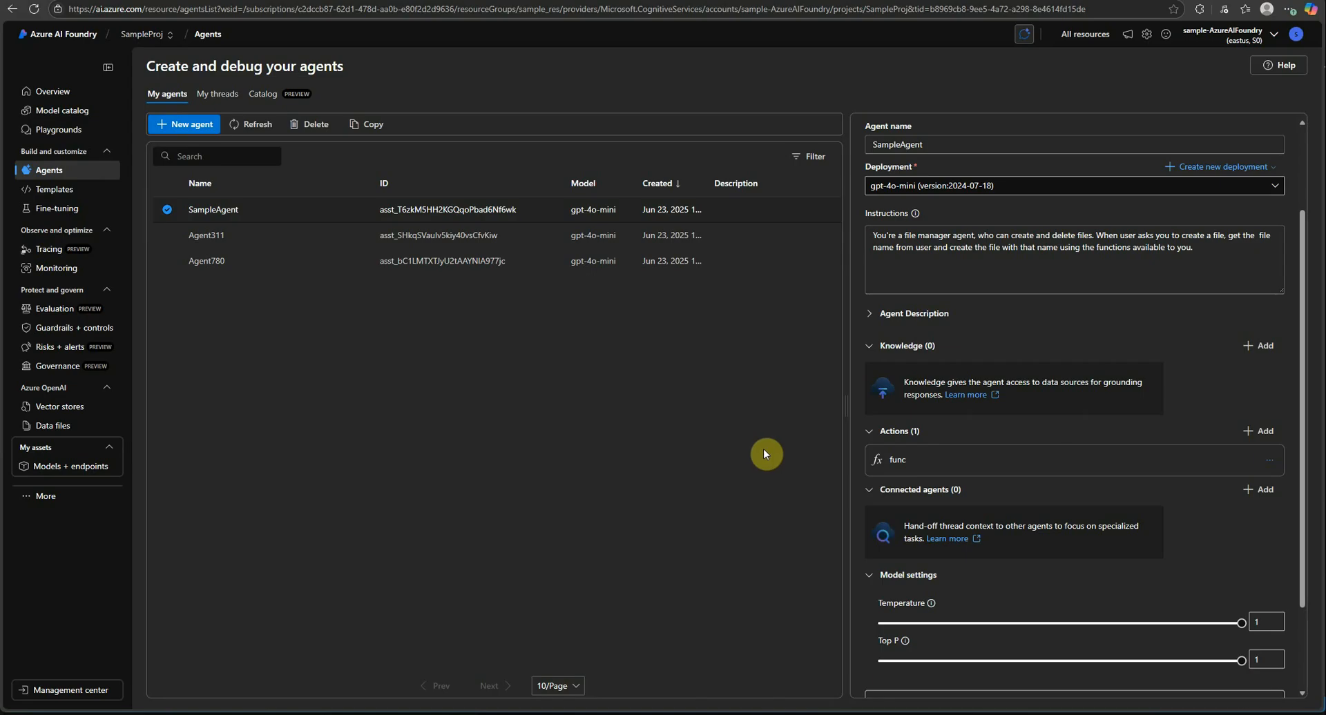
pyautogui.moveTo(756, 451)
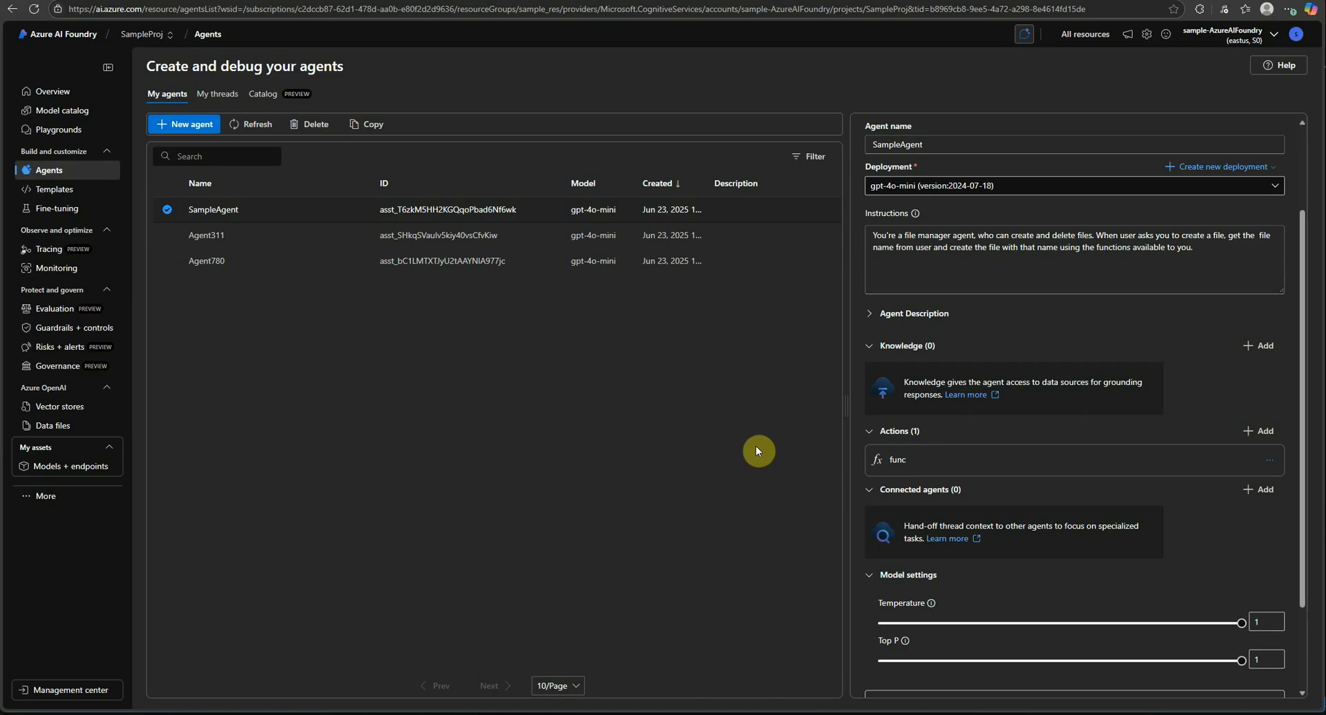